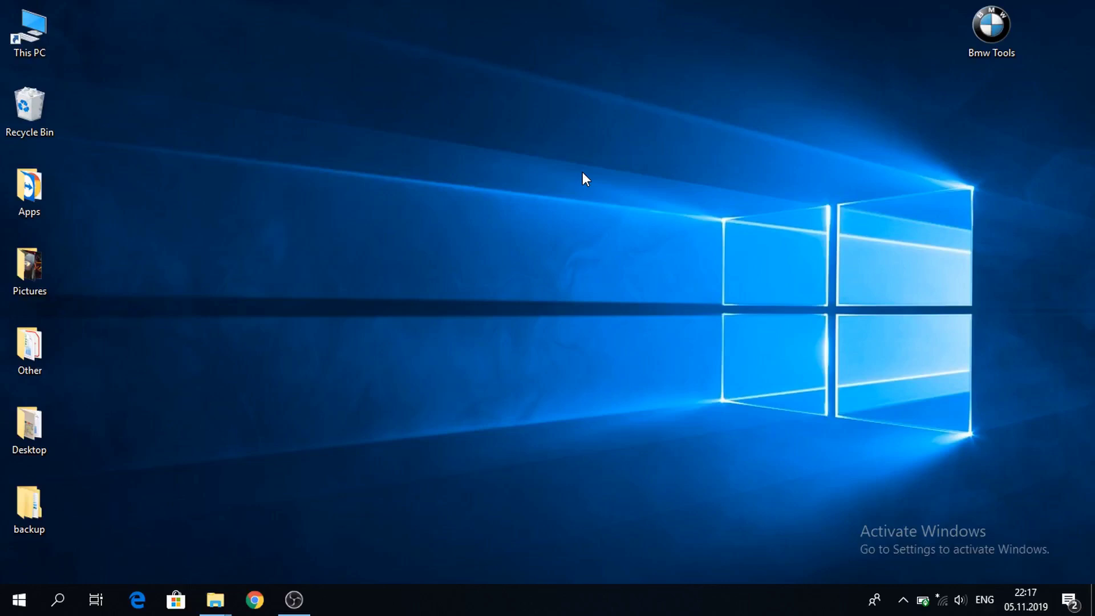
Launch INPA from Bmw Tools to verify cable detected and ignition on, then quit it
double_click(991, 24)
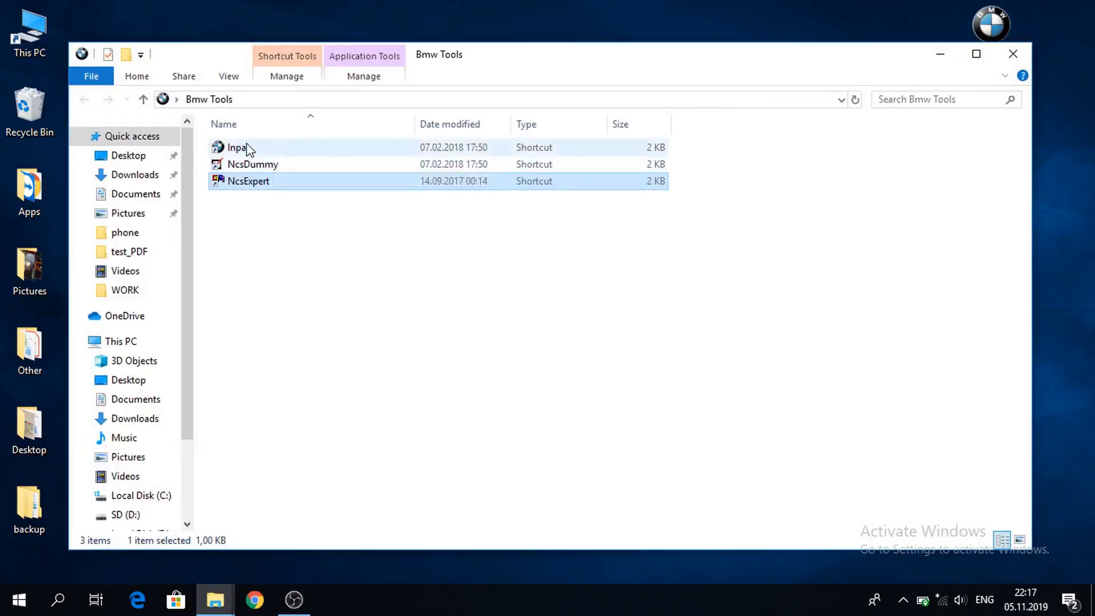
mouse_move(237, 147)
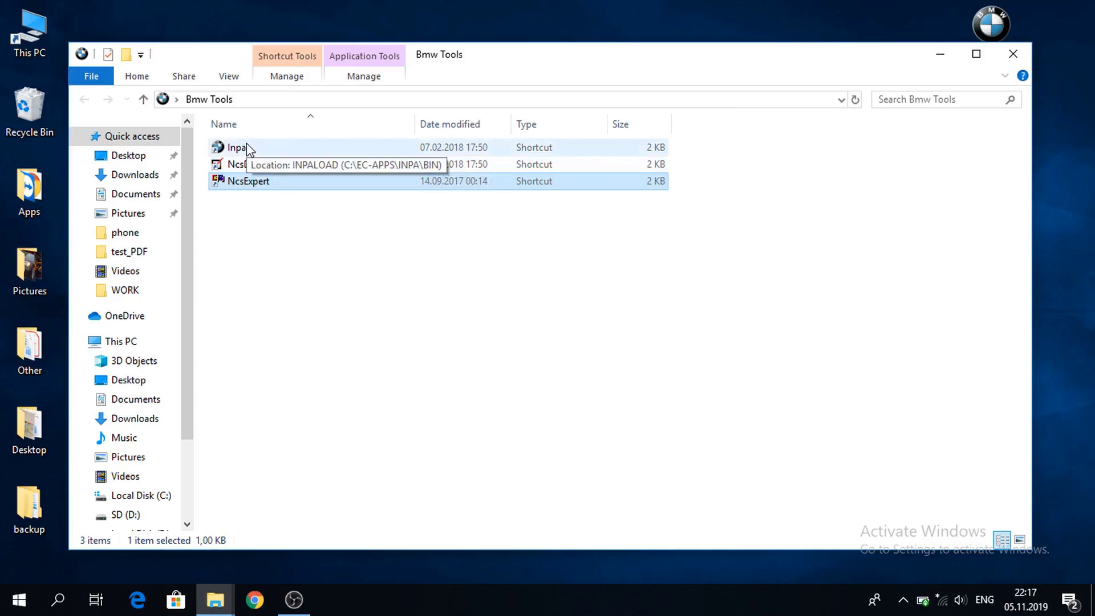
double_click(235, 147)
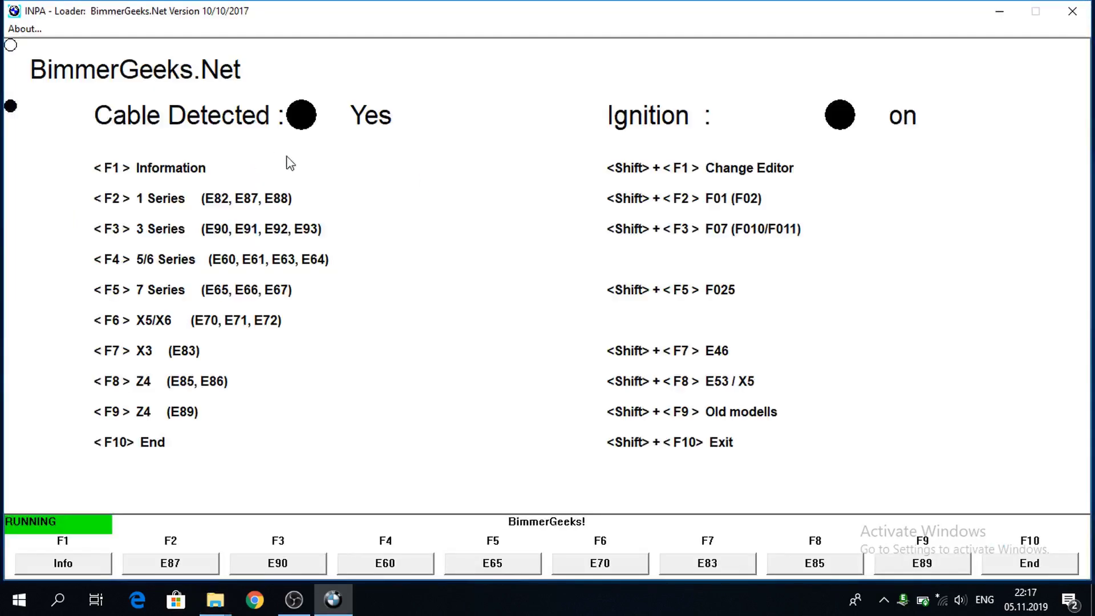
mouse_move(334, 136)
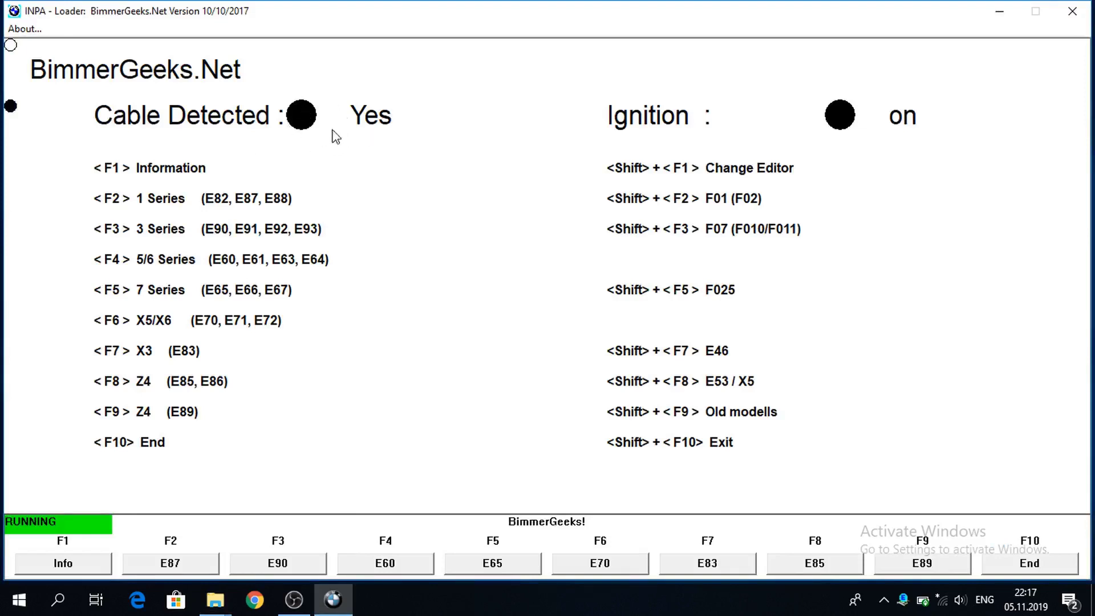
mouse_move(478, 126)
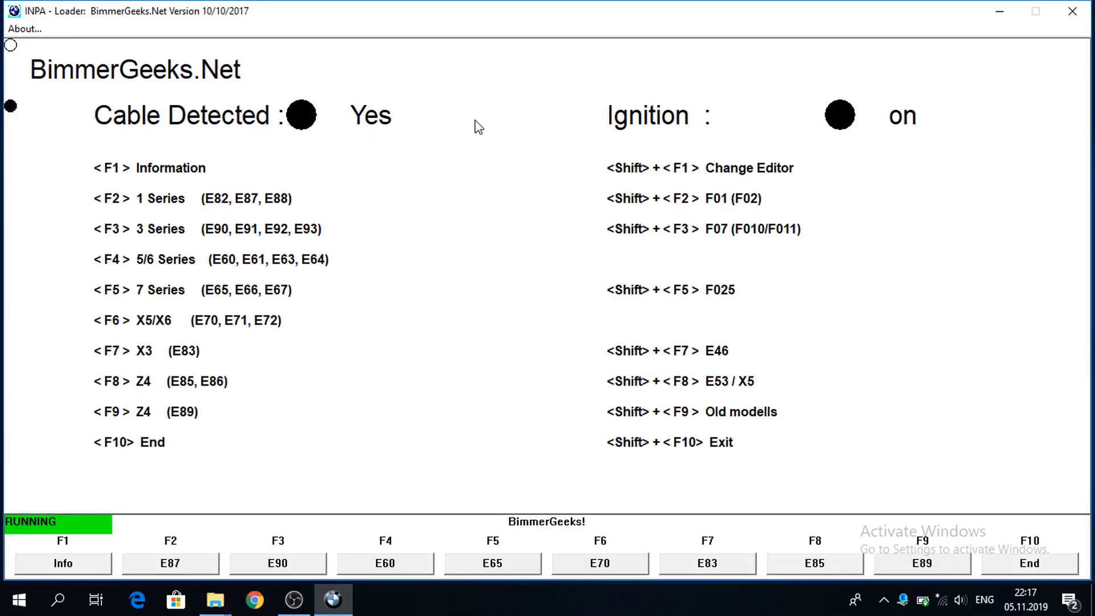
mouse_move(820, 111)
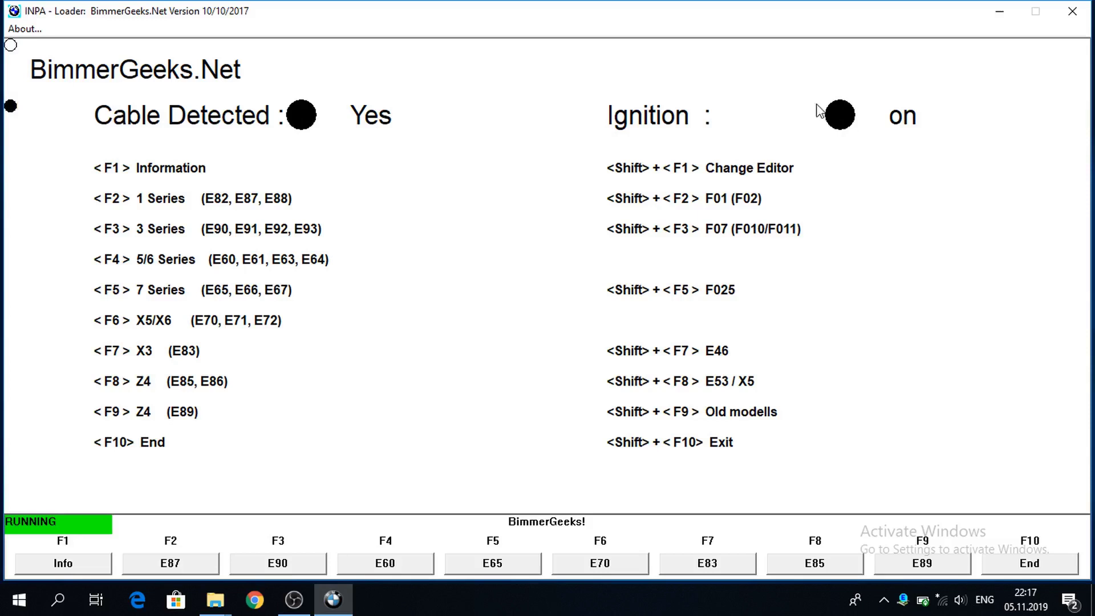
mouse_move(799, 122)
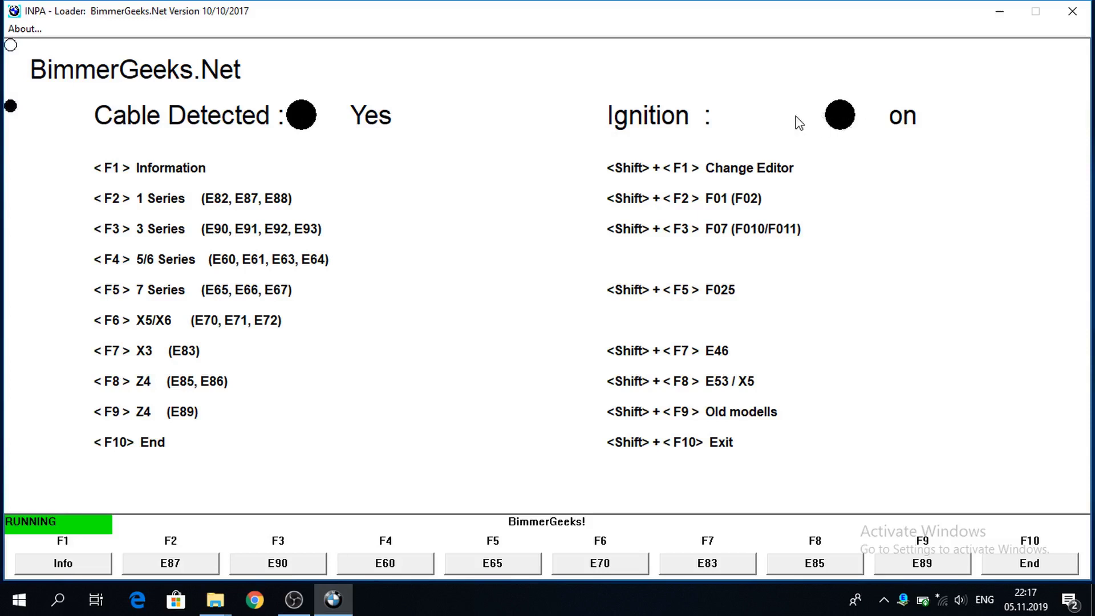
mouse_move(630, 110)
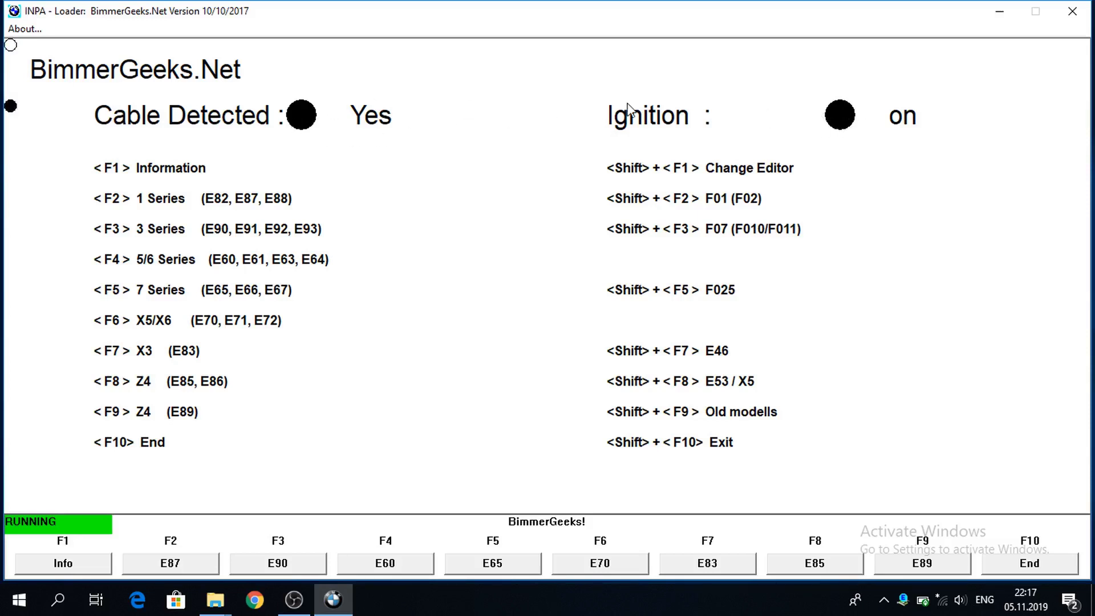
mouse_move(1073, 11)
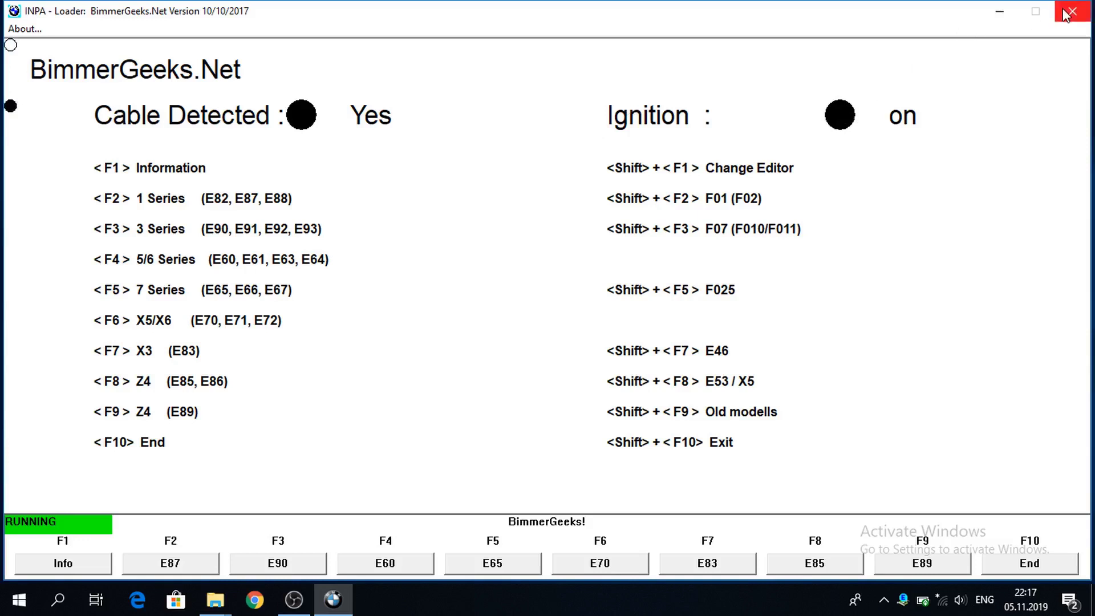
click(1078, 11)
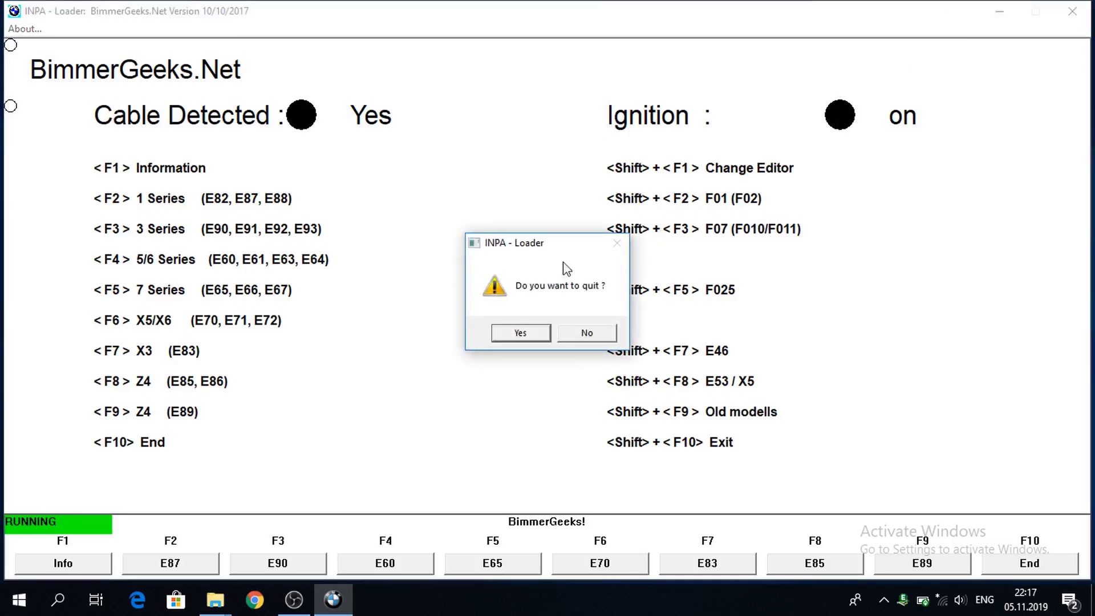
click(520, 332)
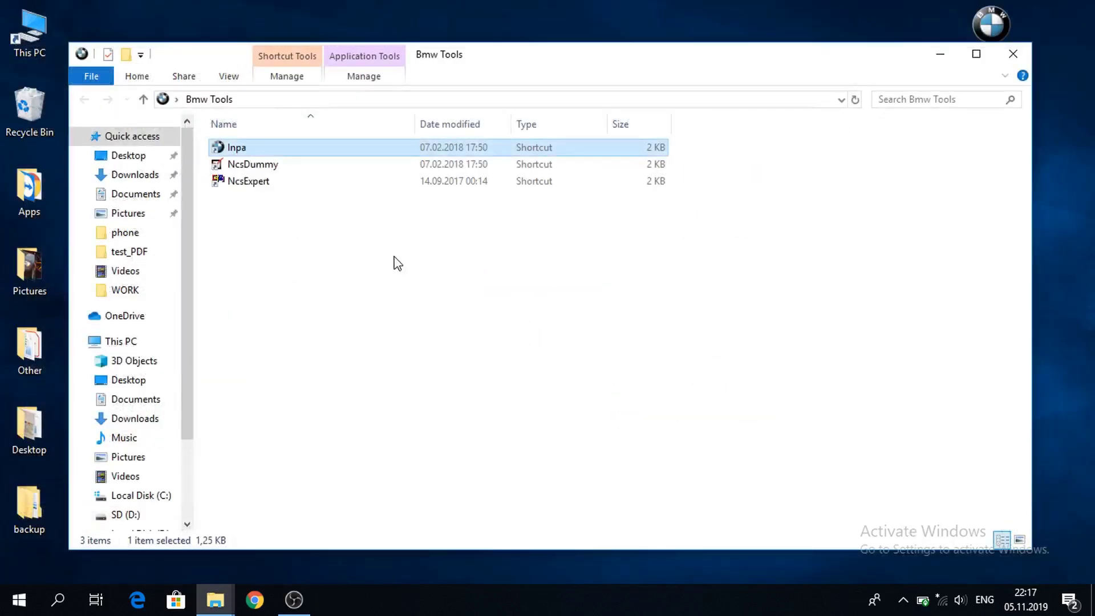
mouse_move(271, 188)
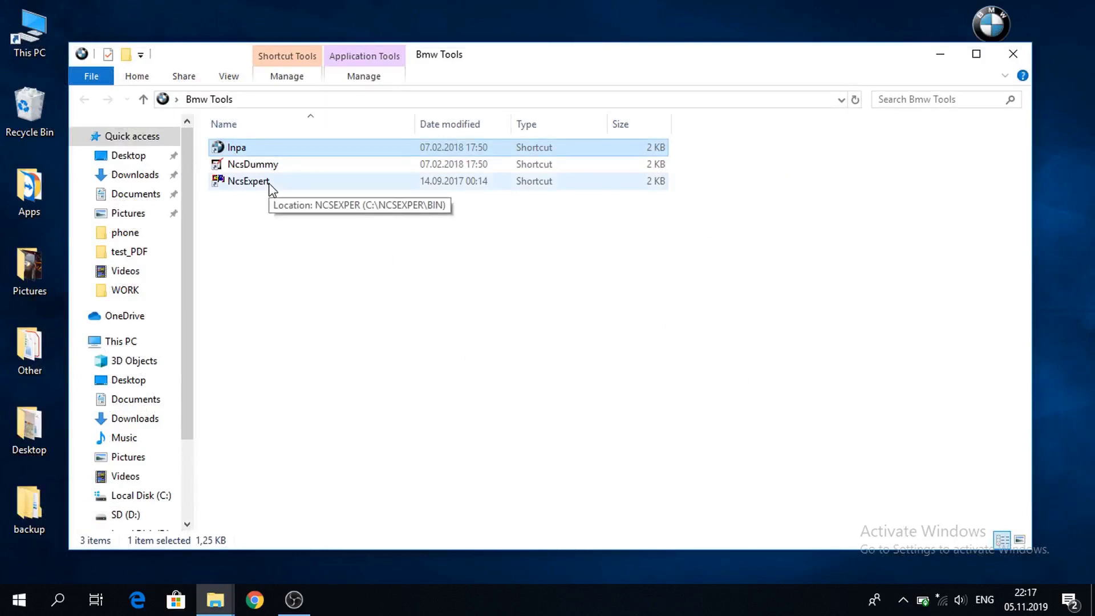
Launch NcsExpert and load Revtor's NCS Expert Profile
double_click(247, 182)
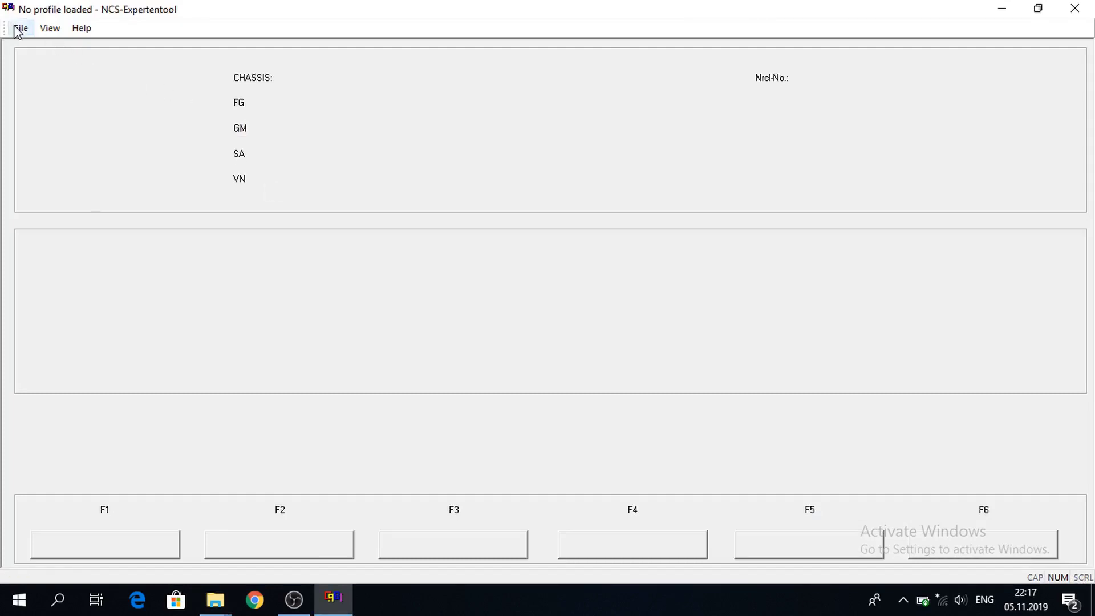
click(21, 28)
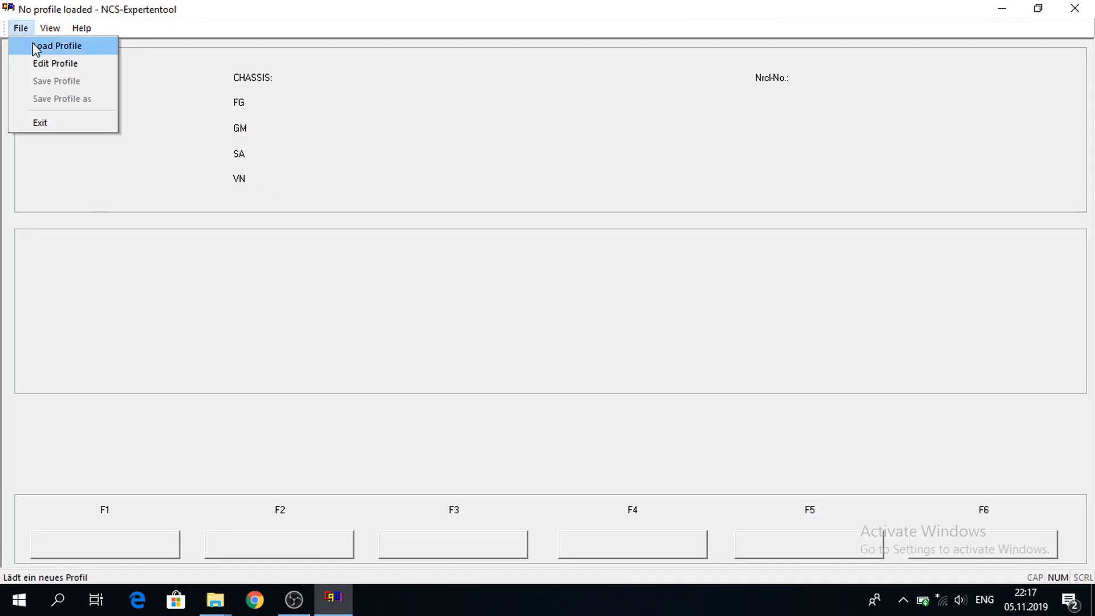
click(58, 45)
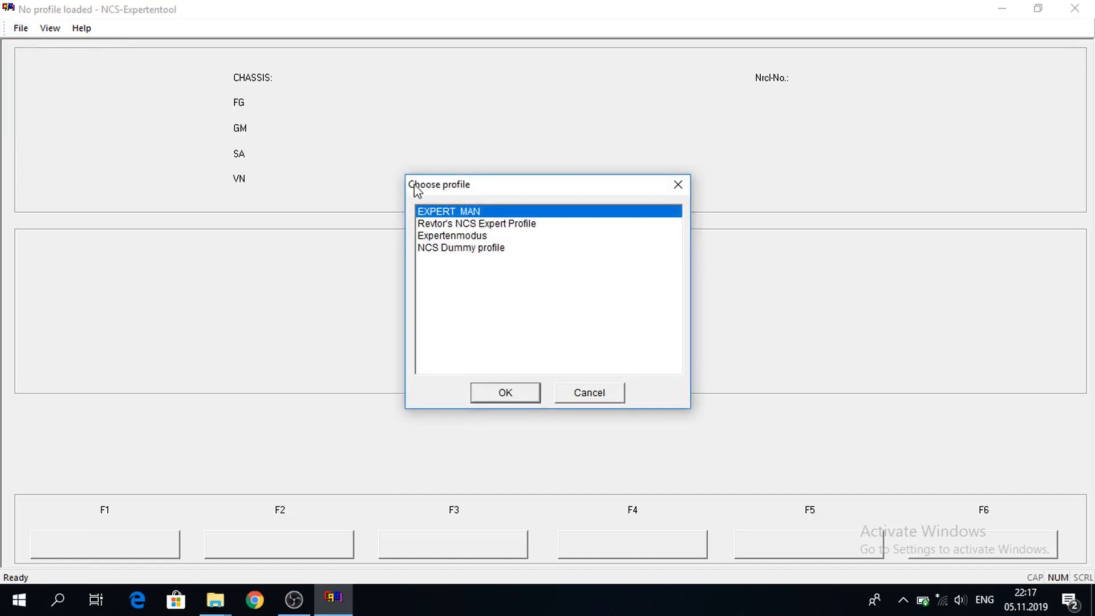
mouse_move(451, 227)
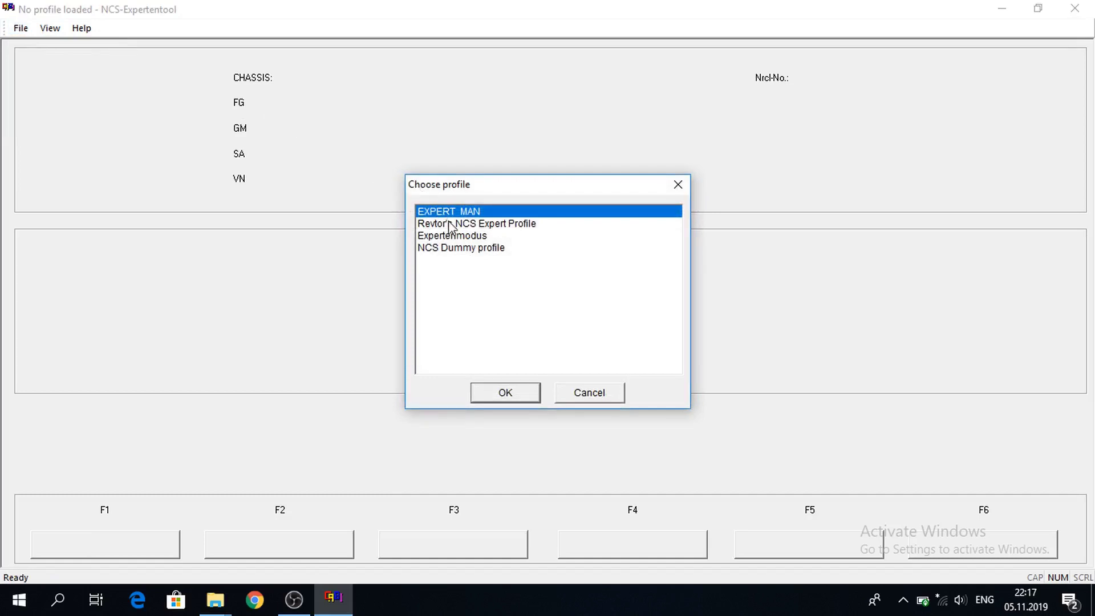
click(477, 223)
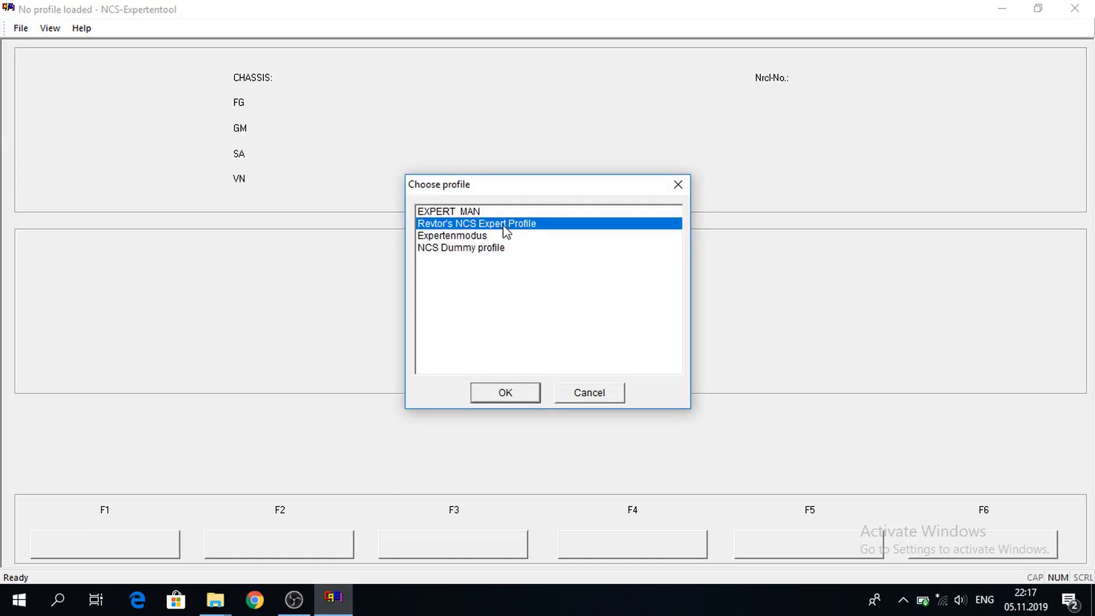
mouse_move(533, 230)
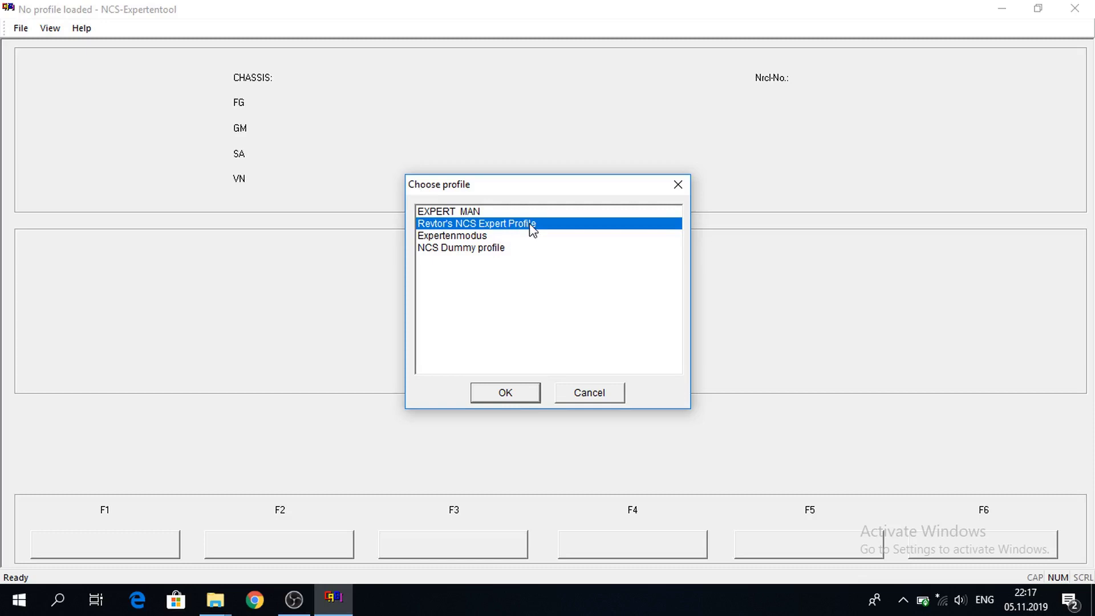
mouse_move(524, 322)
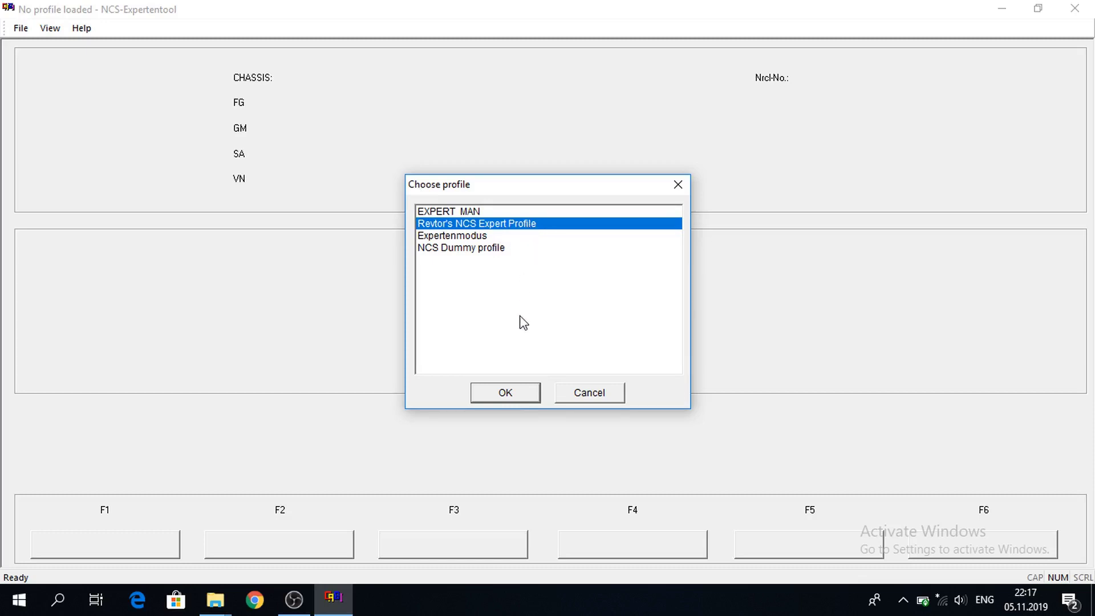
mouse_move(487, 373)
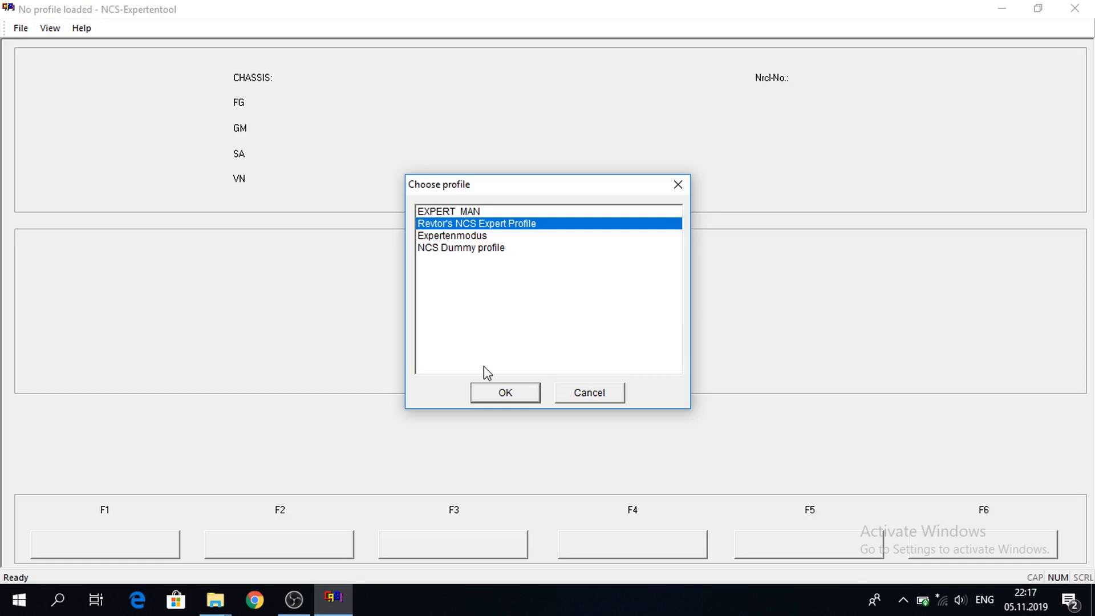
mouse_move(494, 397)
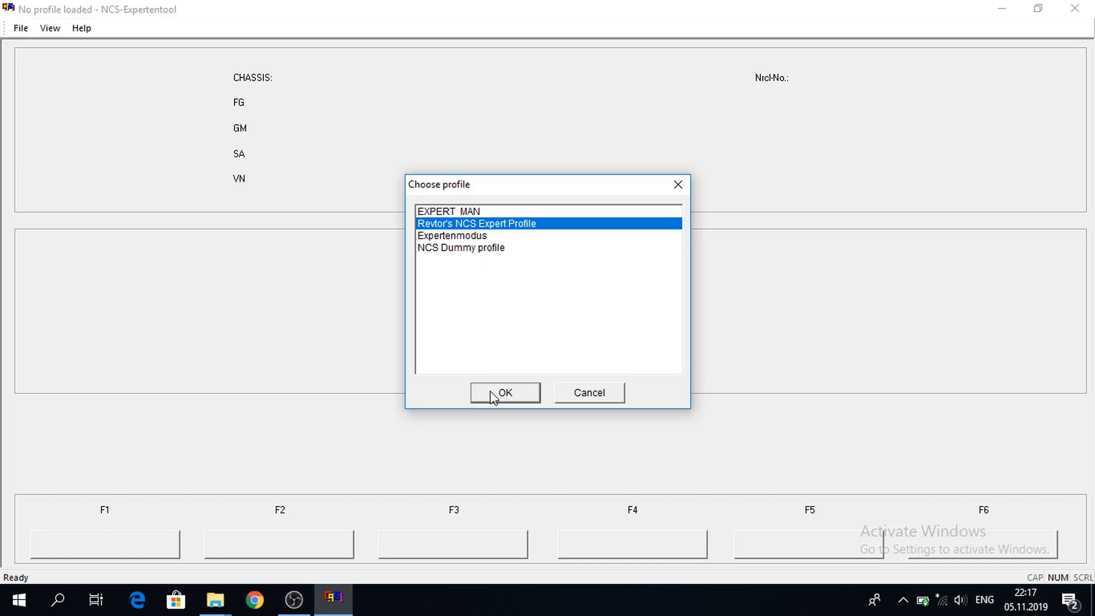
click(504, 391)
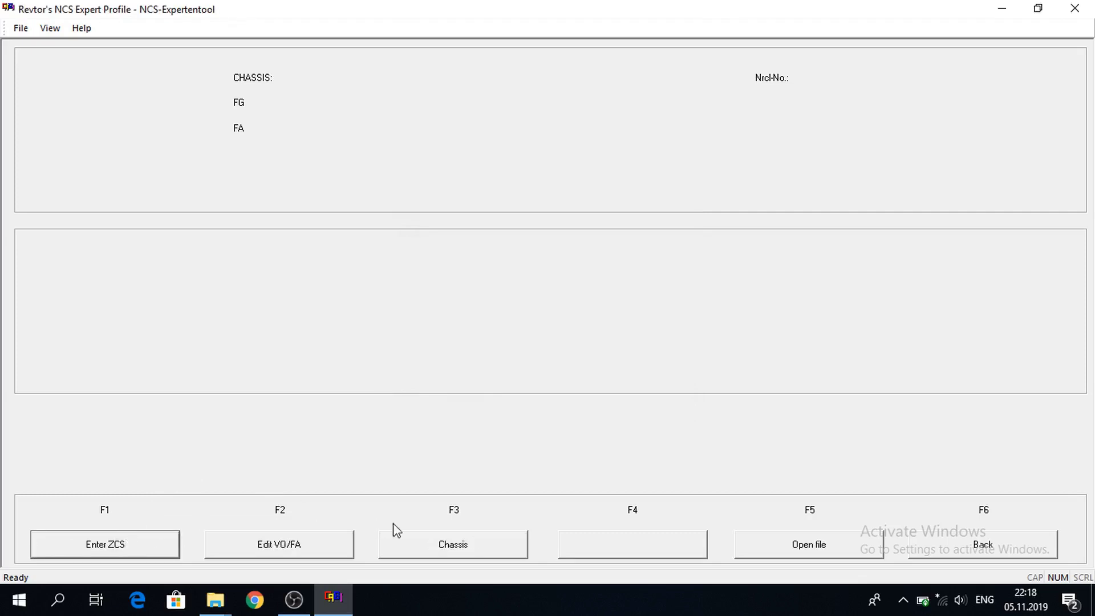
Choose the E89 chassis and read the vehicle order from the CAS module
click(452, 544)
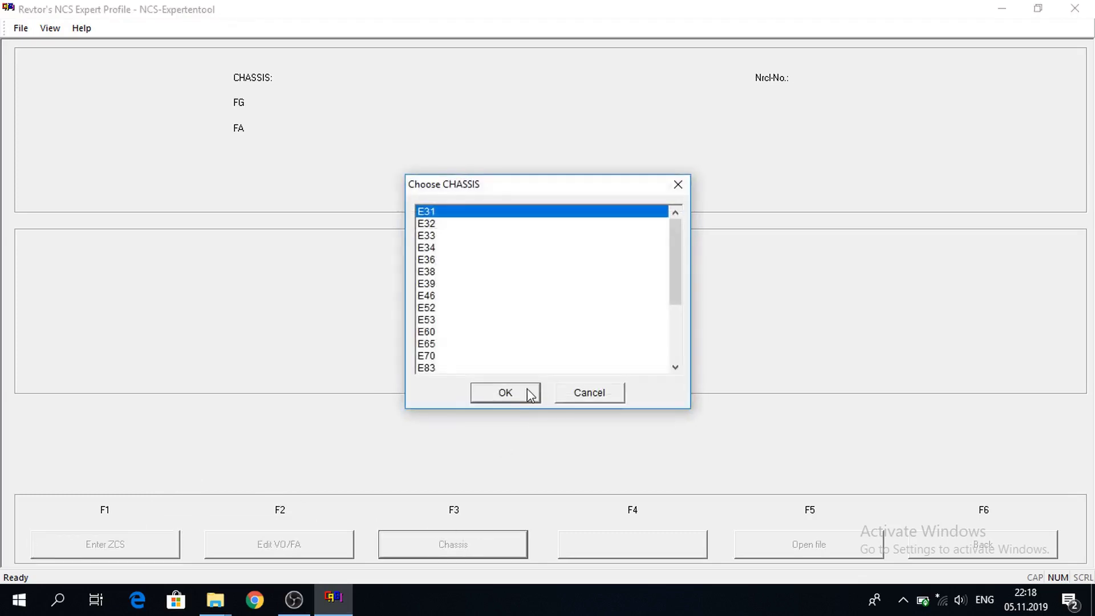
scroll(down, 3)
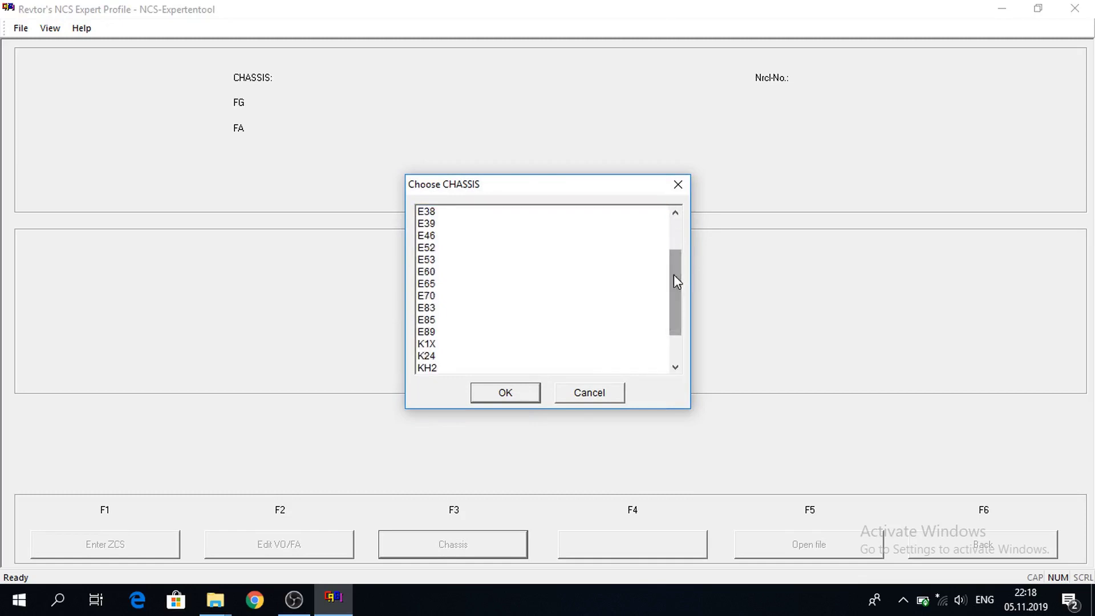
mouse_move(433, 338)
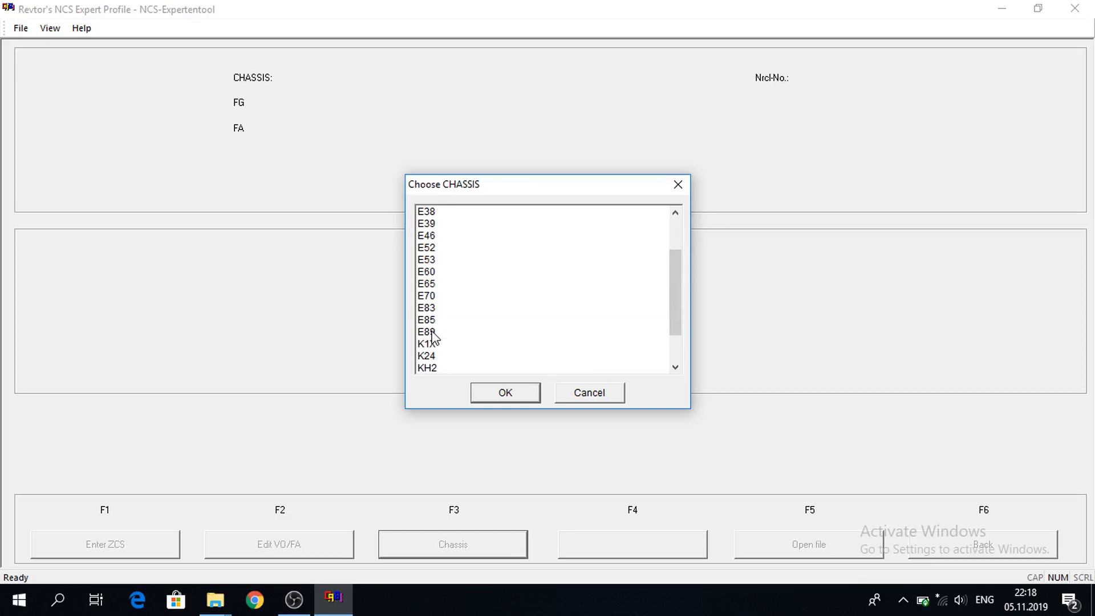
click(504, 391)
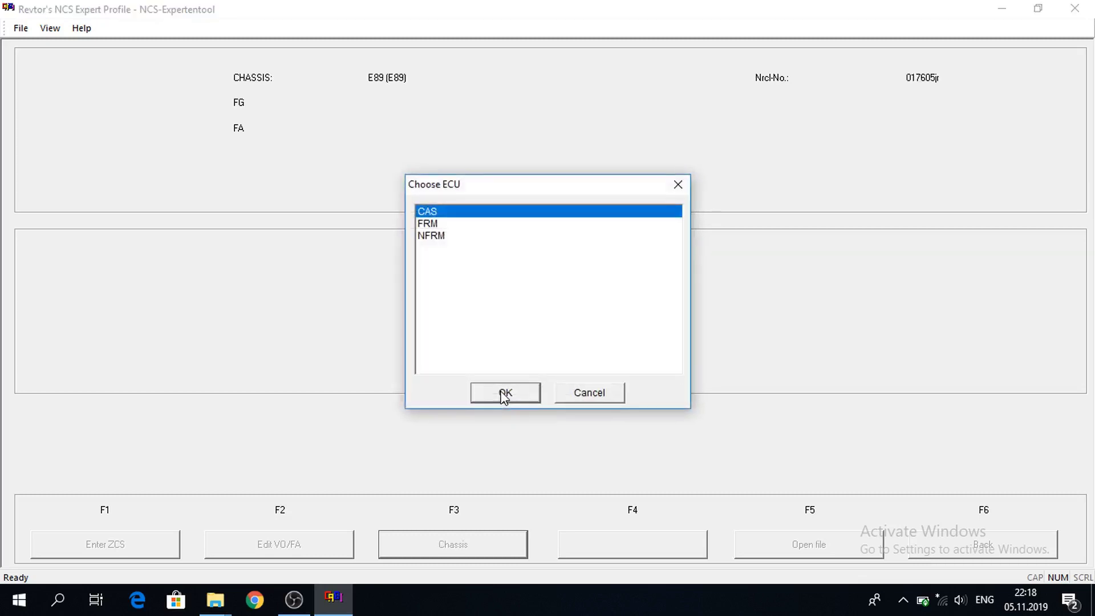
mouse_move(430, 225)
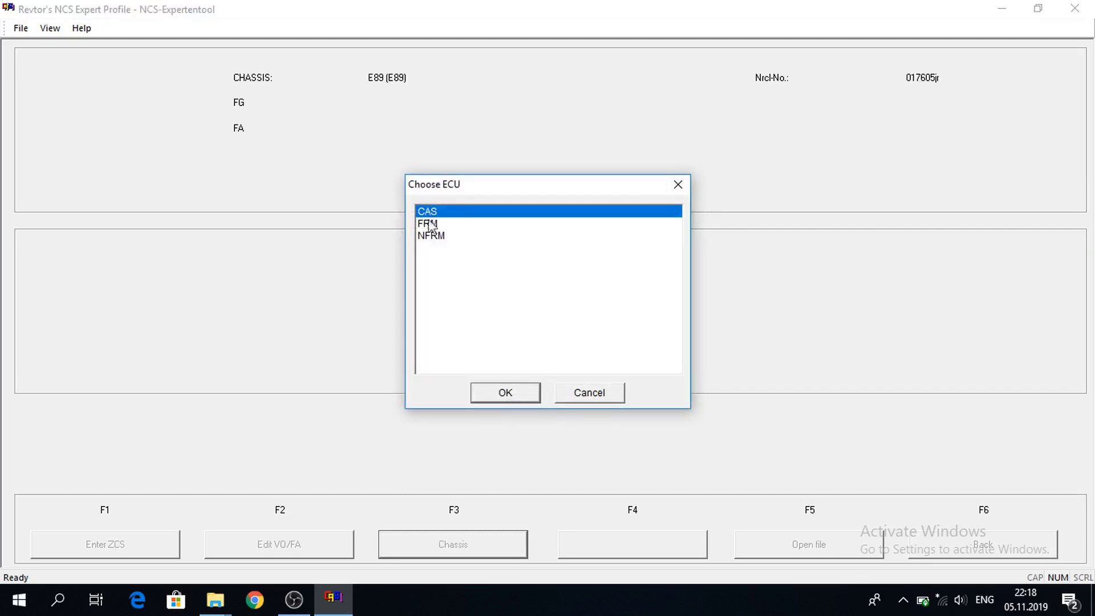
mouse_move(438, 230)
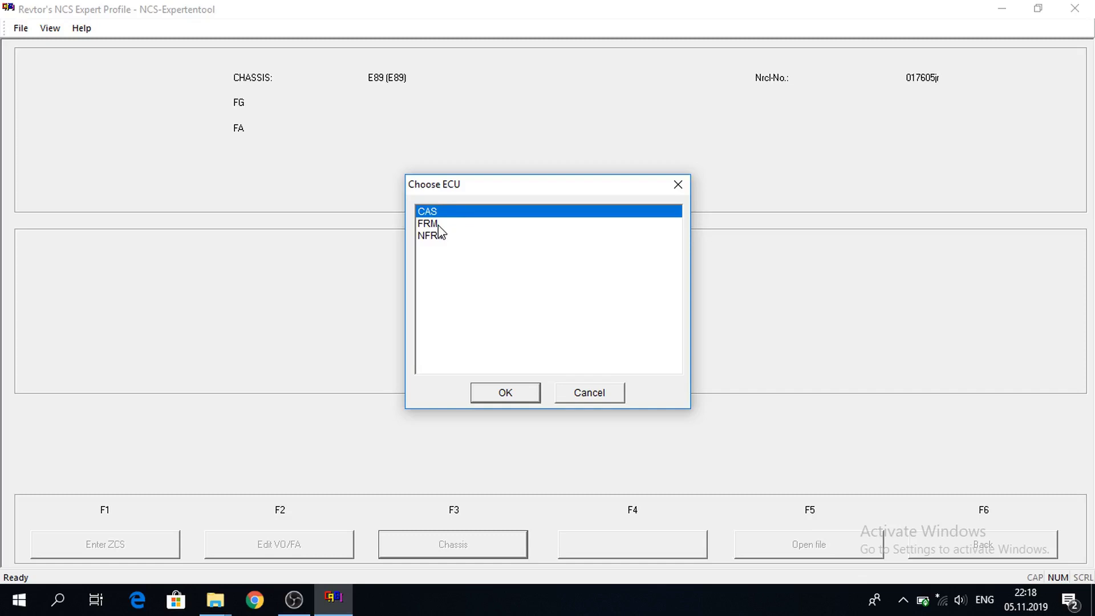
mouse_move(509, 393)
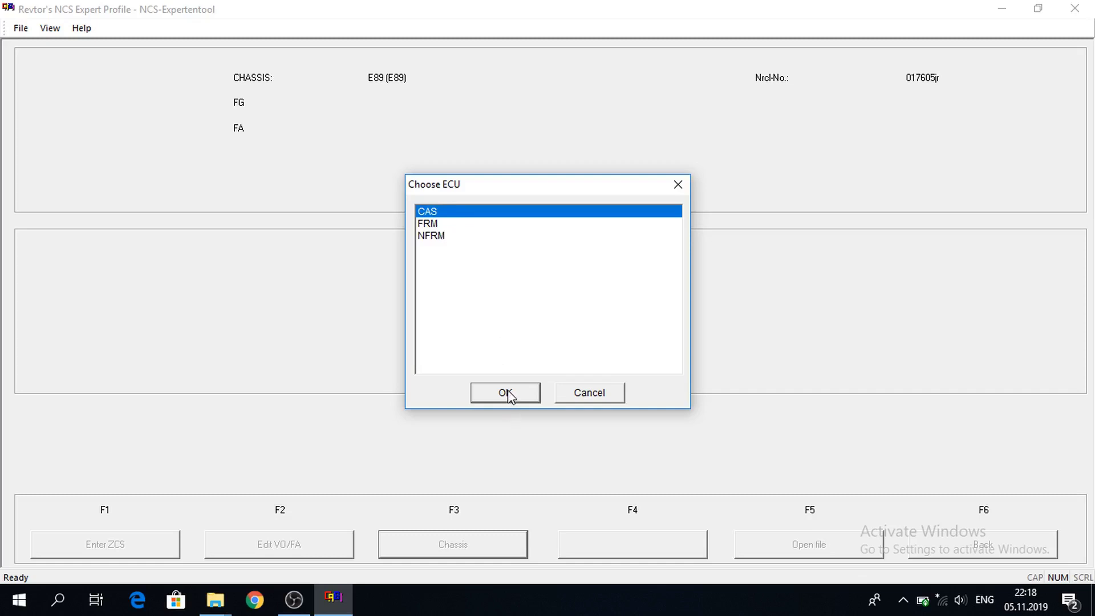
click(506, 392)
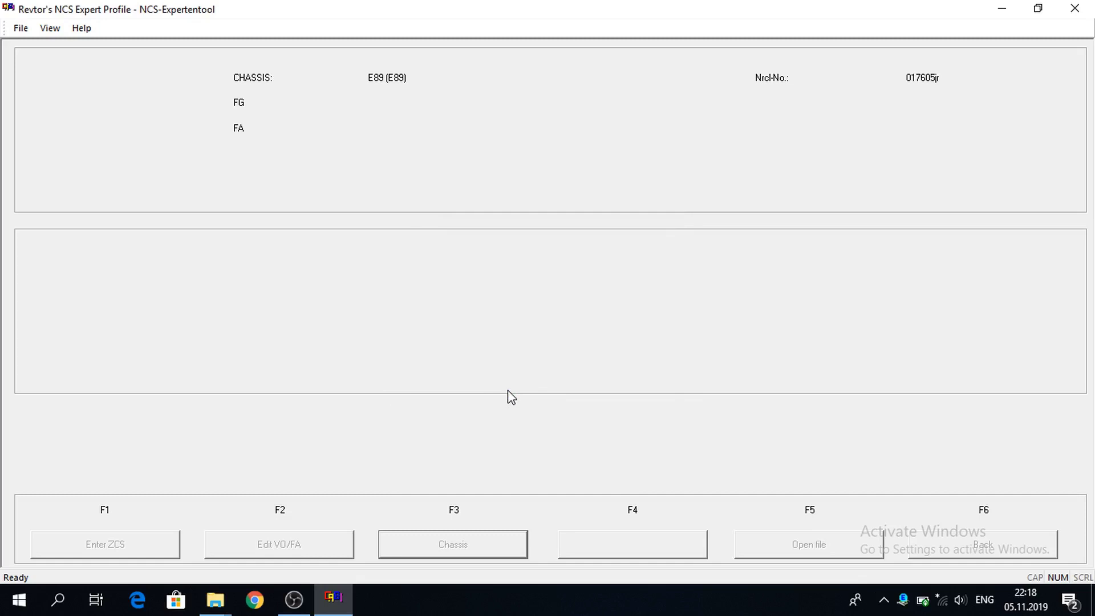
click(451, 545)
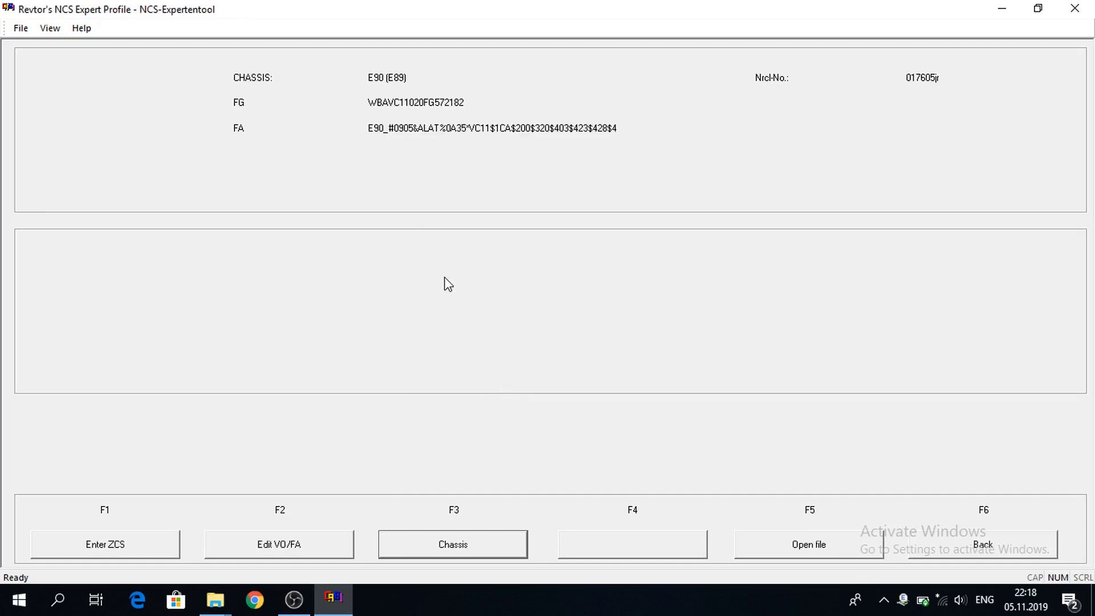
mouse_move(417, 136)
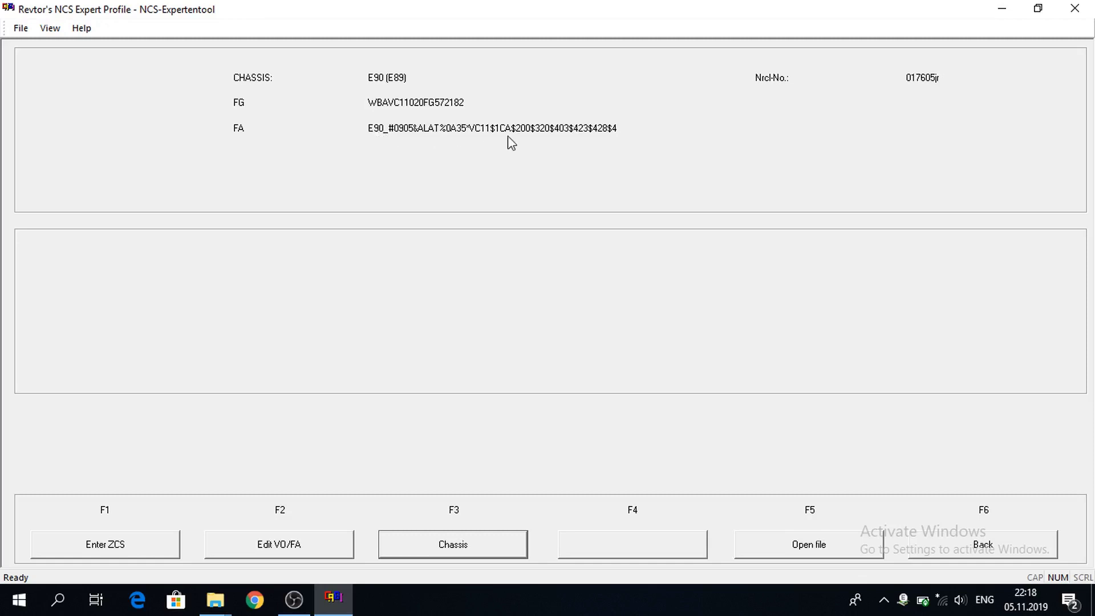
mouse_move(898, 488)
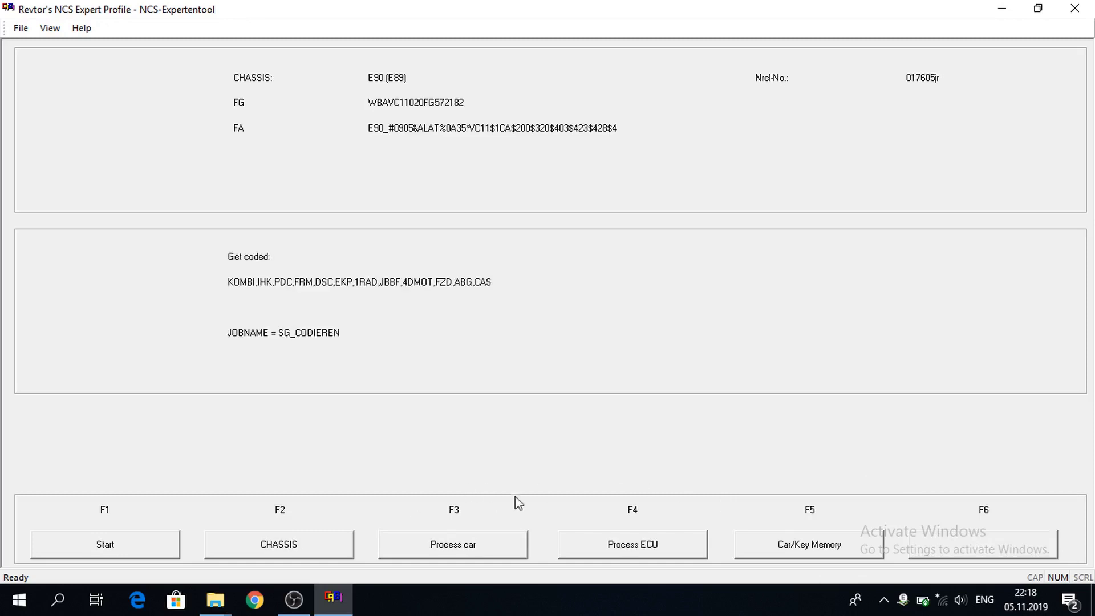
mouse_move(617, 550)
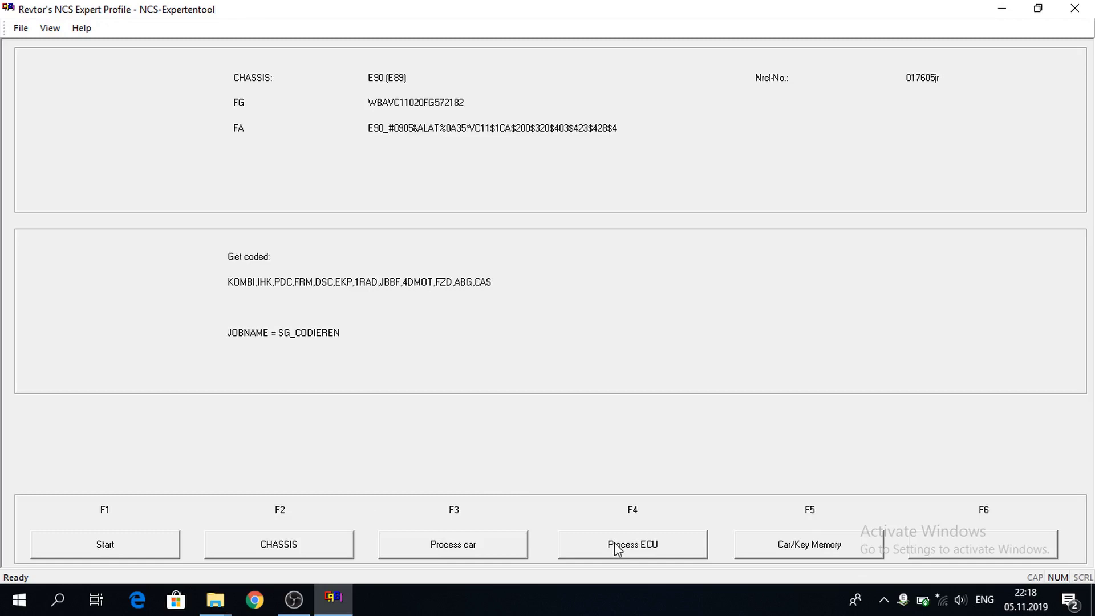
Select FRM as the ECU to process, accepting its FRMFA.C09, A_PL2FRX.IPO and FRM_87.PRG files
click(630, 545)
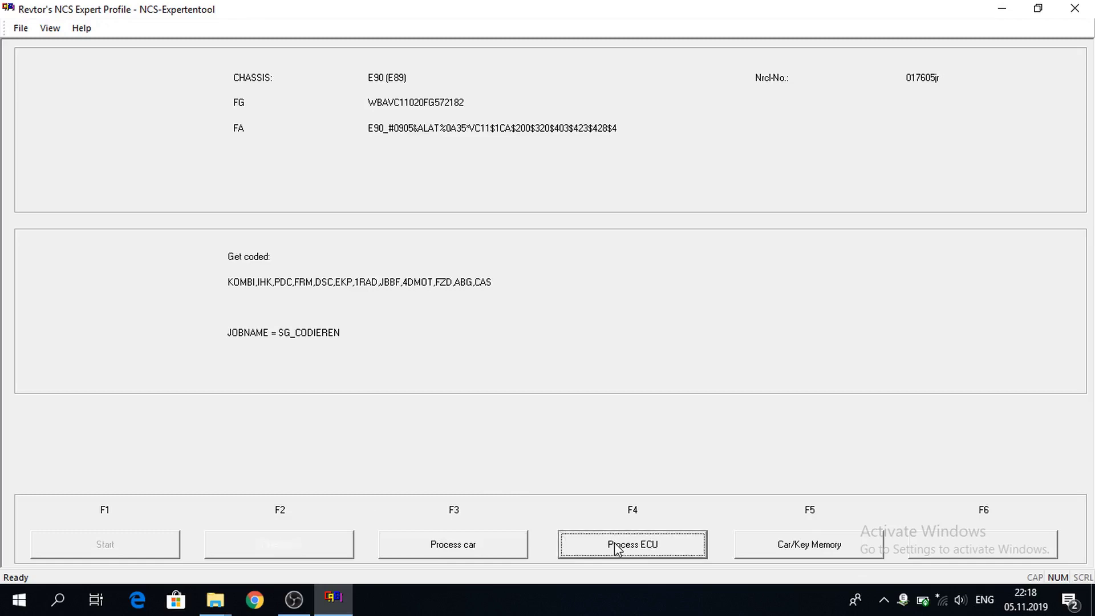
click(632, 544)
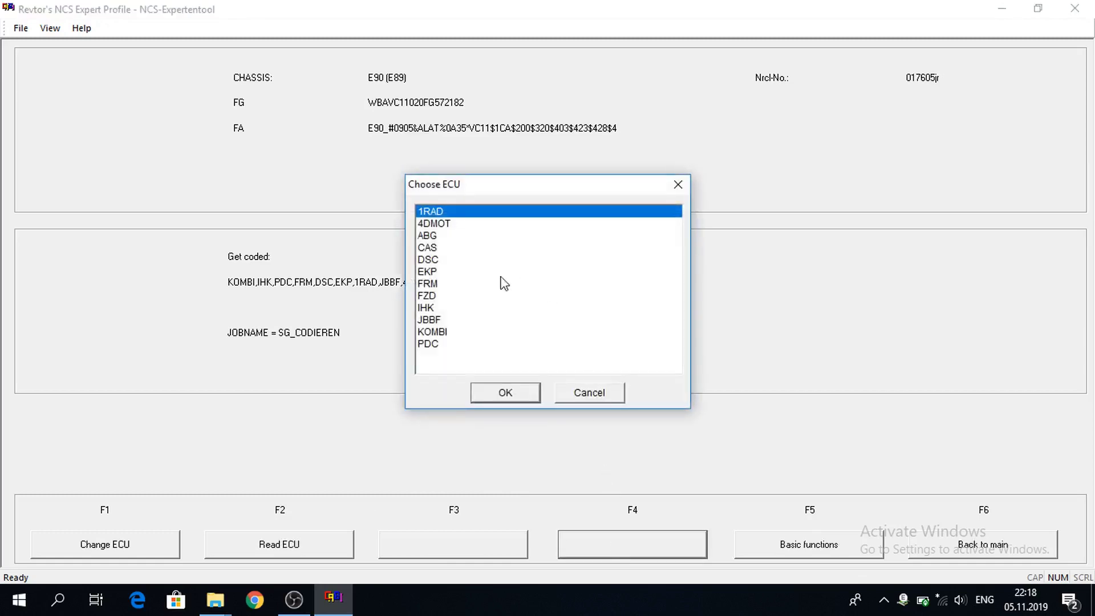
mouse_move(453, 258)
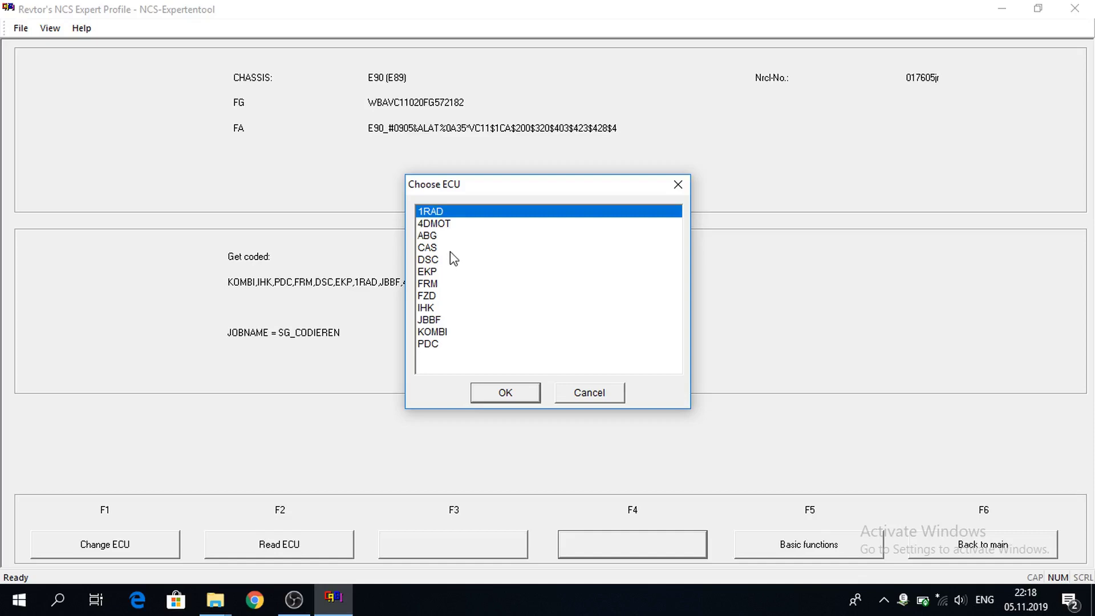
mouse_move(434, 288)
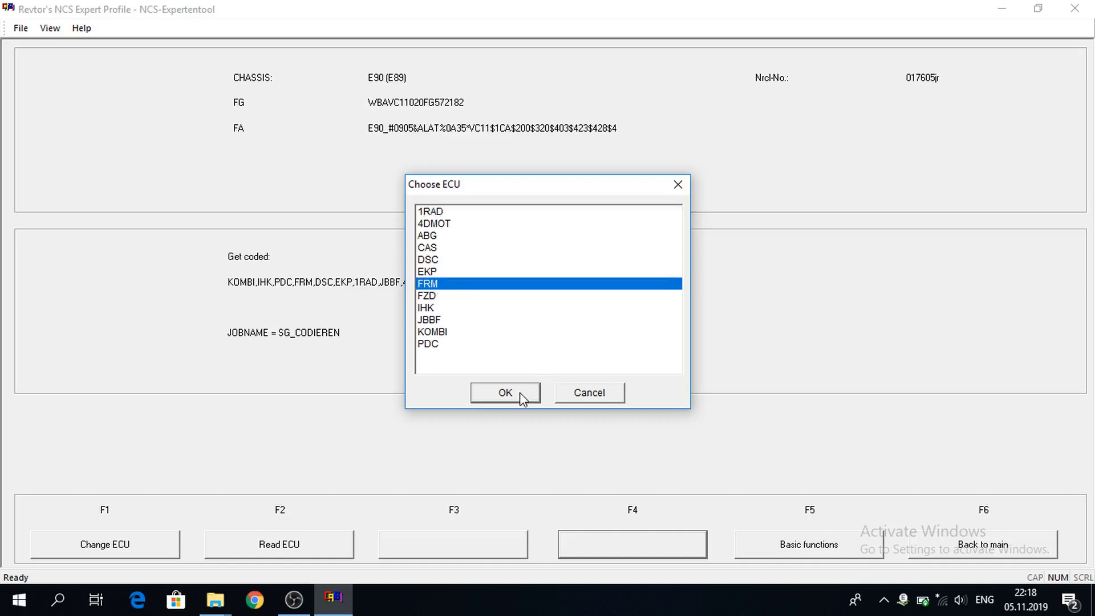
click(504, 393)
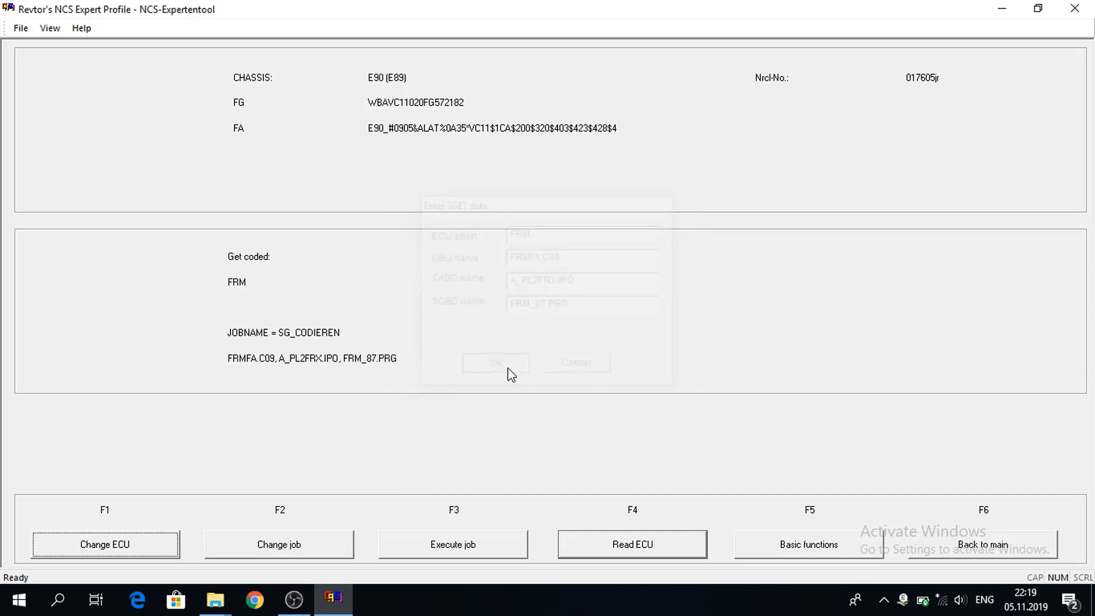
click(495, 362)
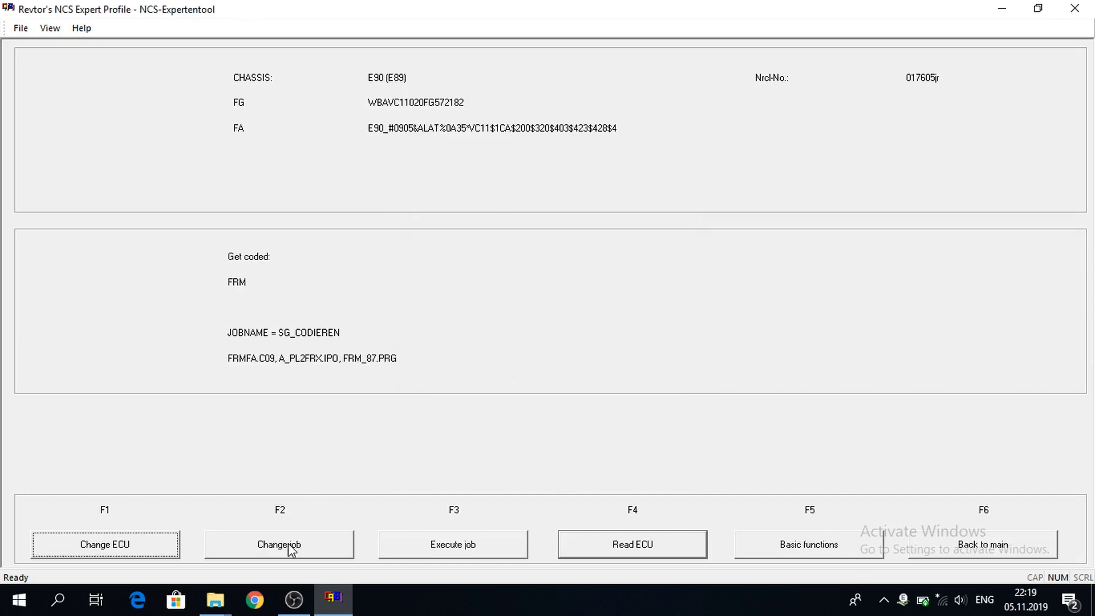
Change the FRM job to CODIERDATEN_LESEN and execute it until coding ends
click(278, 544)
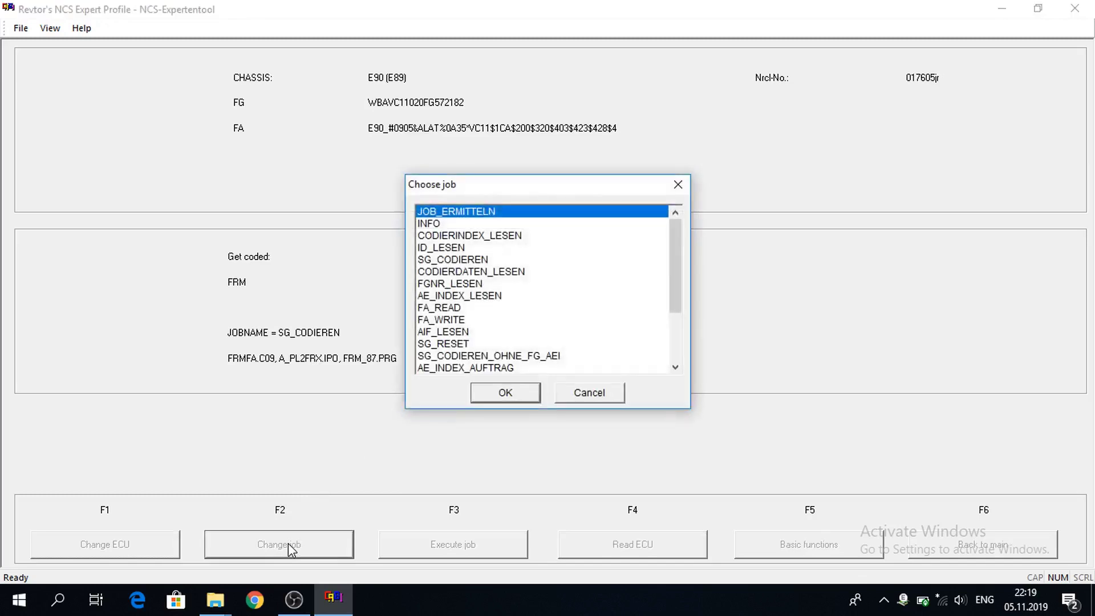
mouse_move(524, 290)
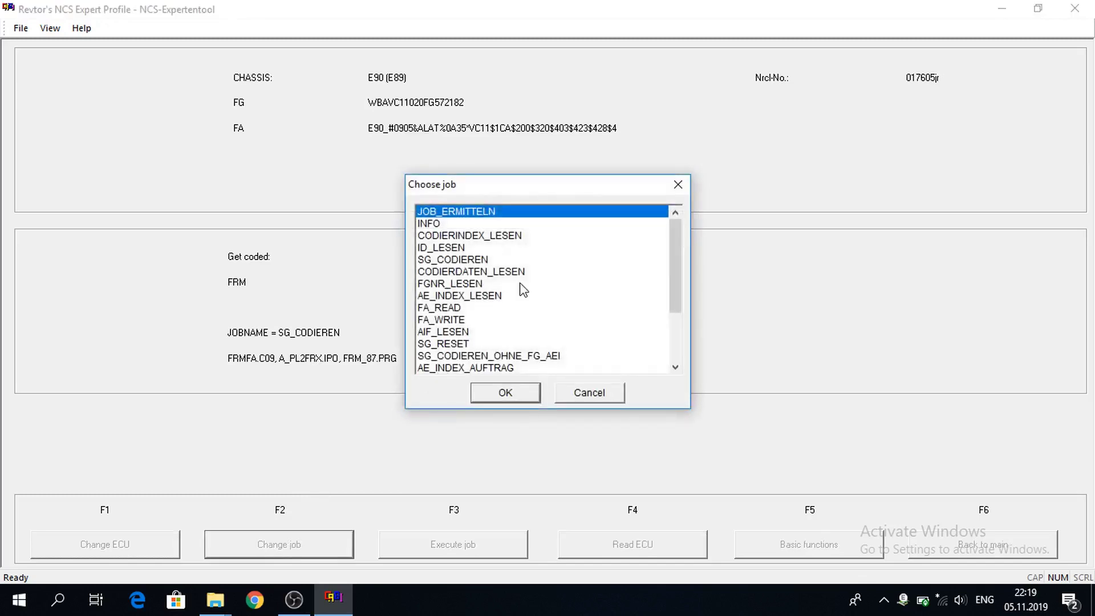
click(471, 272)
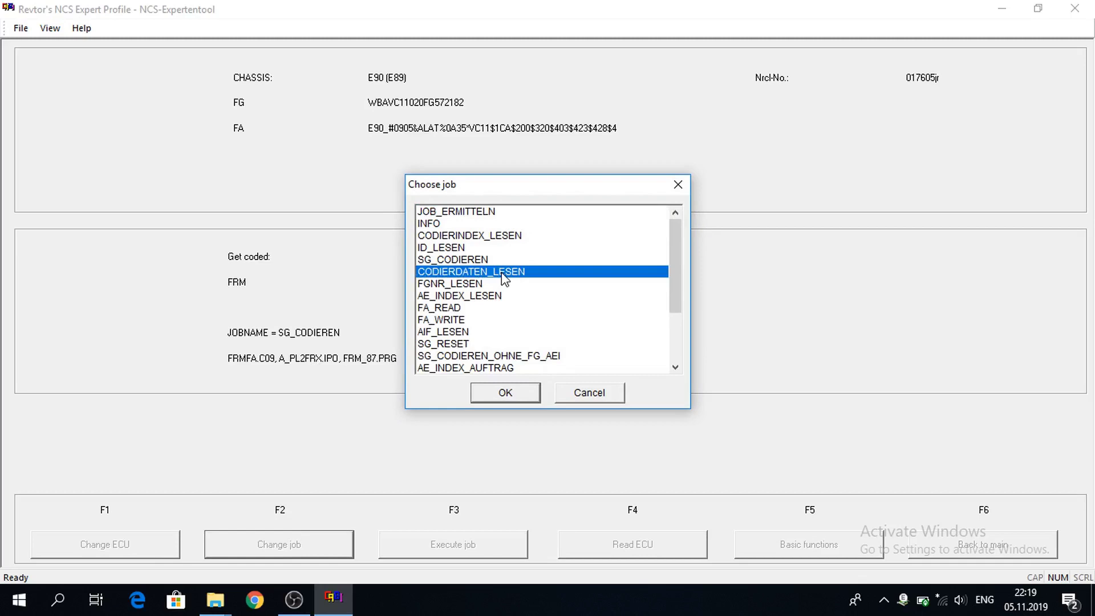
mouse_move(530, 391)
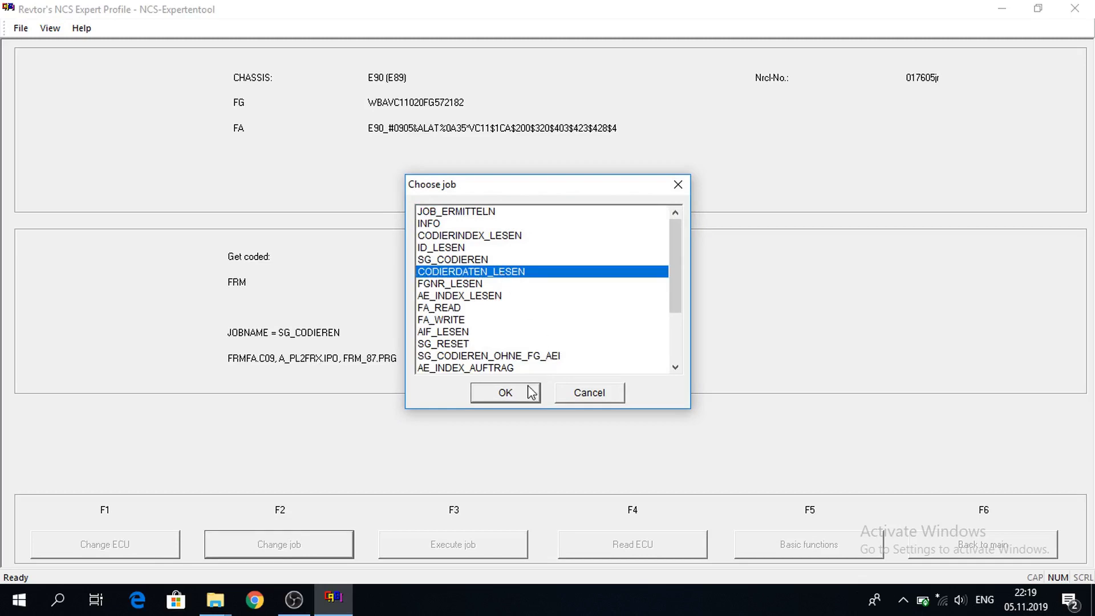
click(505, 392)
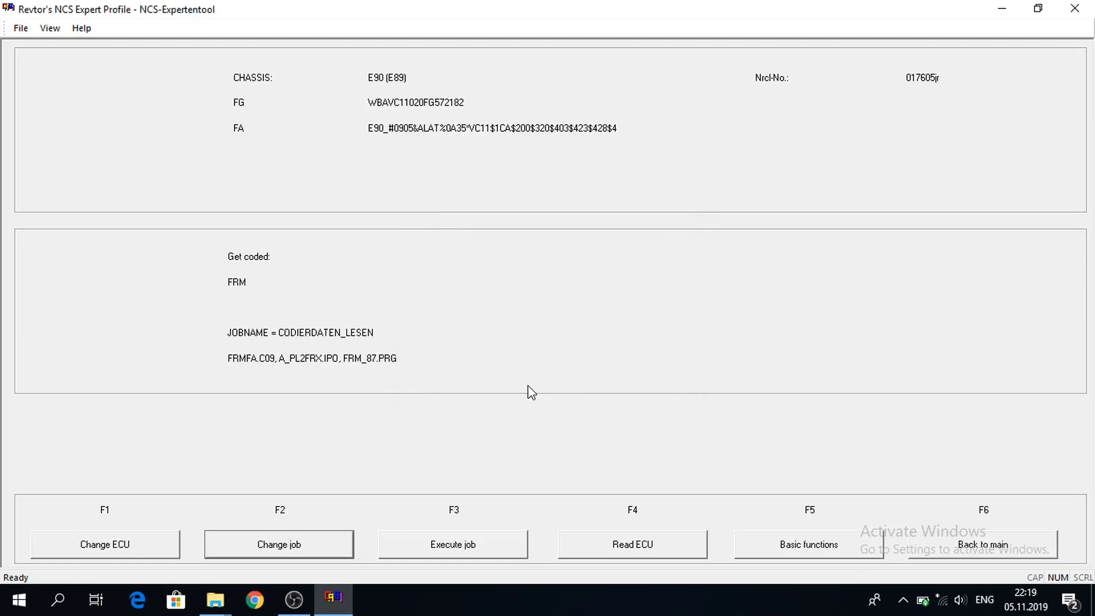
mouse_move(472, 550)
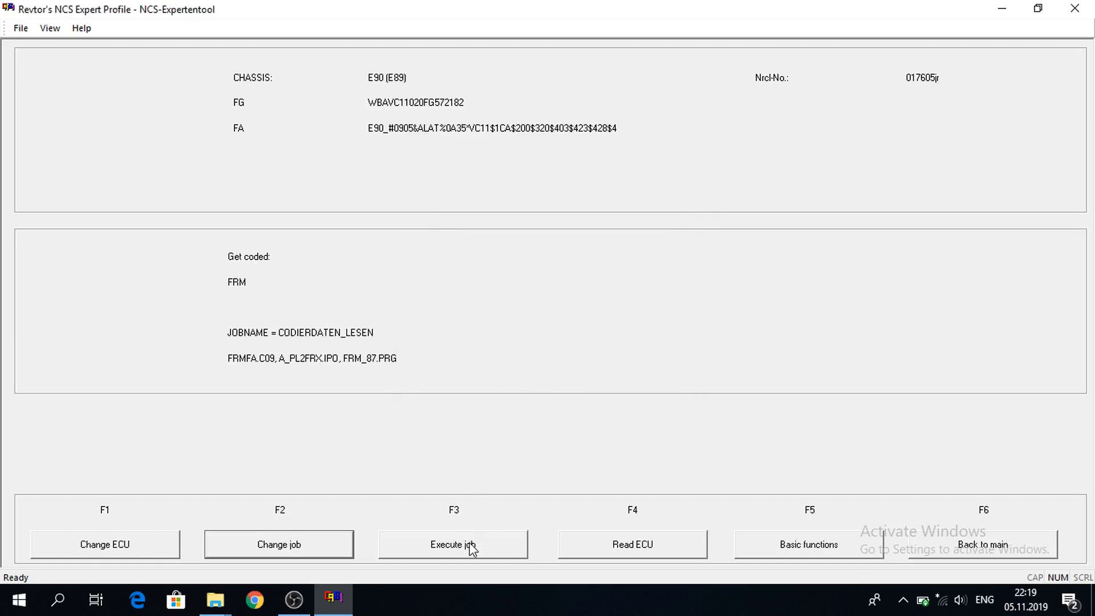
click(453, 544)
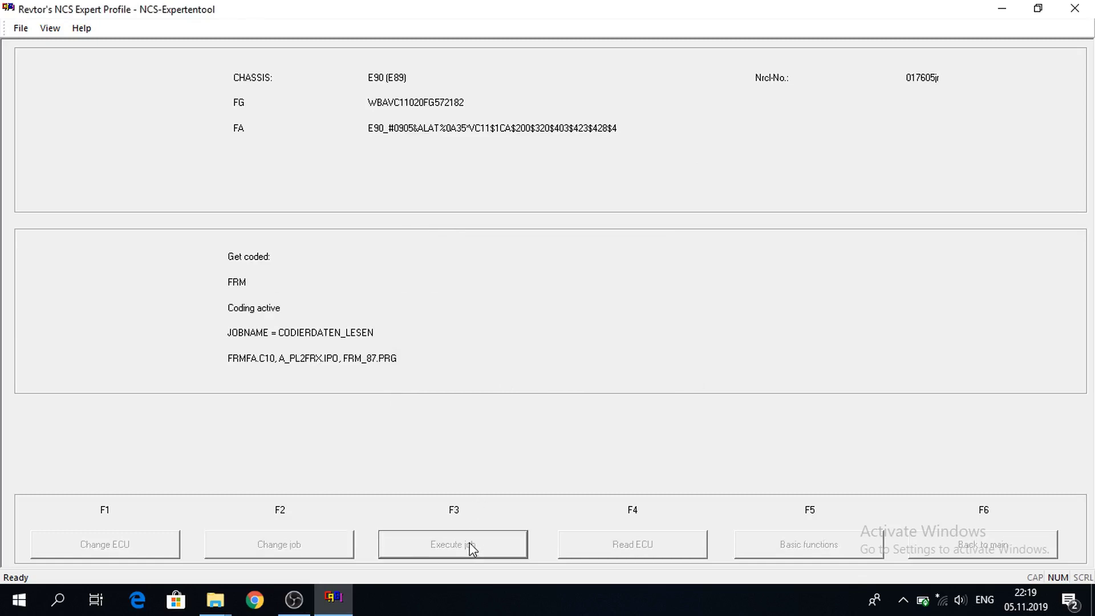
mouse_move(335, 365)
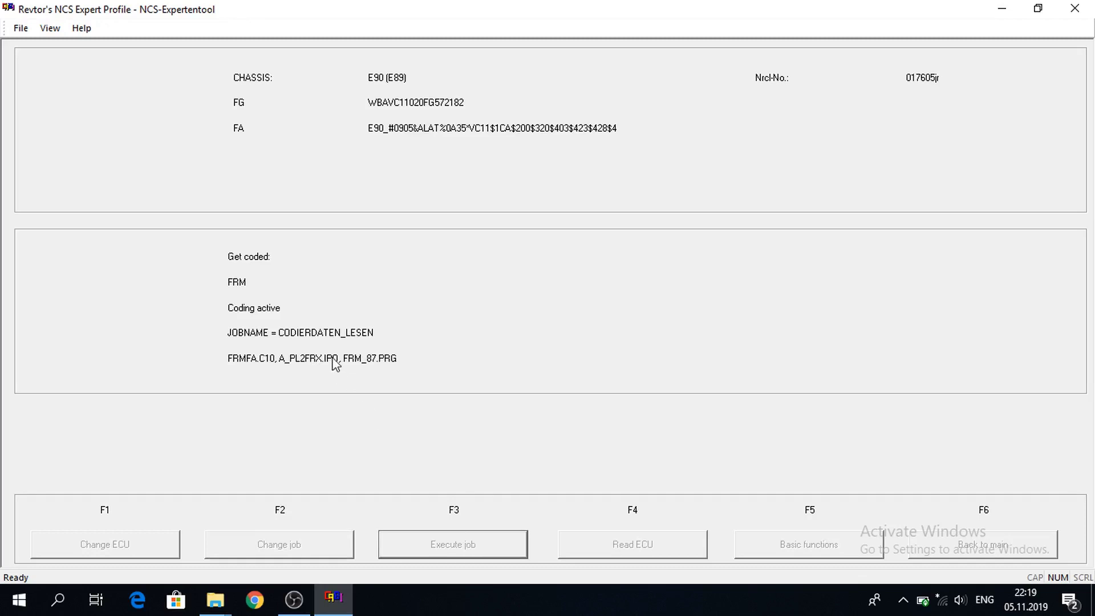
mouse_move(294, 341)
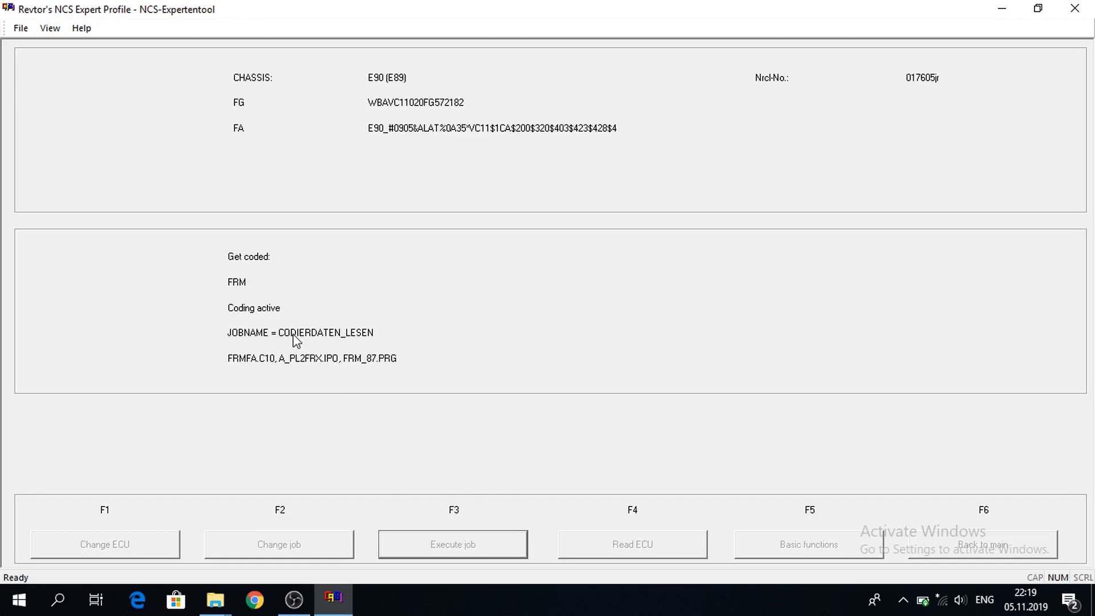
mouse_move(272, 323)
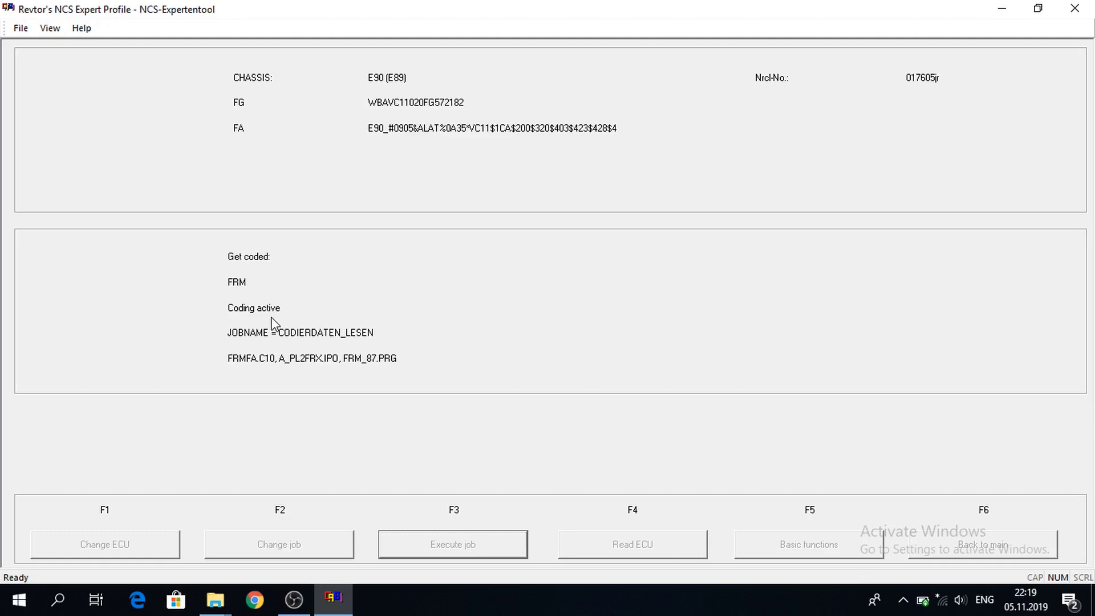
click(451, 544)
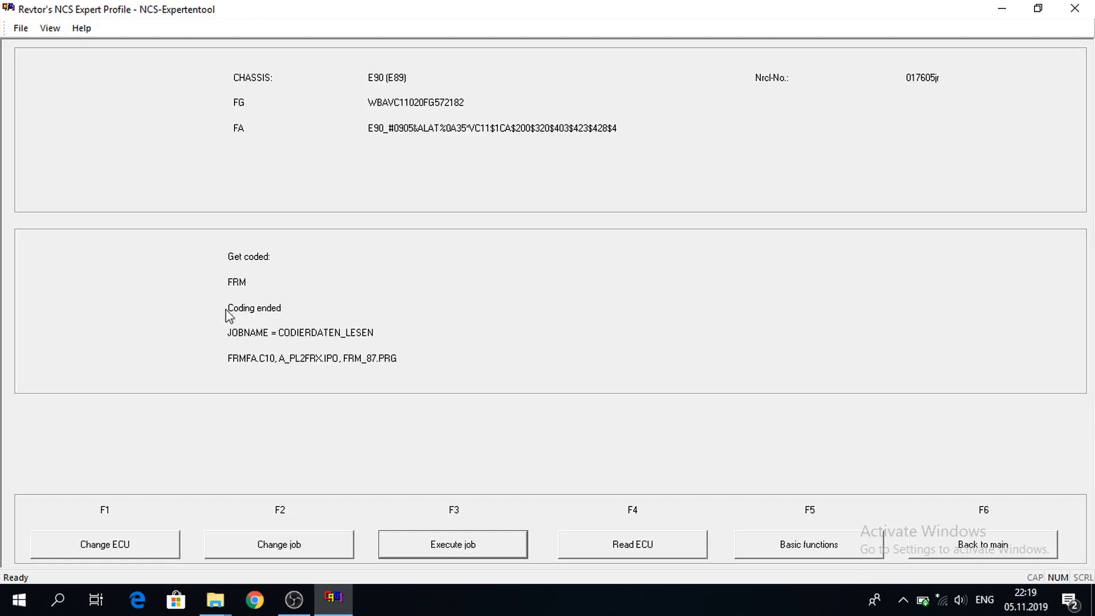
mouse_move(323, 355)
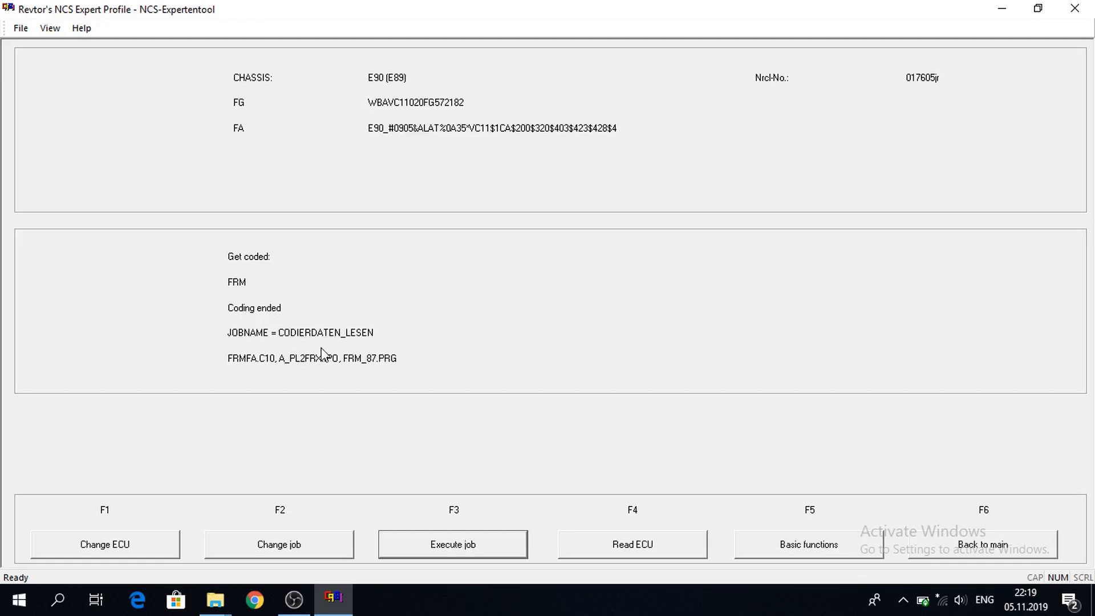
mouse_move(642, 529)
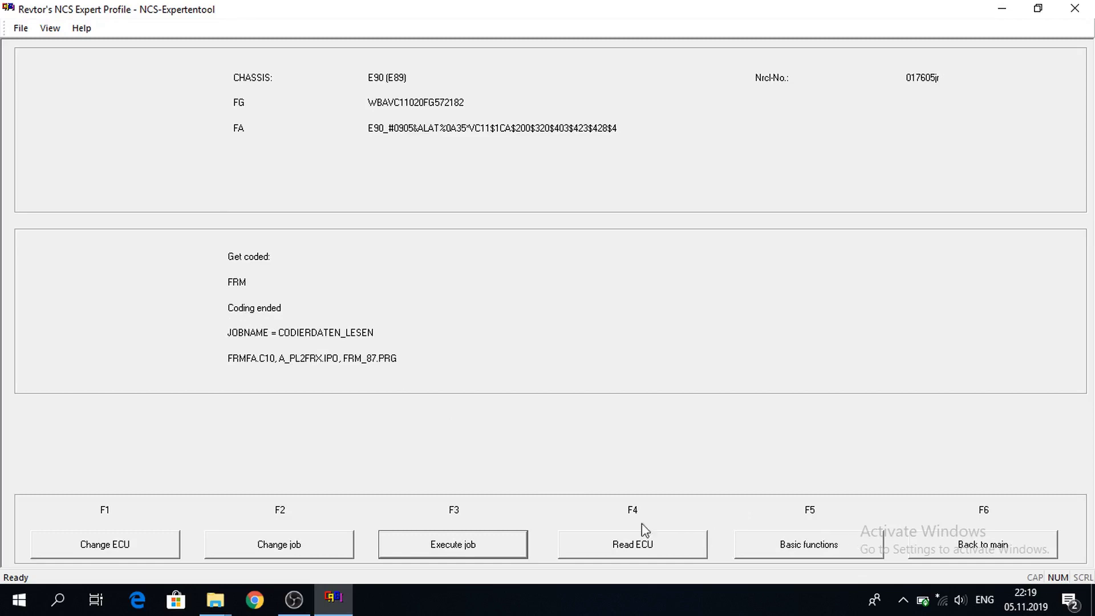
mouse_move(215, 599)
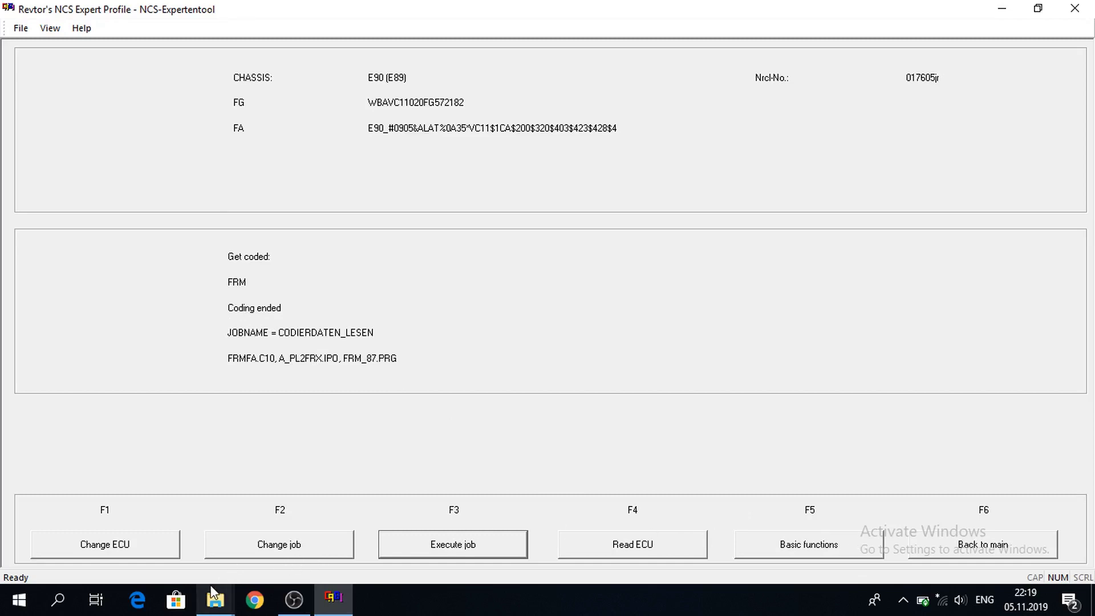
Browse to C:\NCSEXPER\WORK and copy the freshly written FSW_PSW.TRC
click(18, 599)
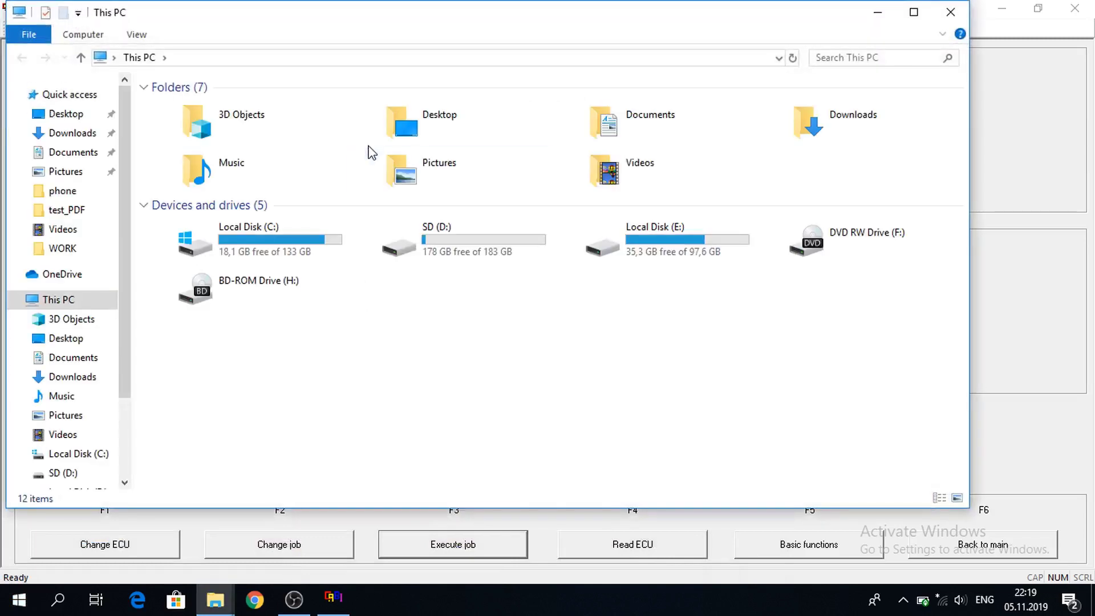
click(248, 240)
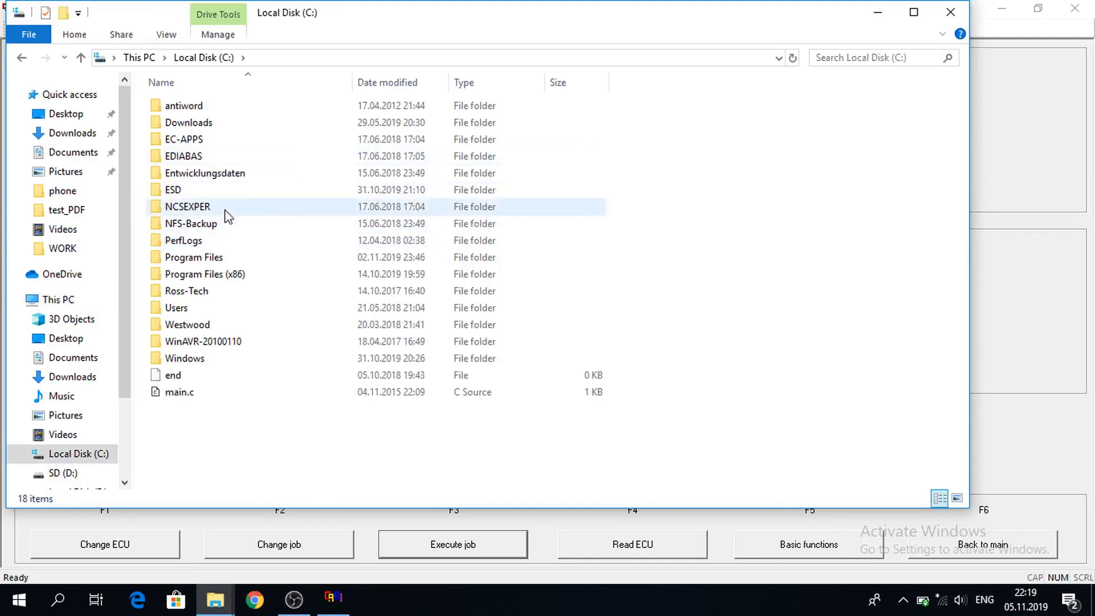
double_click(188, 207)
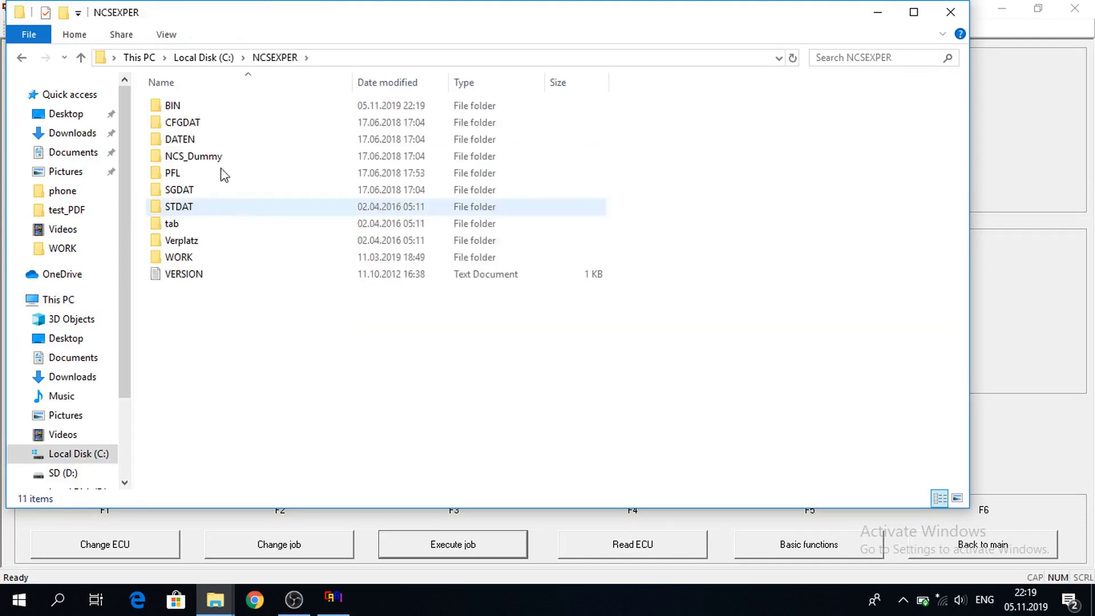
double_click(179, 206)
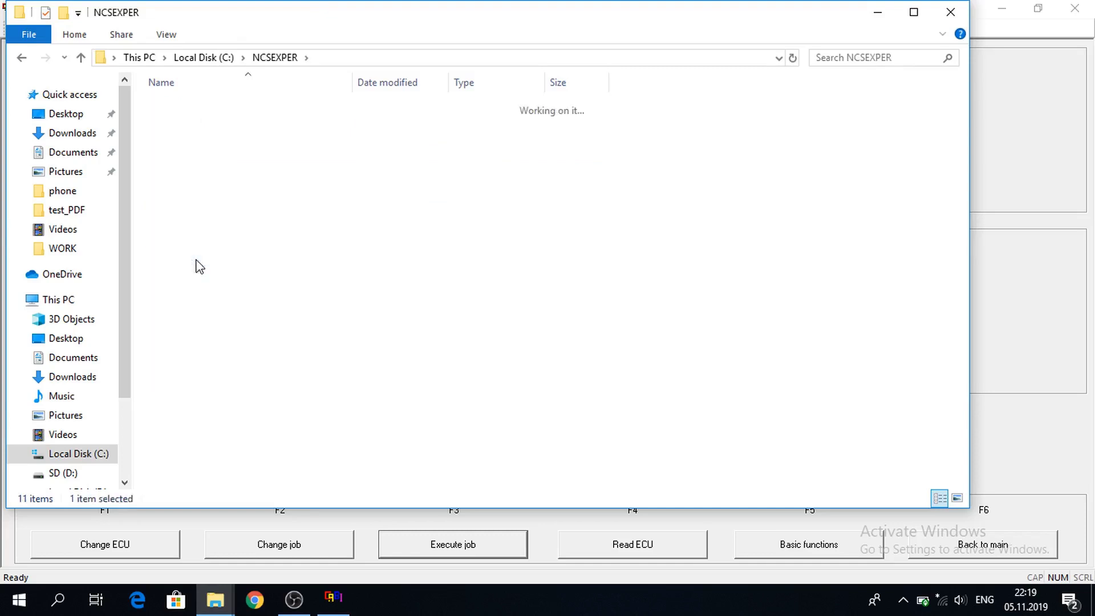
double_click(62, 249)
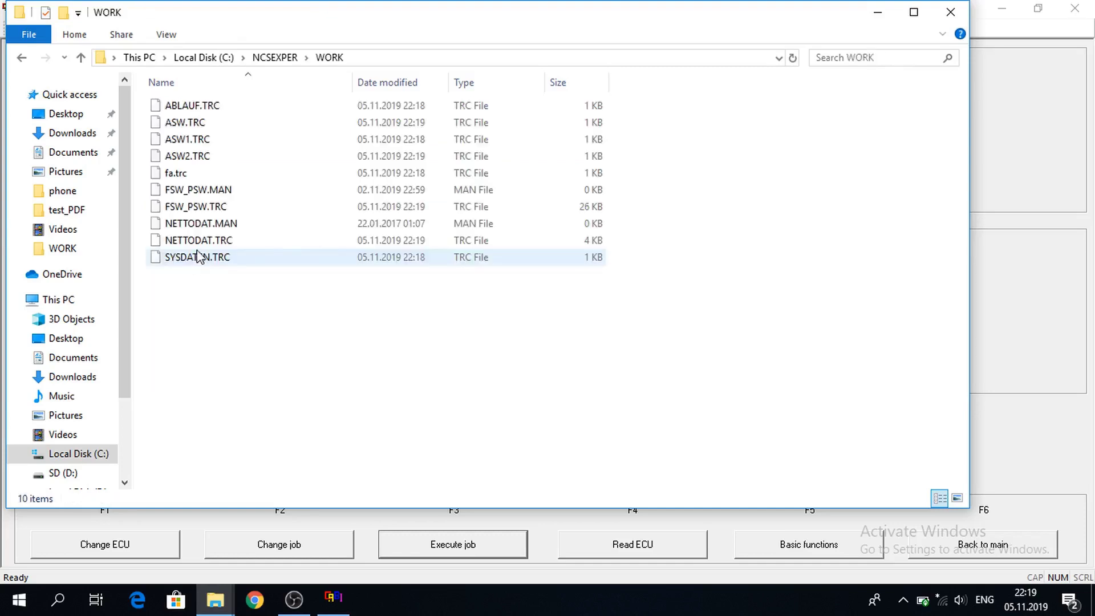
click(203, 206)
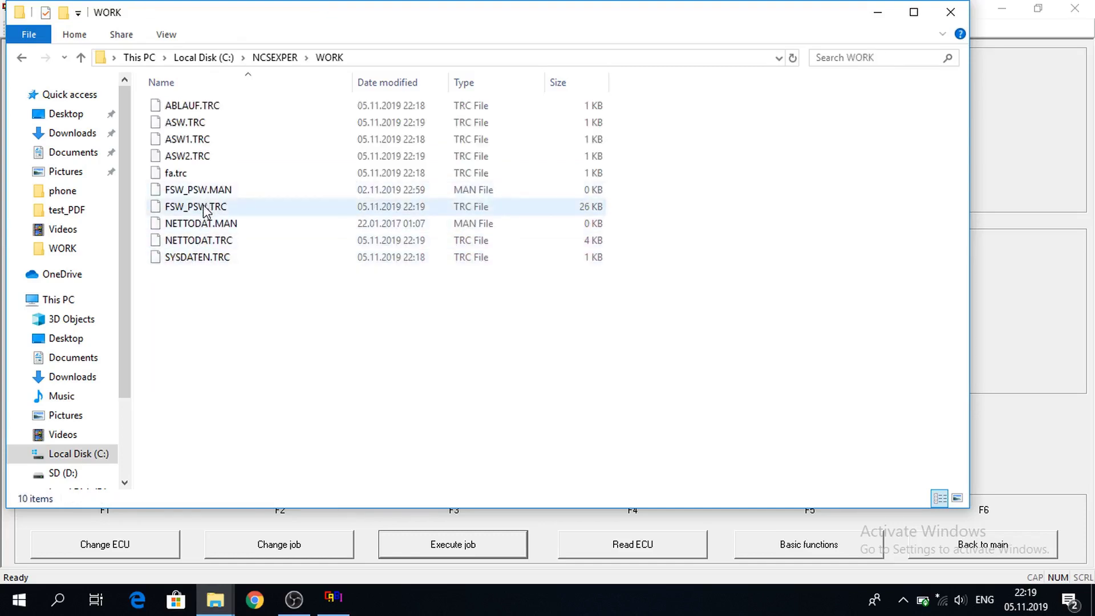
mouse_move(203, 210)
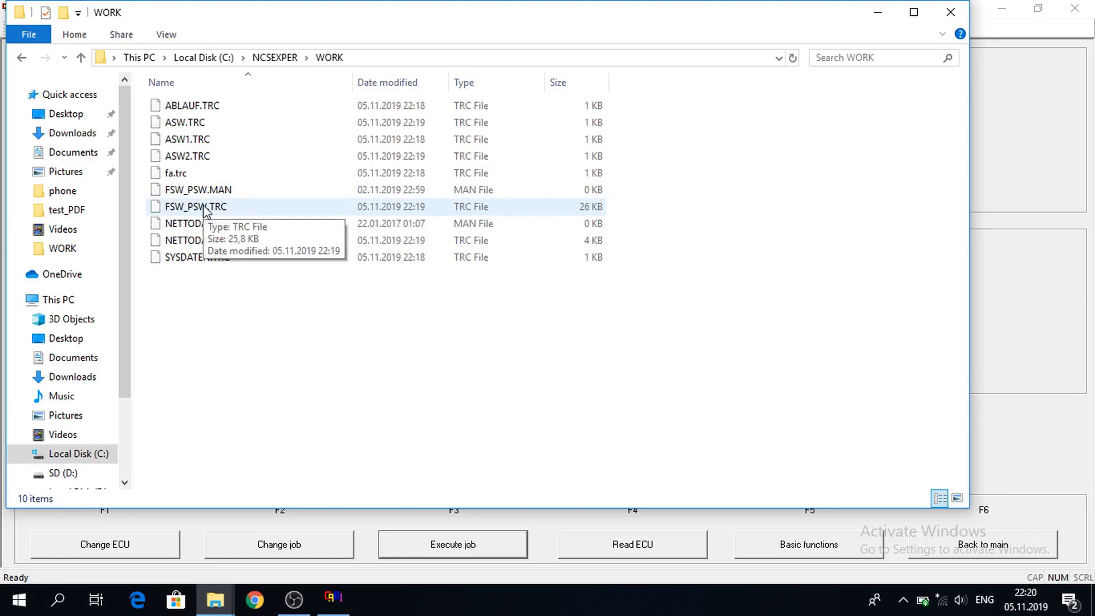
right_click(194, 207)
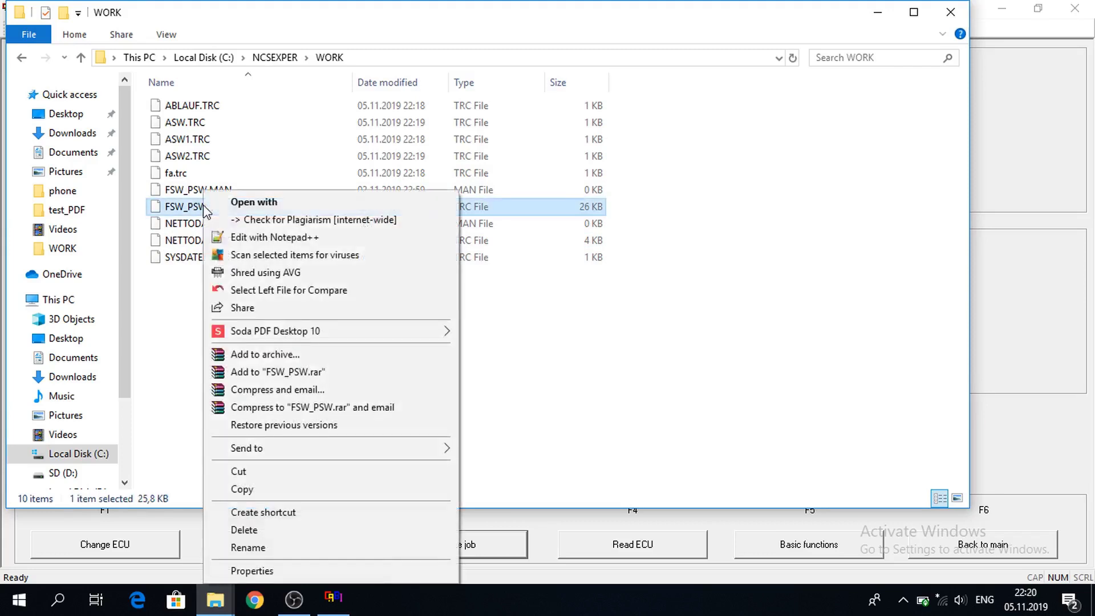
mouse_move(248, 490)
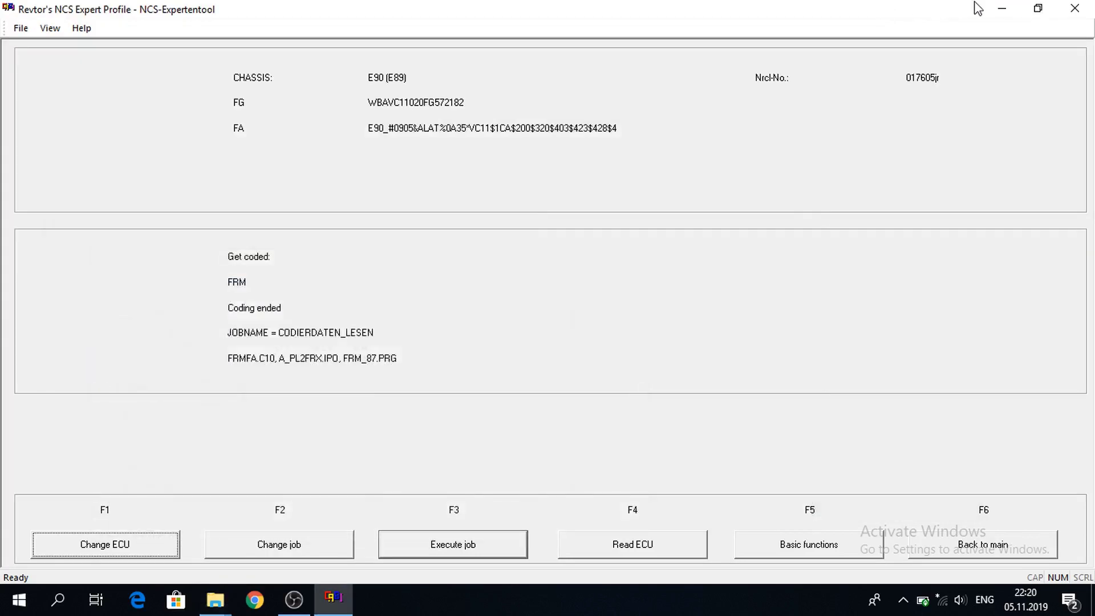
mouse_move(1002, 8)
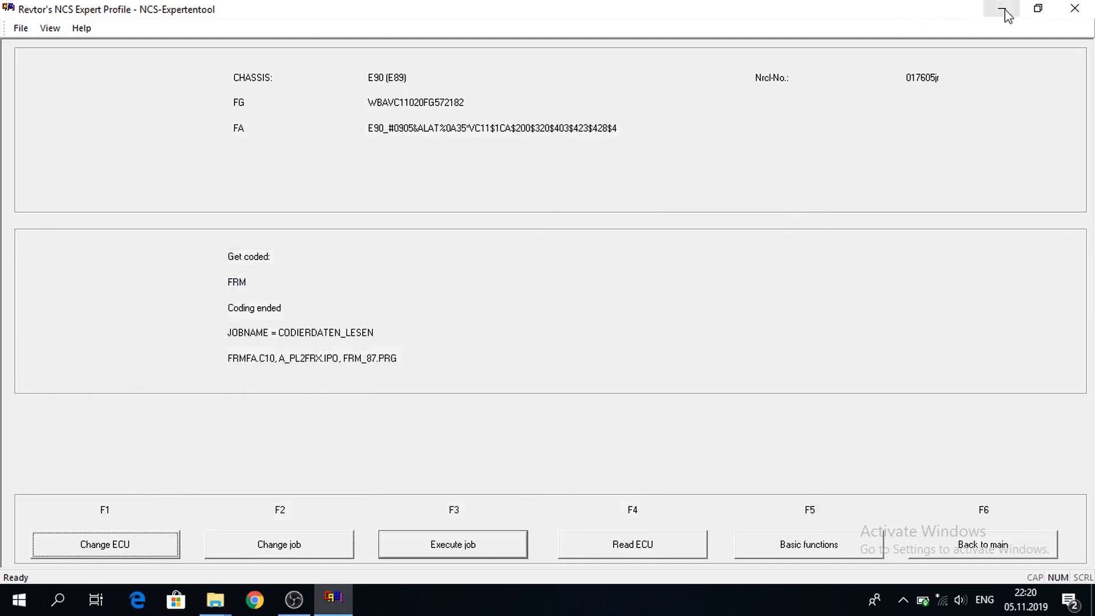
In backup\FRM, delete the old FSW_PSW.TRC and paste the new 05.11.2019 copy
click(1000, 8)
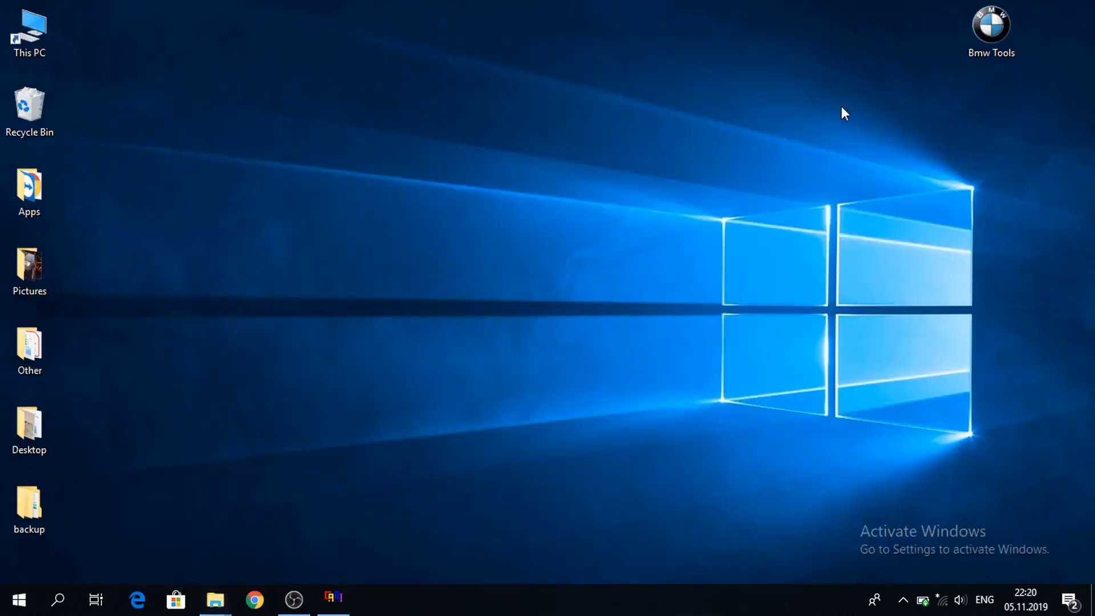
mouse_move(230, 300)
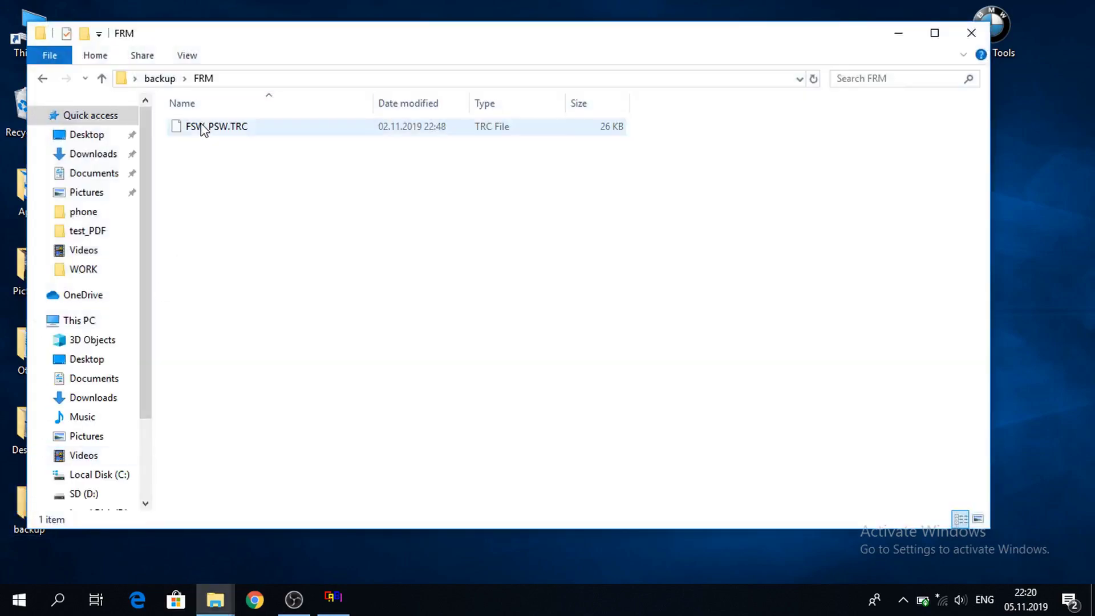
right_click(217, 126)
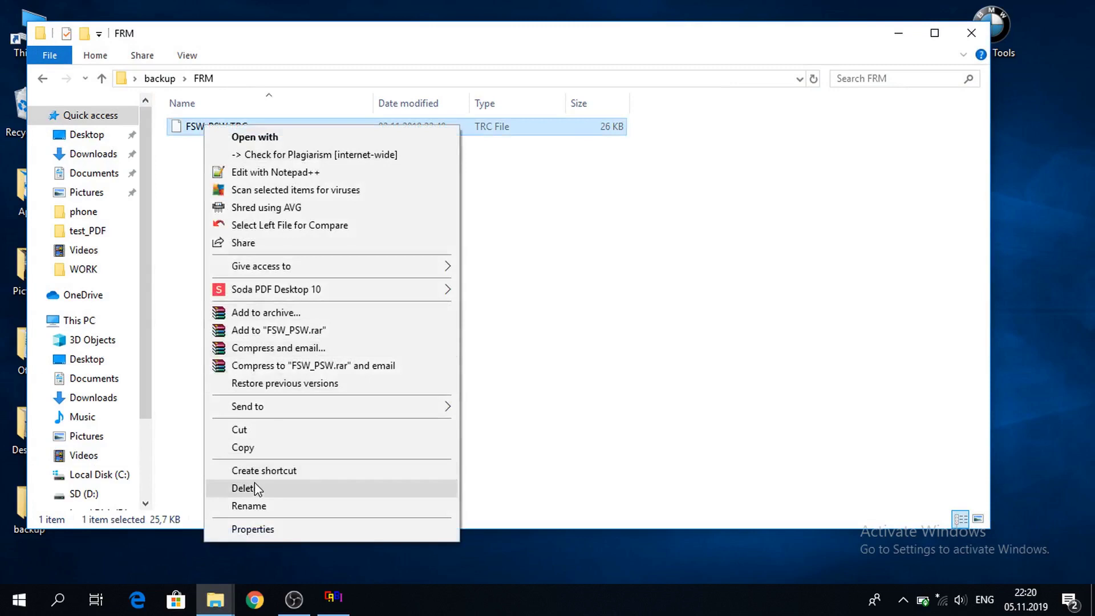
click(244, 487)
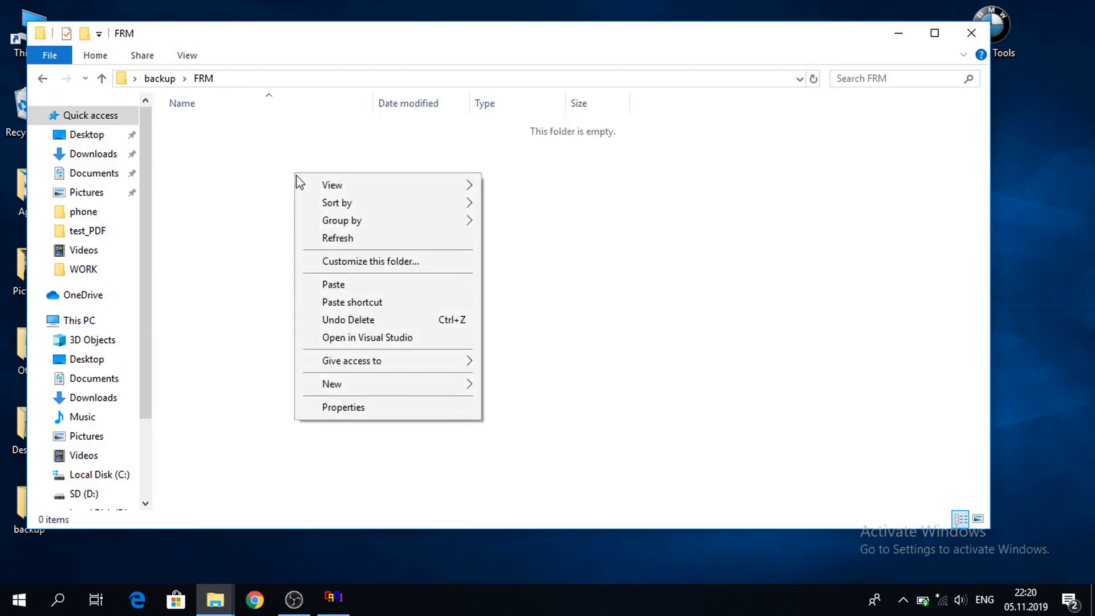
click(335, 284)
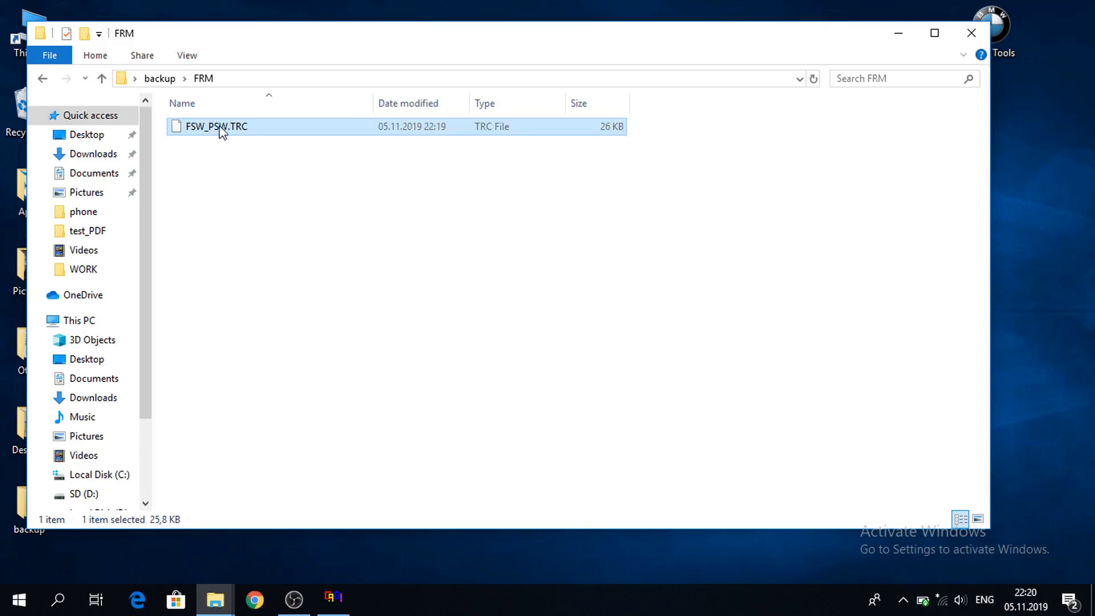
right_click(217, 127)
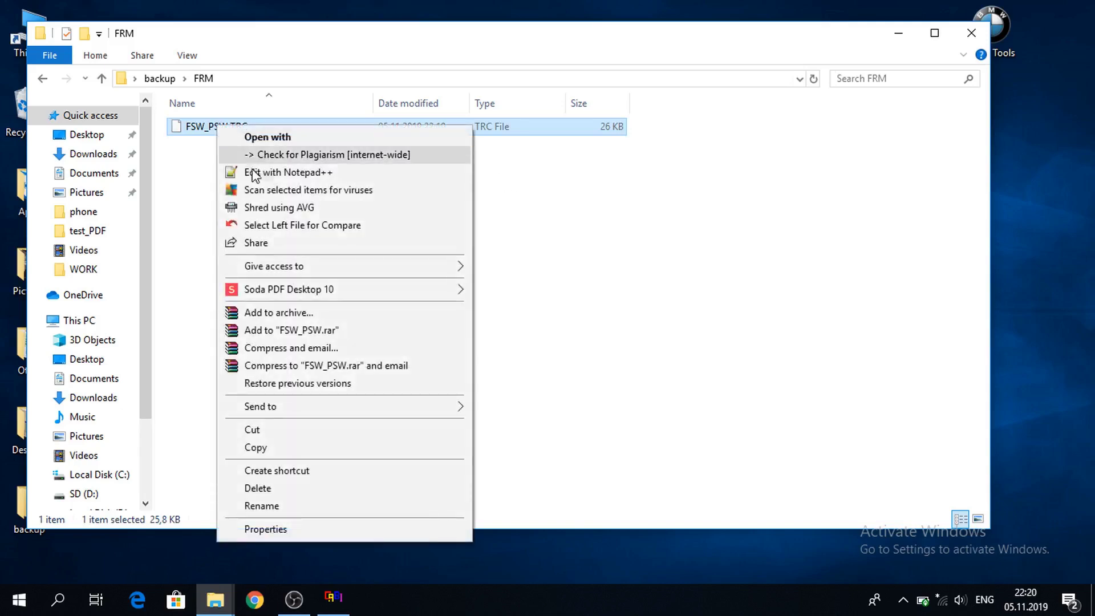
click(289, 172)
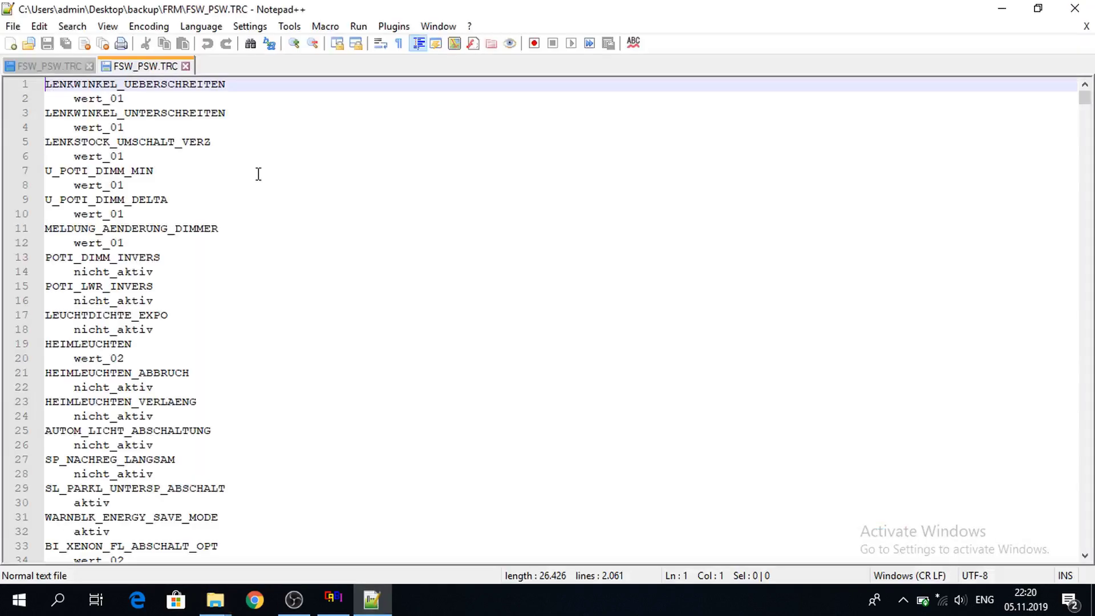
mouse_move(585, 104)
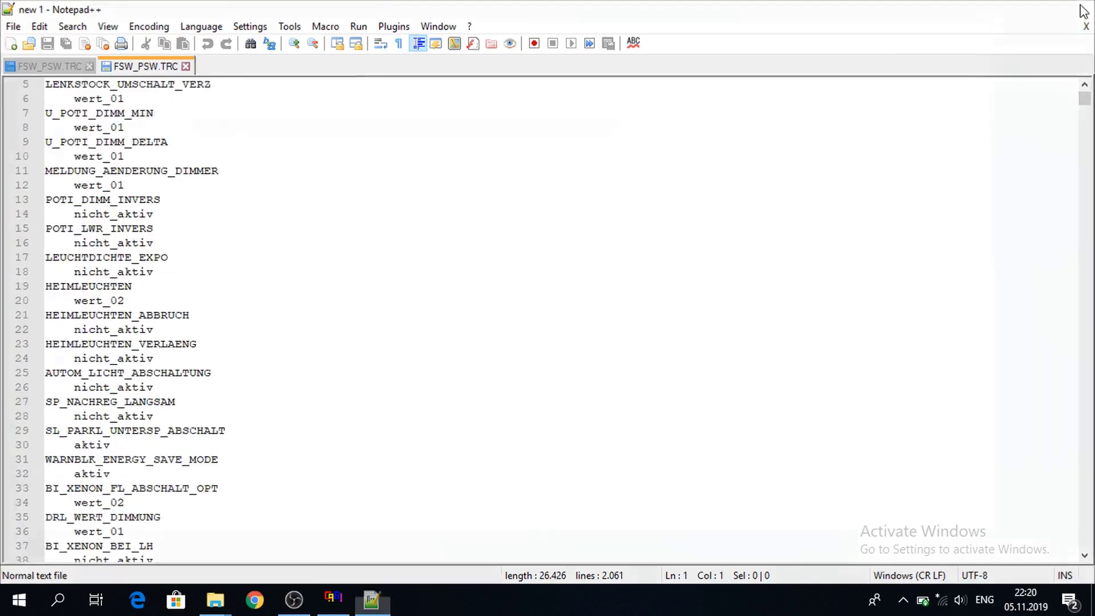
click(214, 598)
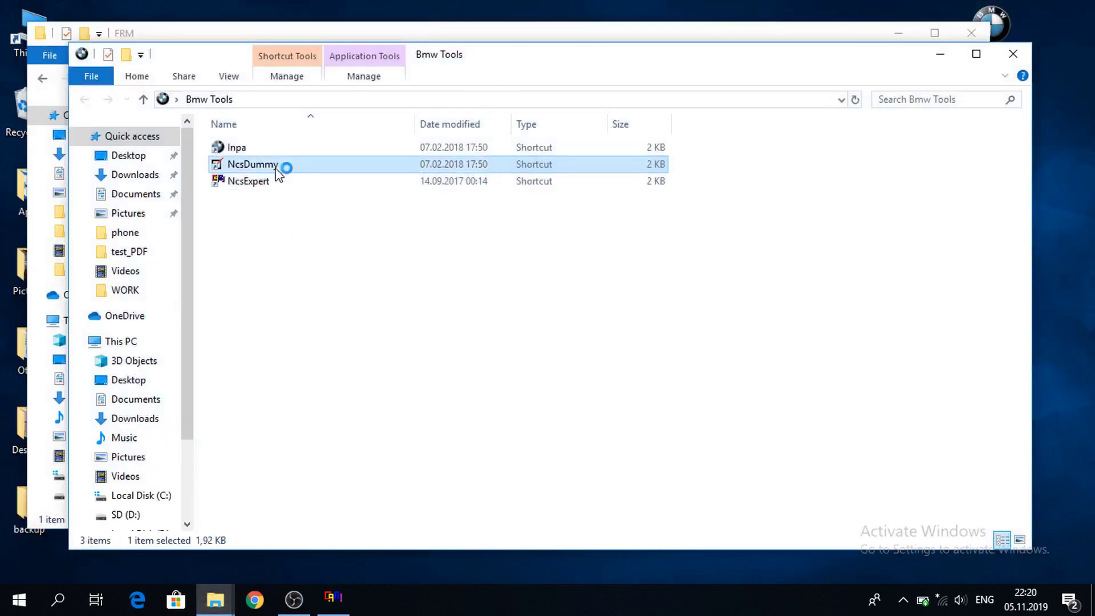
Launch NCS Dummy with the E89 chassis loaded
double_click(252, 164)
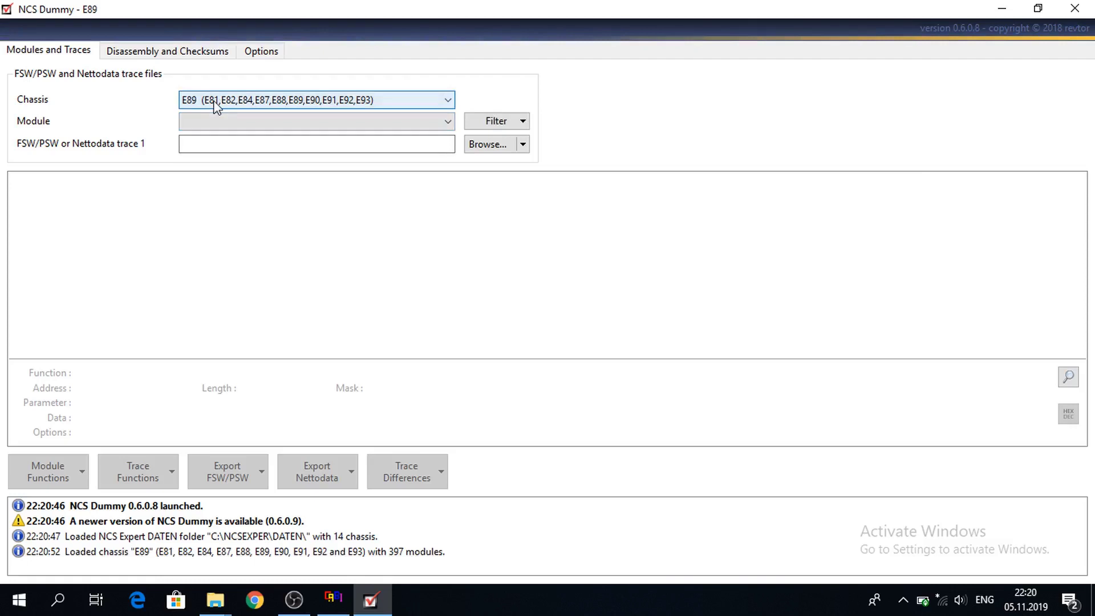
mouse_move(296, 108)
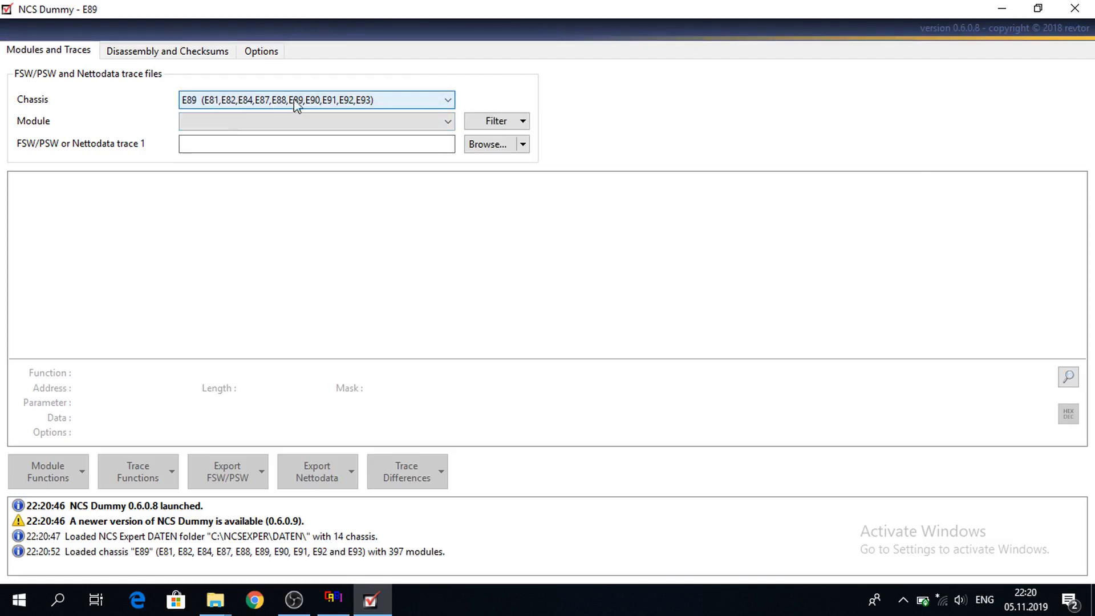
mouse_move(316, 104)
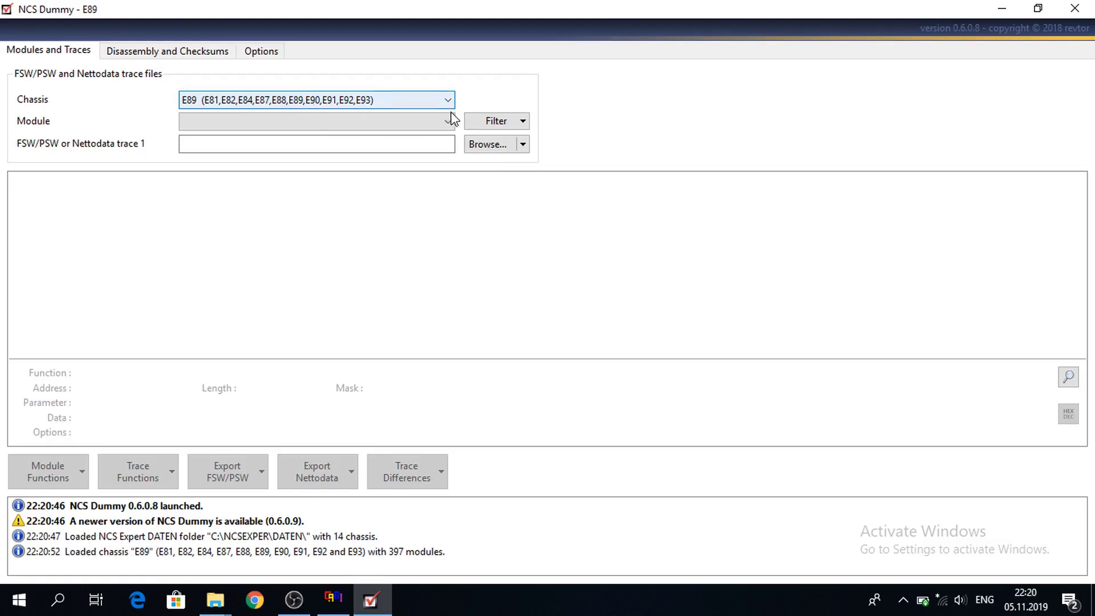
mouse_move(487, 143)
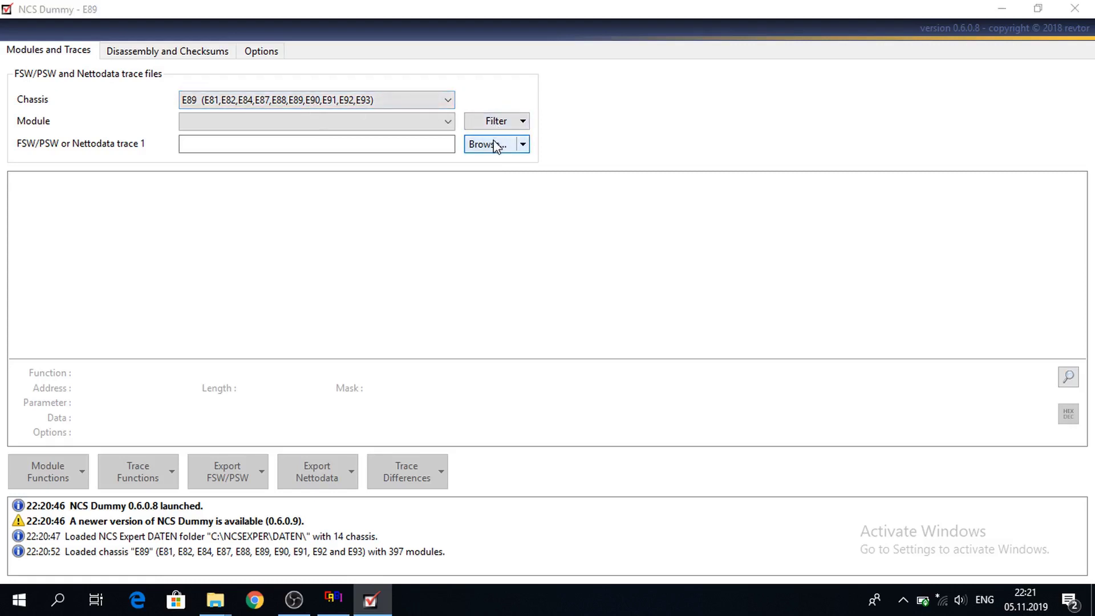
Load FSW_PSW.TRC from C:\NCSEXPER\WORK as trace file 1
click(492, 143)
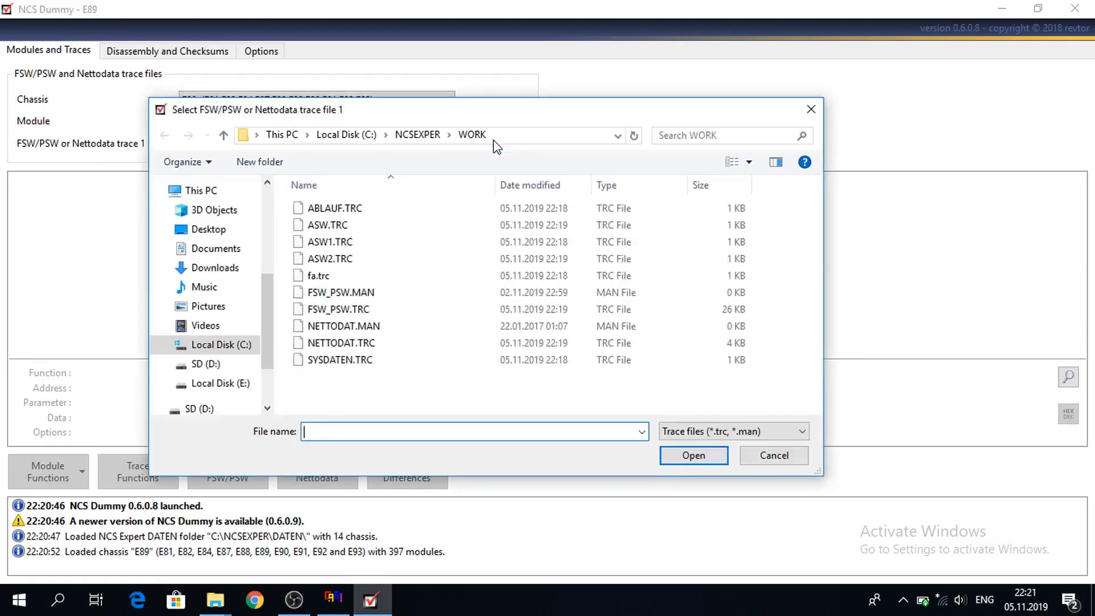
mouse_move(465, 140)
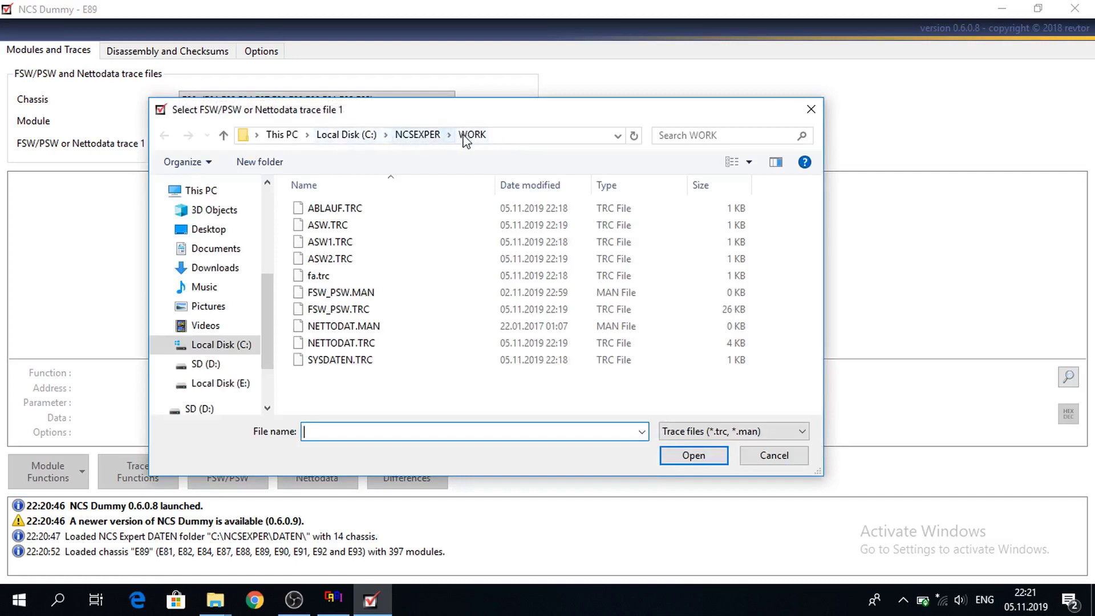
mouse_move(409, 164)
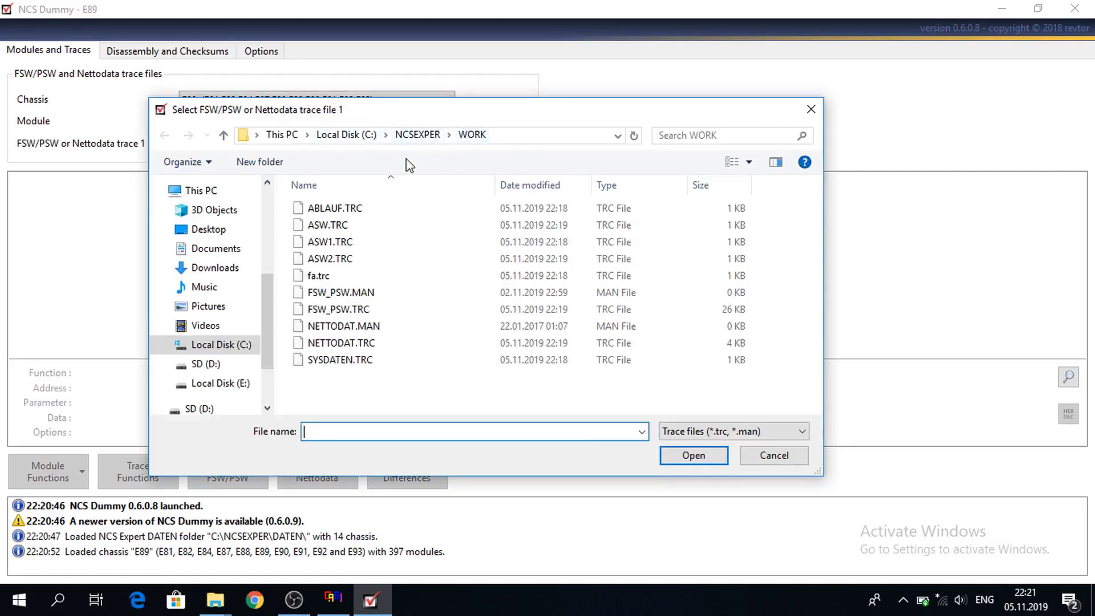
mouse_move(378, 309)
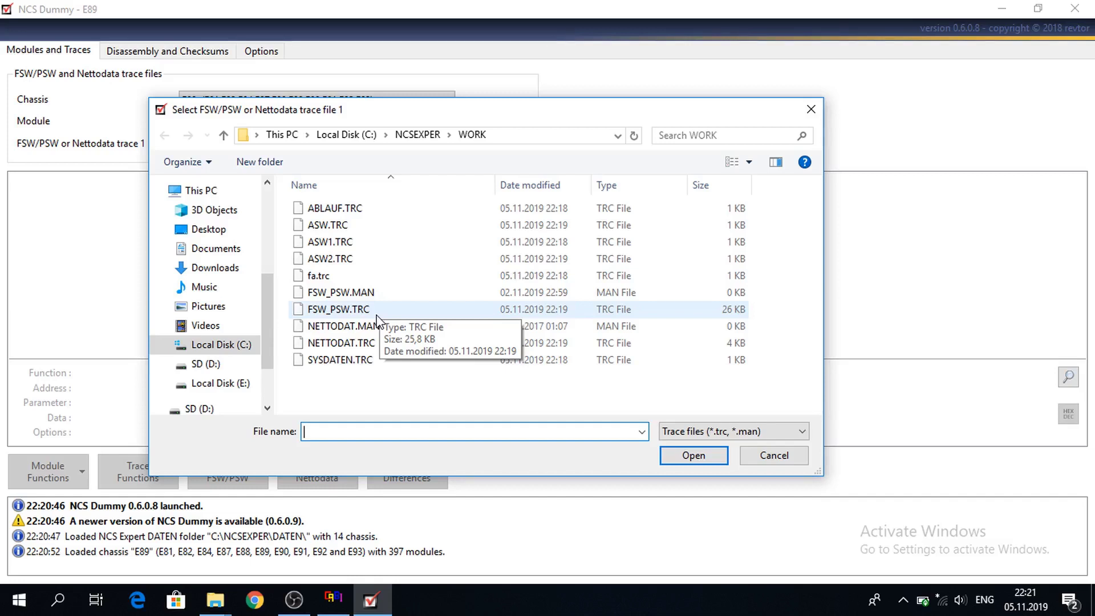
click(337, 309)
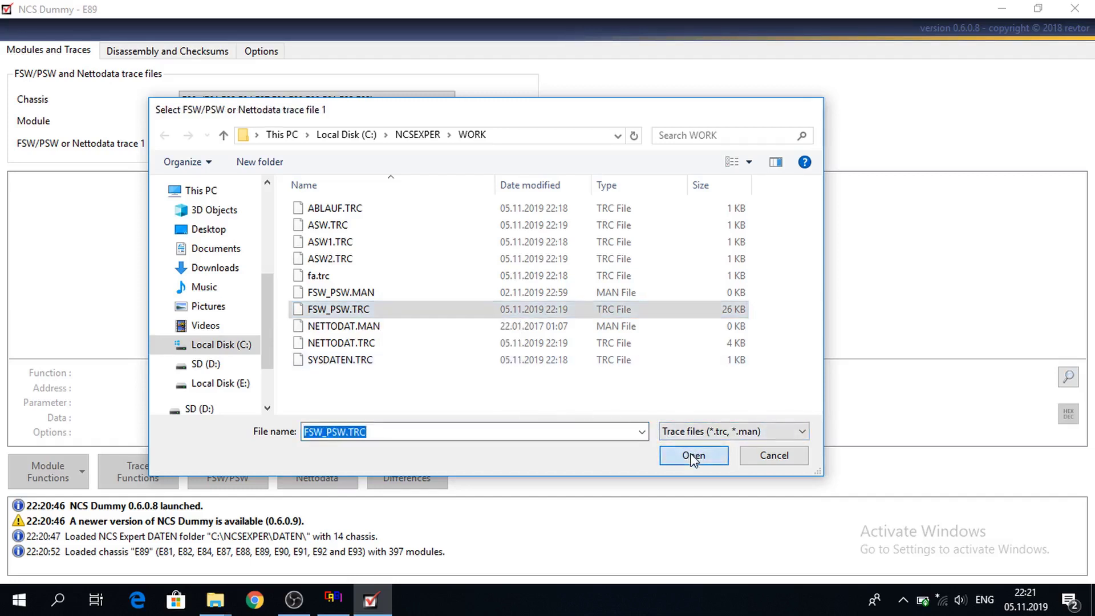
click(693, 455)
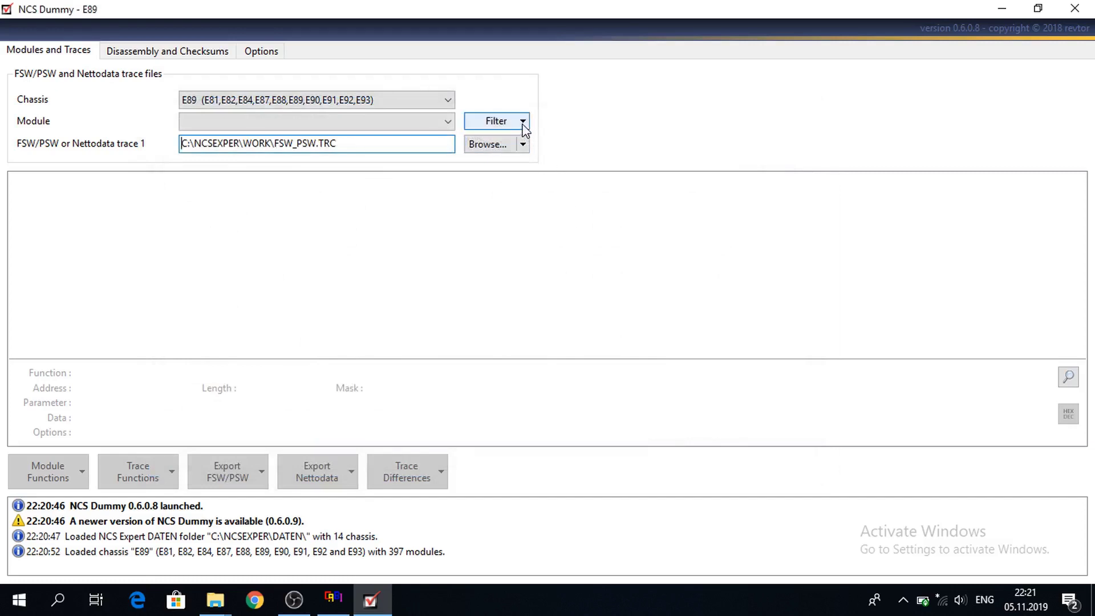
Filter modules by the loaded trace file, selecting FRMFA.C10
click(521, 121)
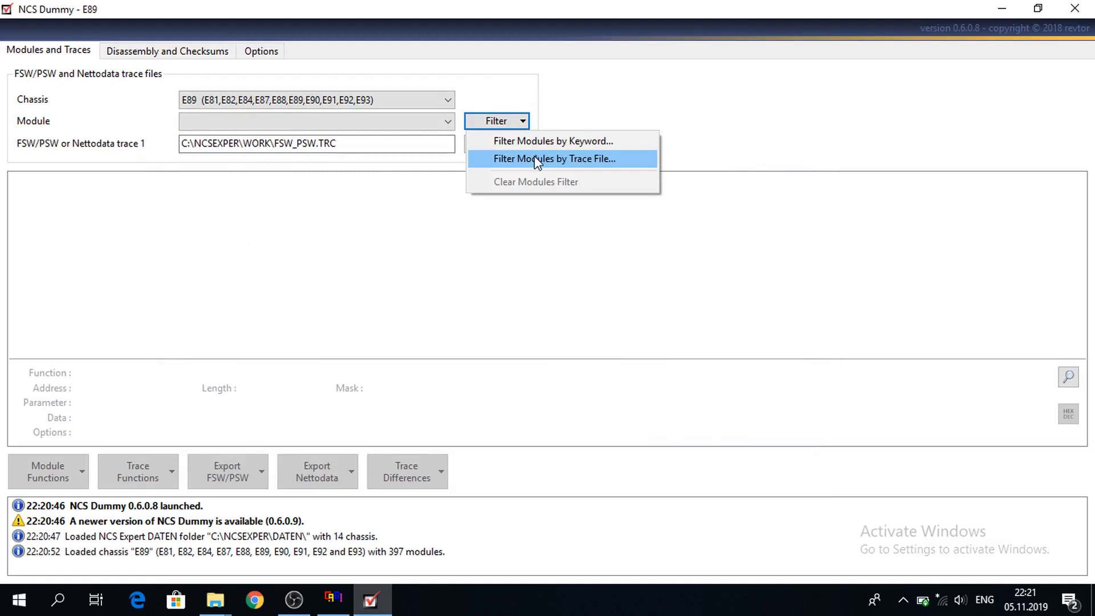
click(554, 159)
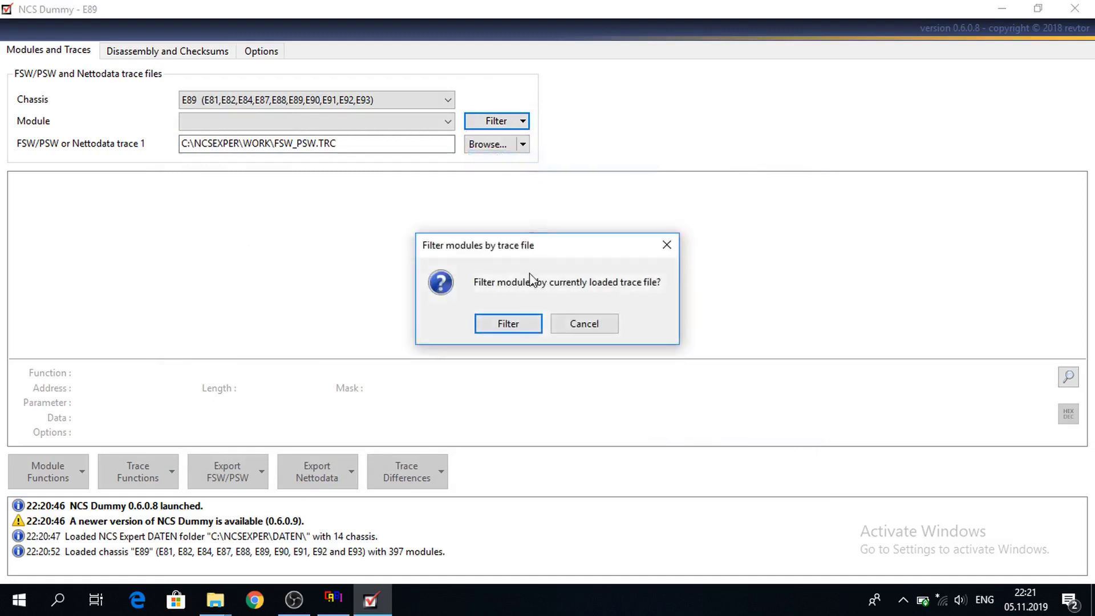
mouse_move(523, 302)
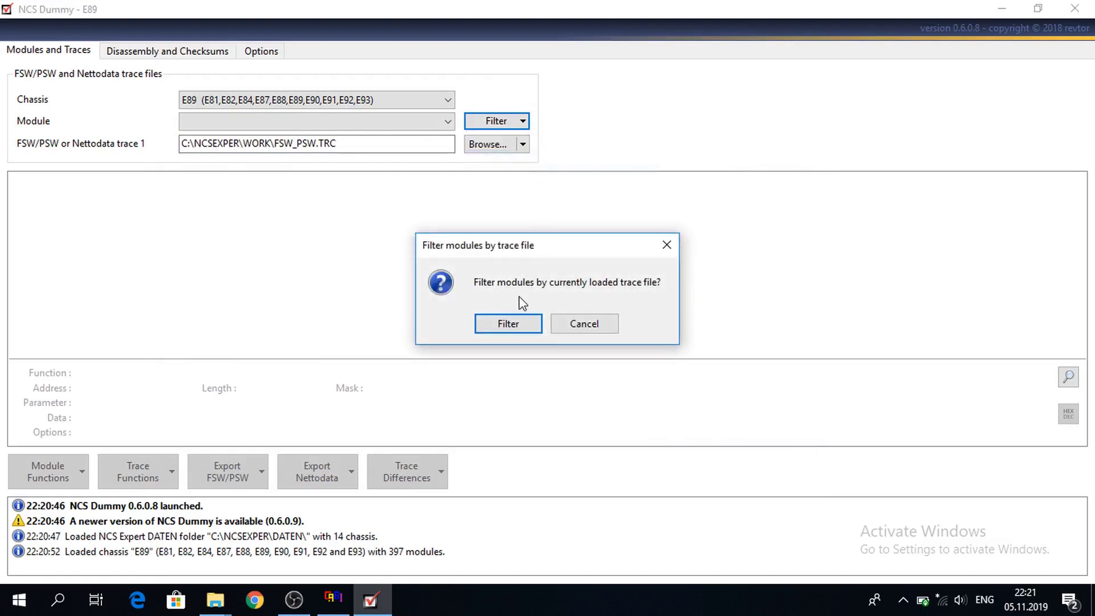
mouse_move(509, 323)
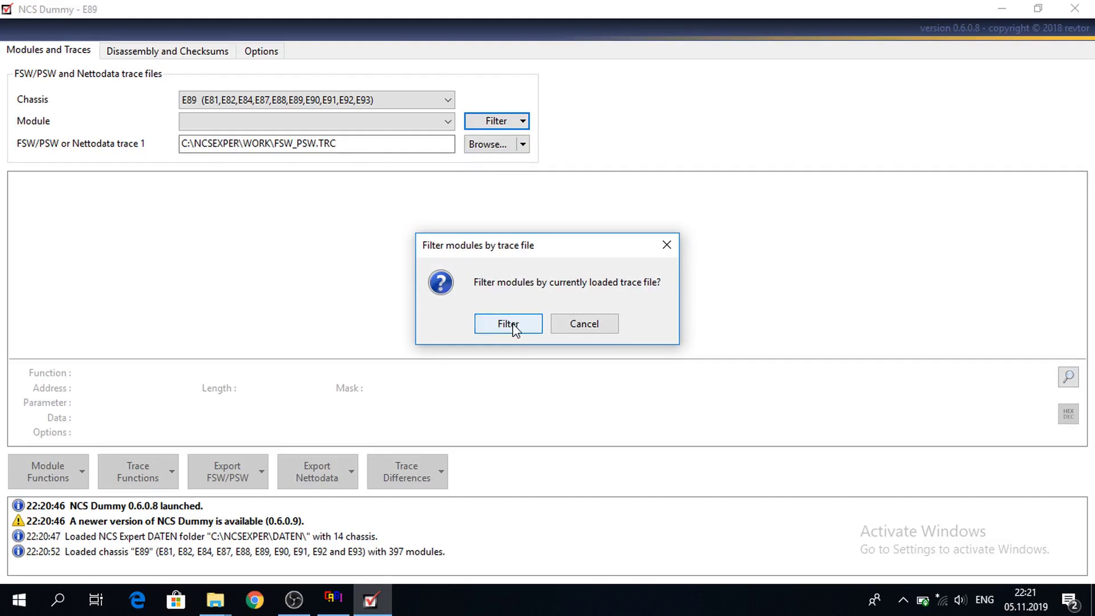
click(508, 323)
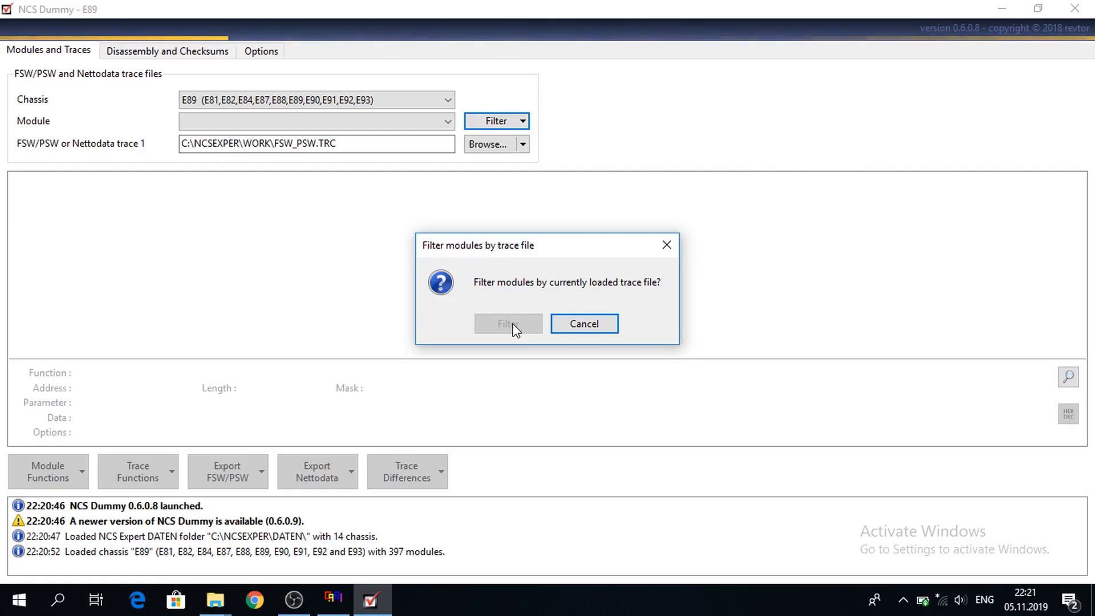
mouse_move(493, 340)
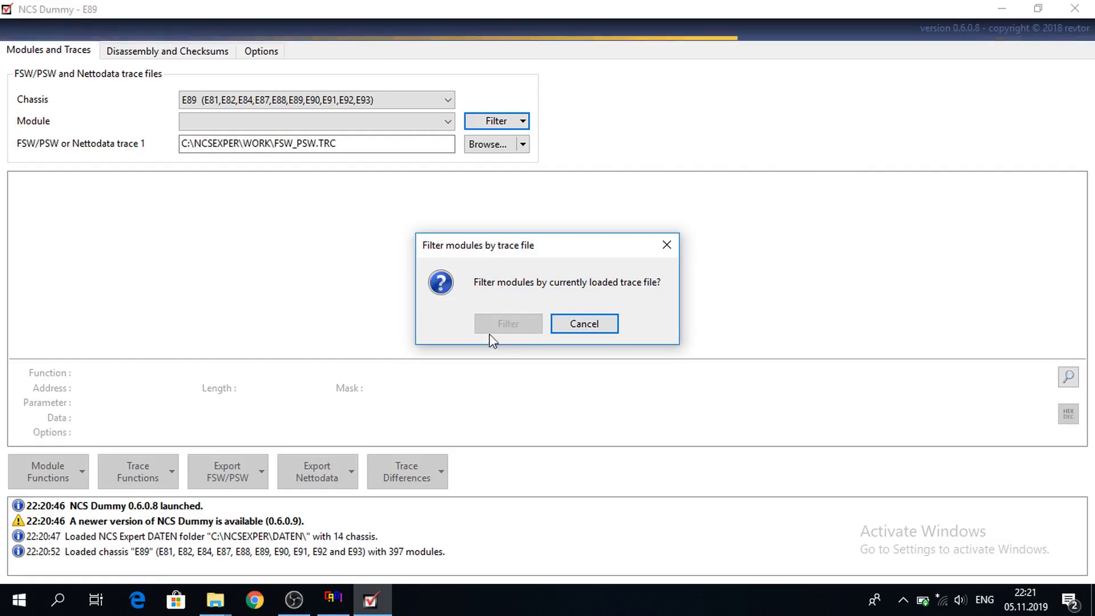
click(507, 323)
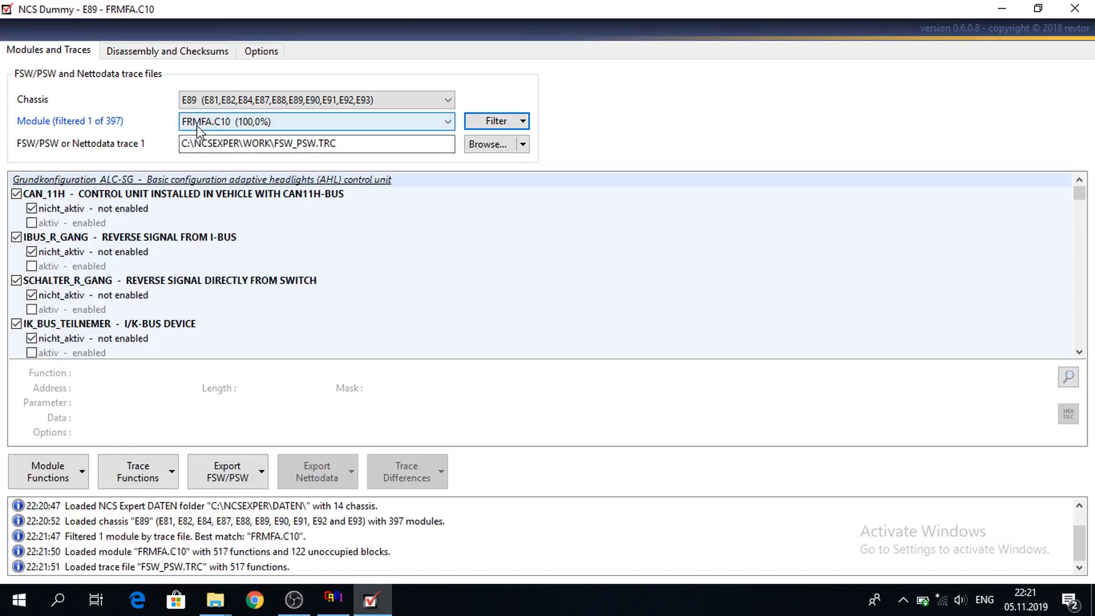
mouse_move(207, 131)
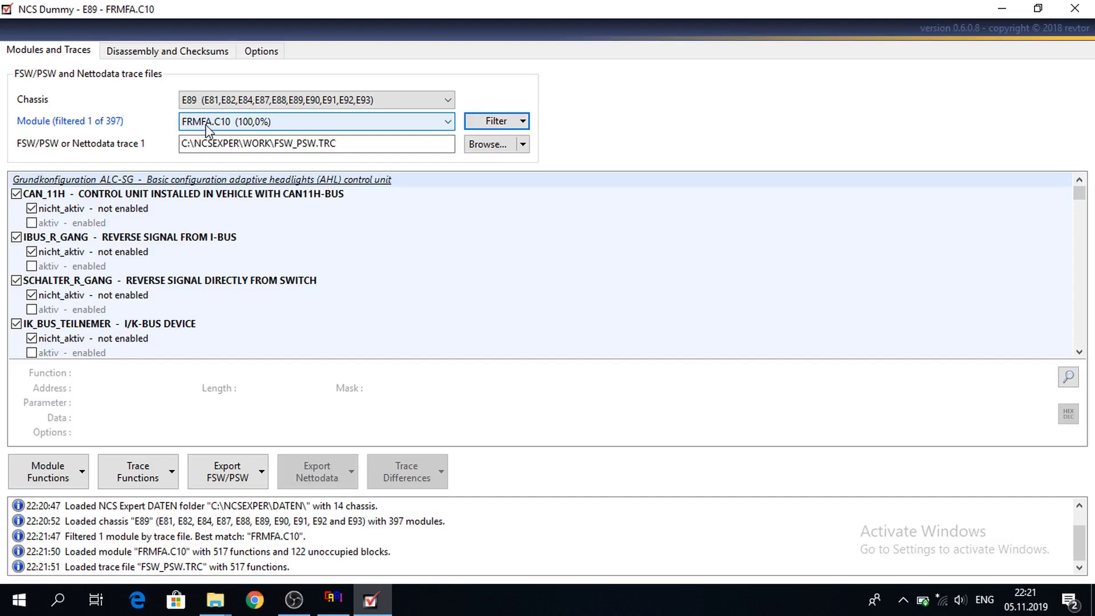
mouse_move(298, 134)
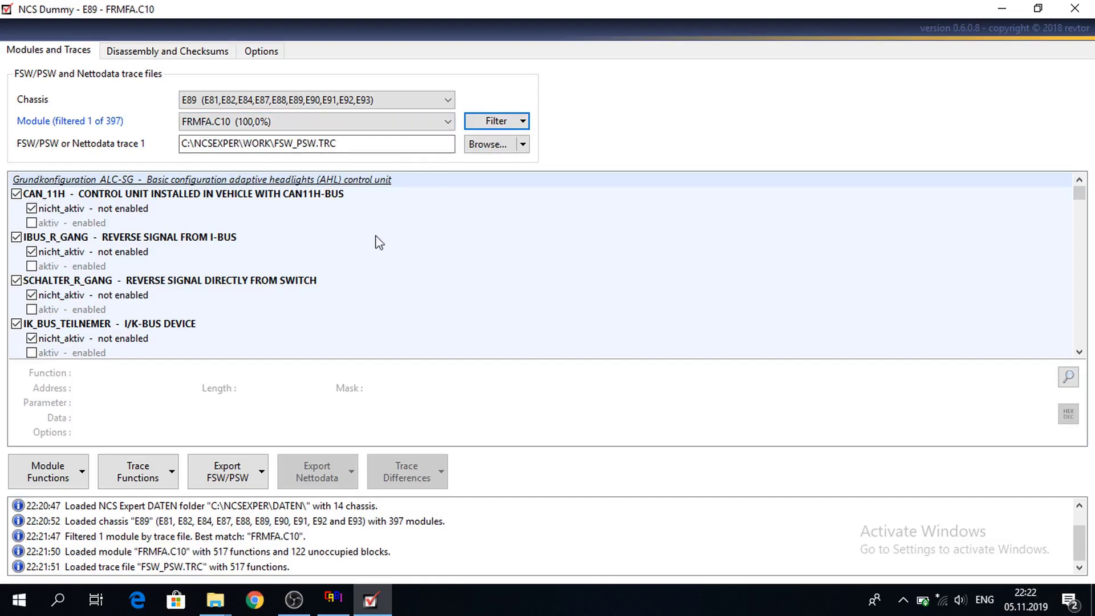
mouse_move(232, 247)
text(sidema)
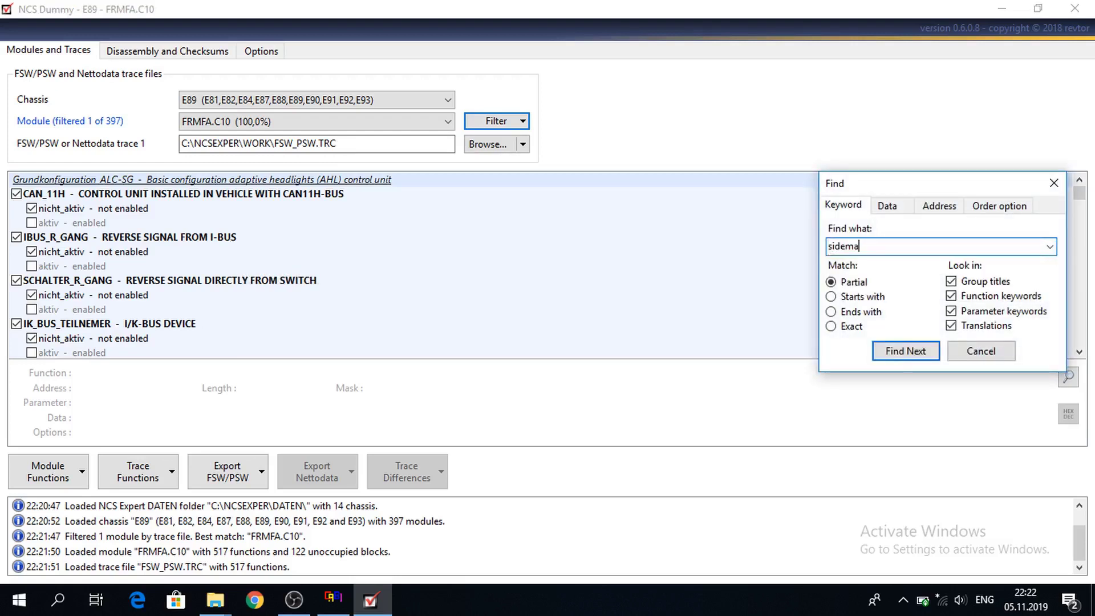
Search 'sidem' until SIDEMARKER_US is found, then enable the USA side marker lights (aktiv)
text(rkers)
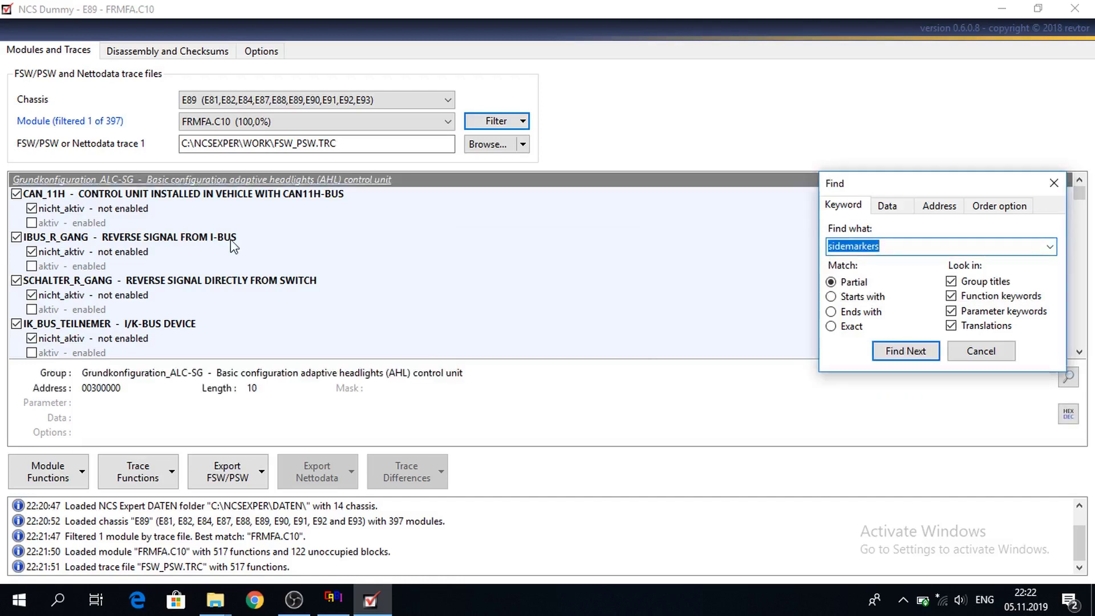
text(side)
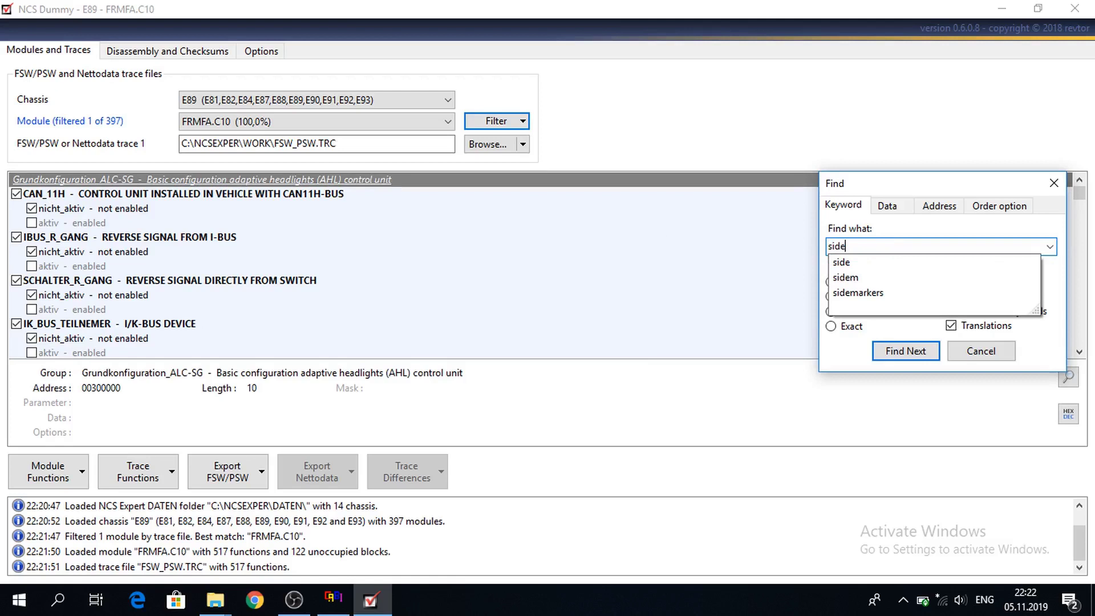
click(904, 350)
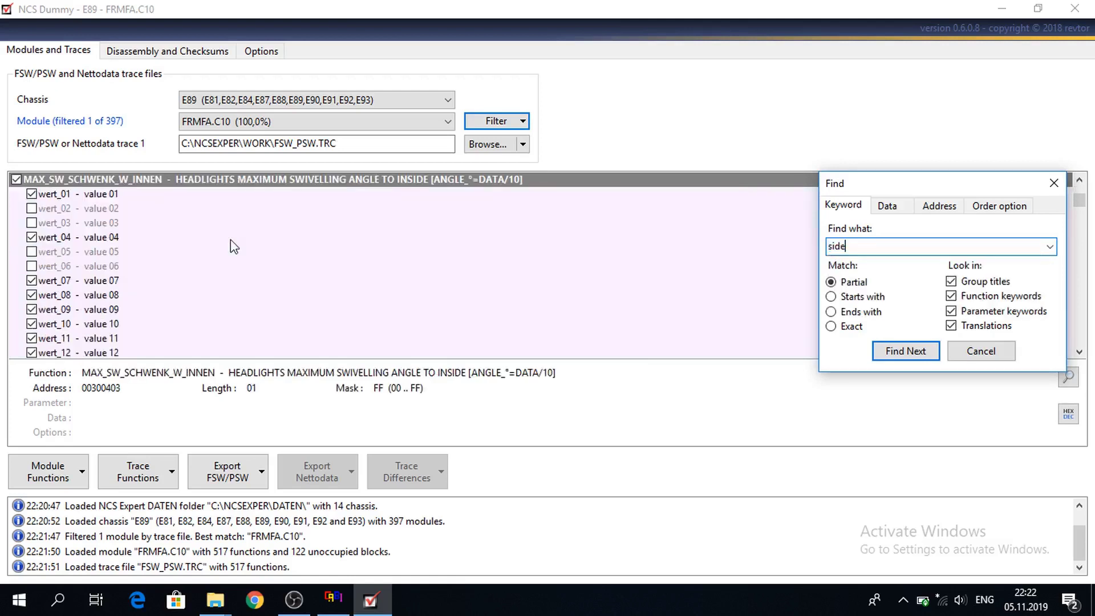
text(m)
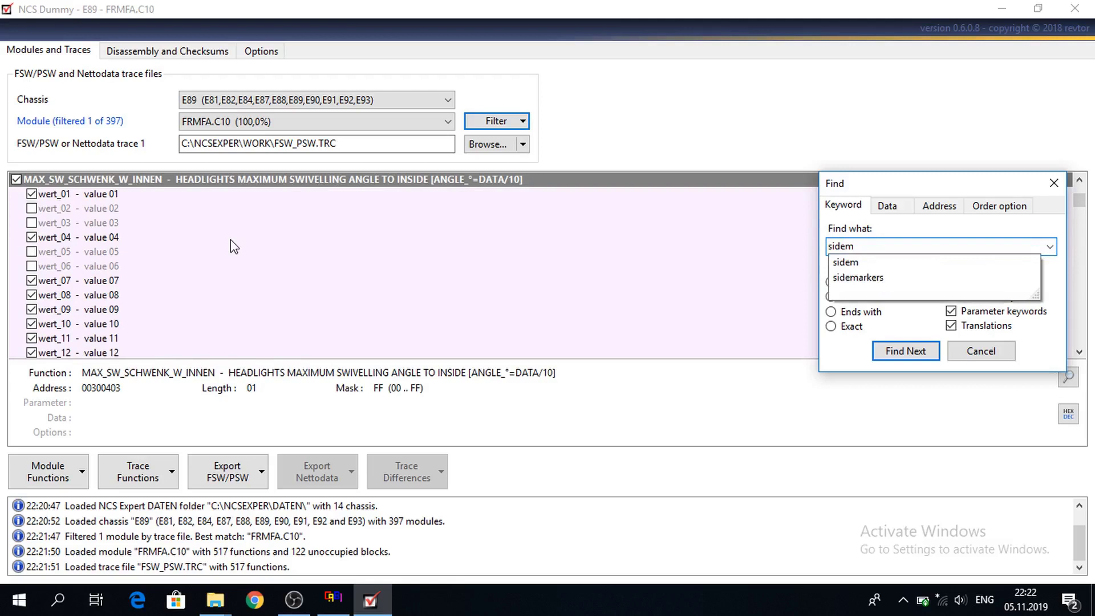
click(904, 350)
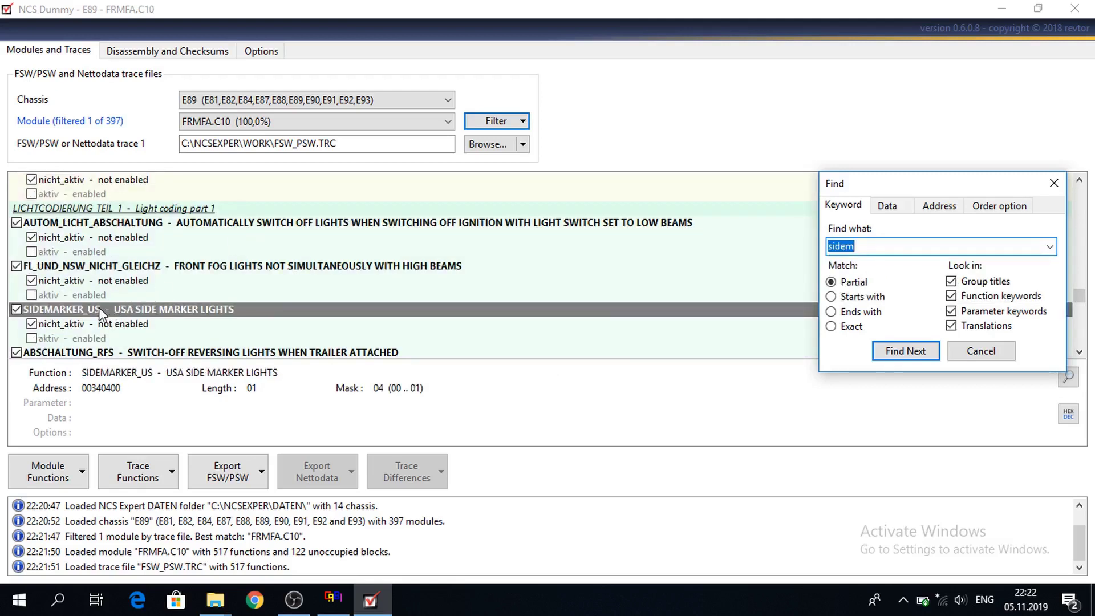
mouse_move(517, 355)
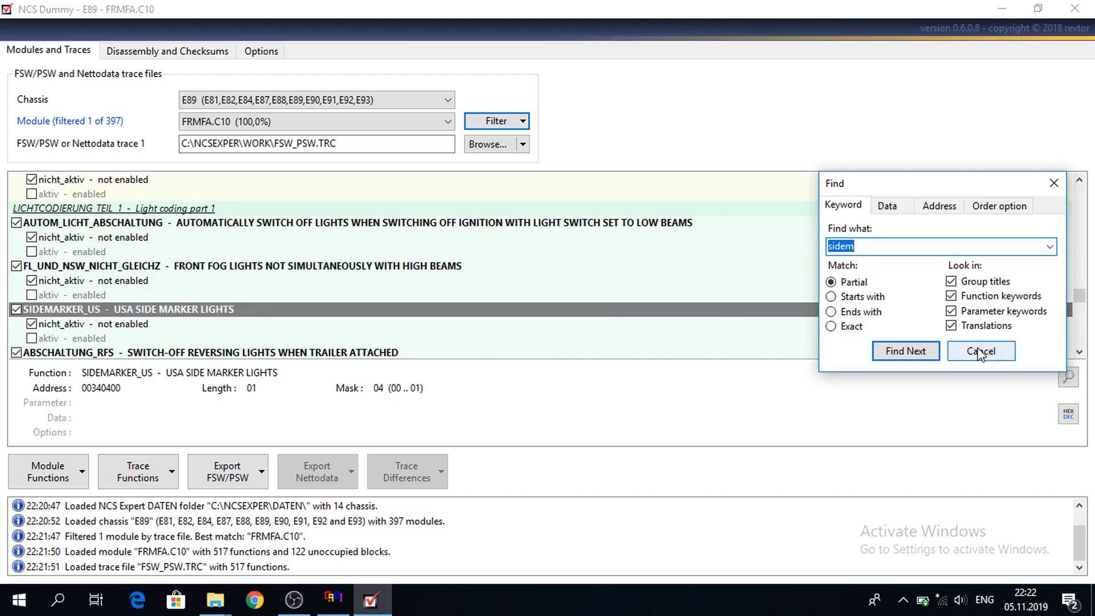
click(981, 350)
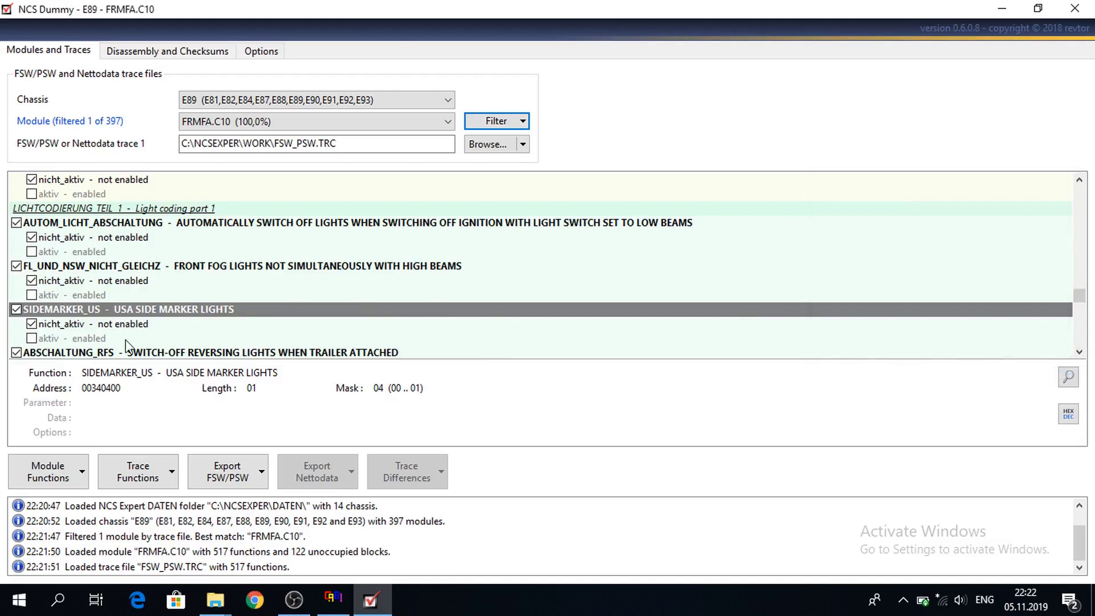
mouse_move(49, 342)
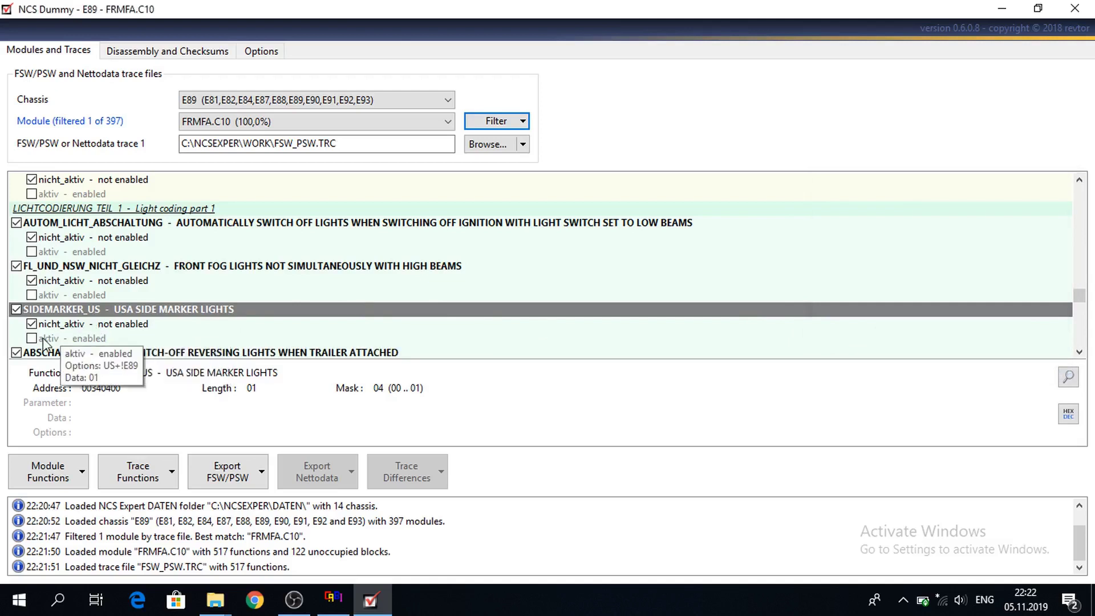
click(69, 337)
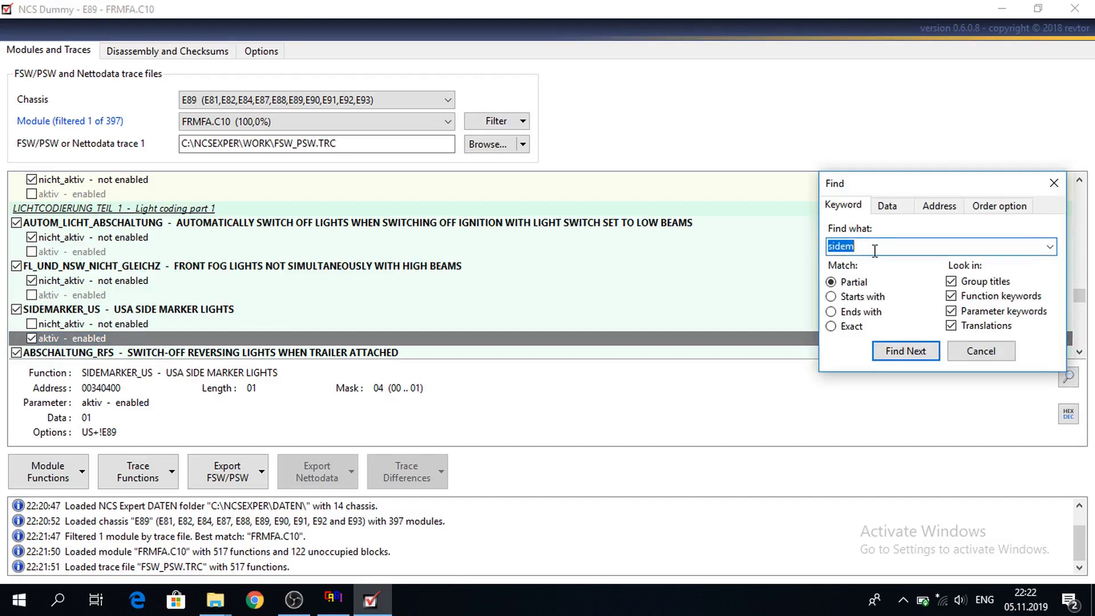
mouse_move(904, 350)
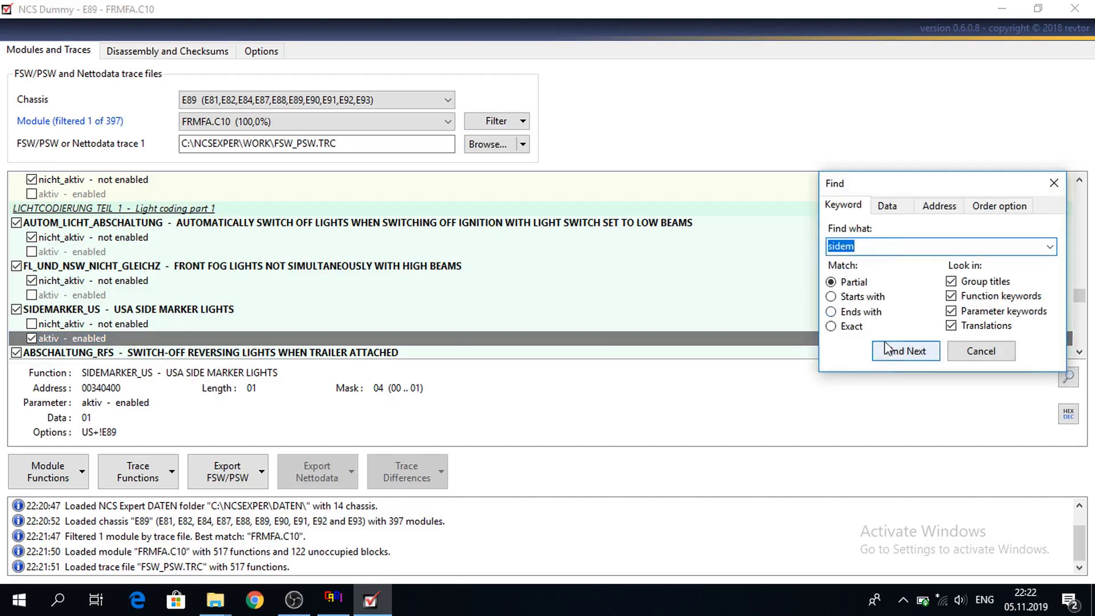
Locate PWM_SIDEMARKER_BLK_V, review wert_01, and set it to wert_02 (9,2 V)
click(905, 350)
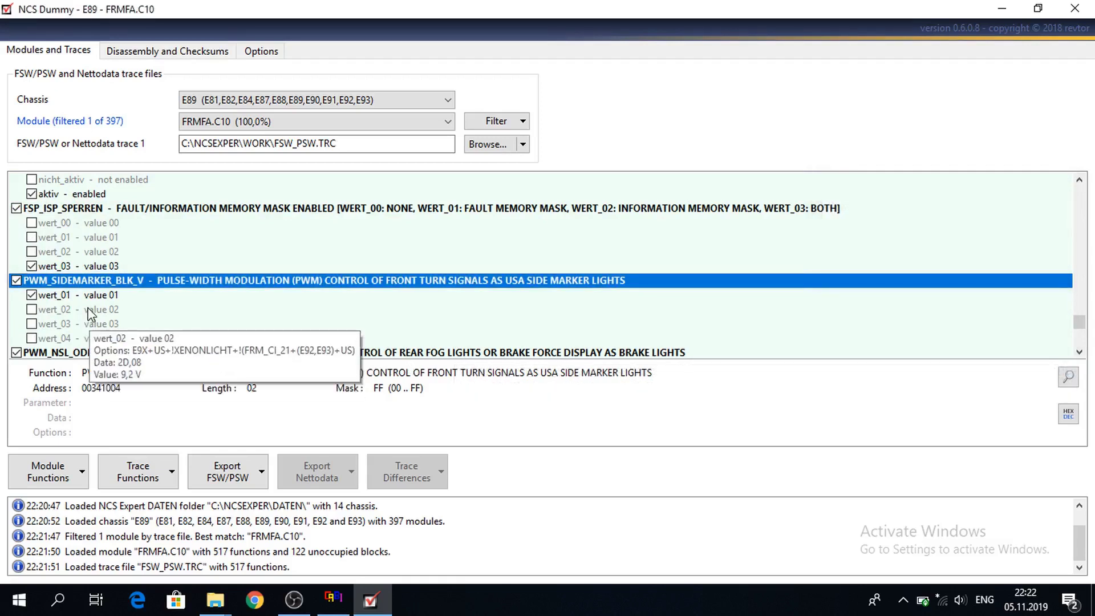
mouse_move(116, 294)
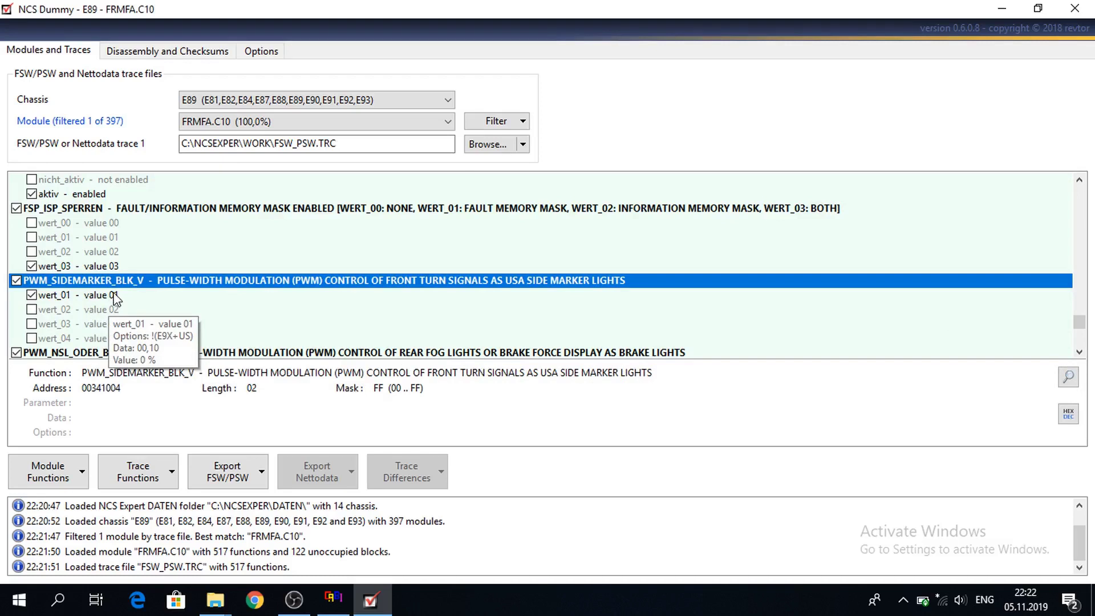
mouse_move(114, 299)
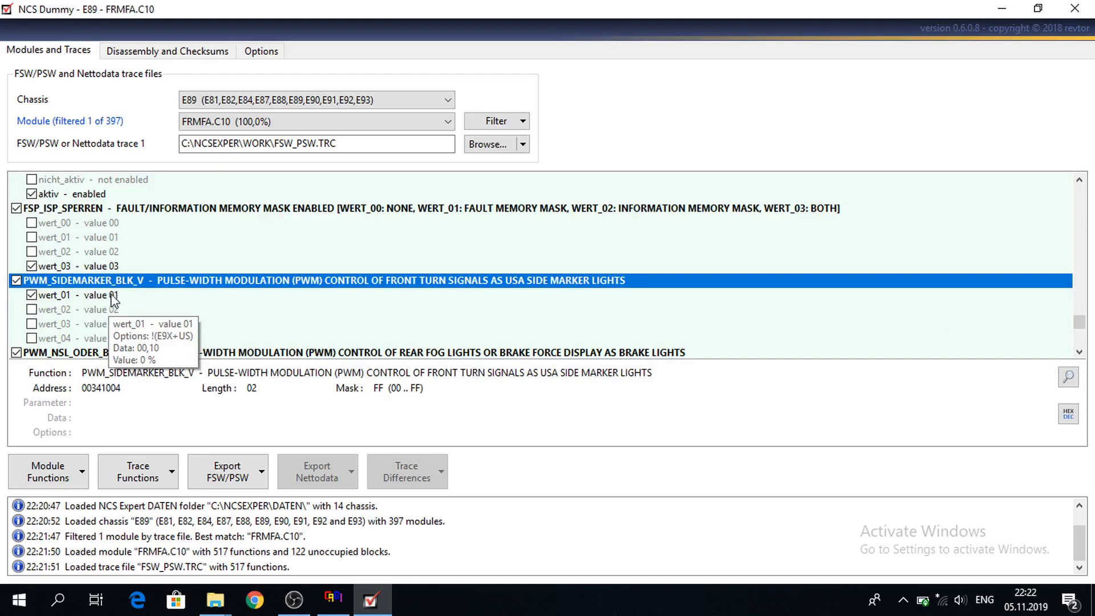
click(75, 294)
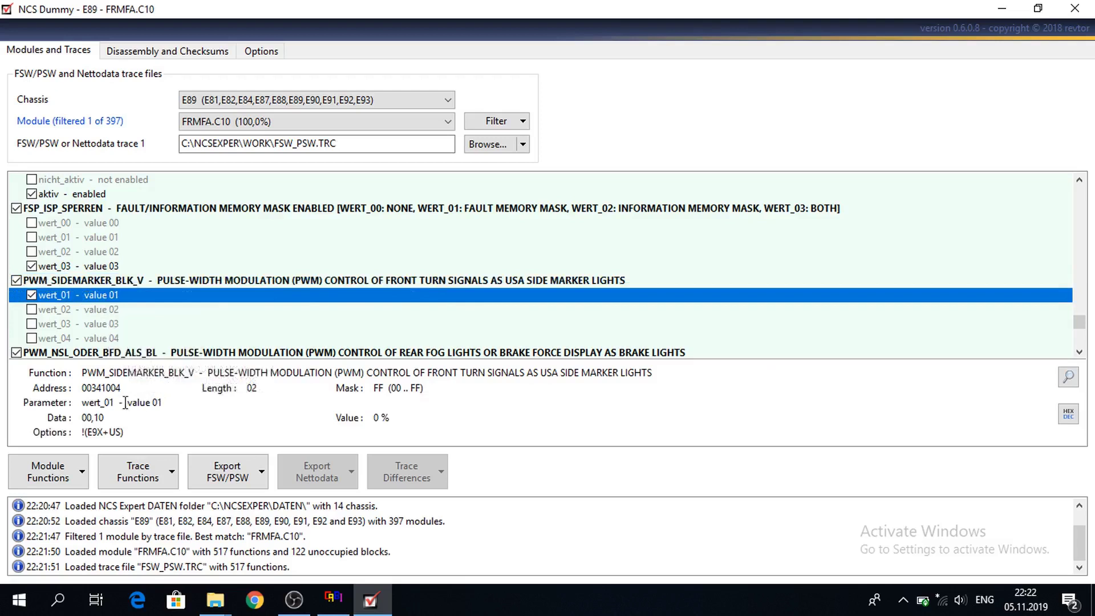
mouse_move(152, 320)
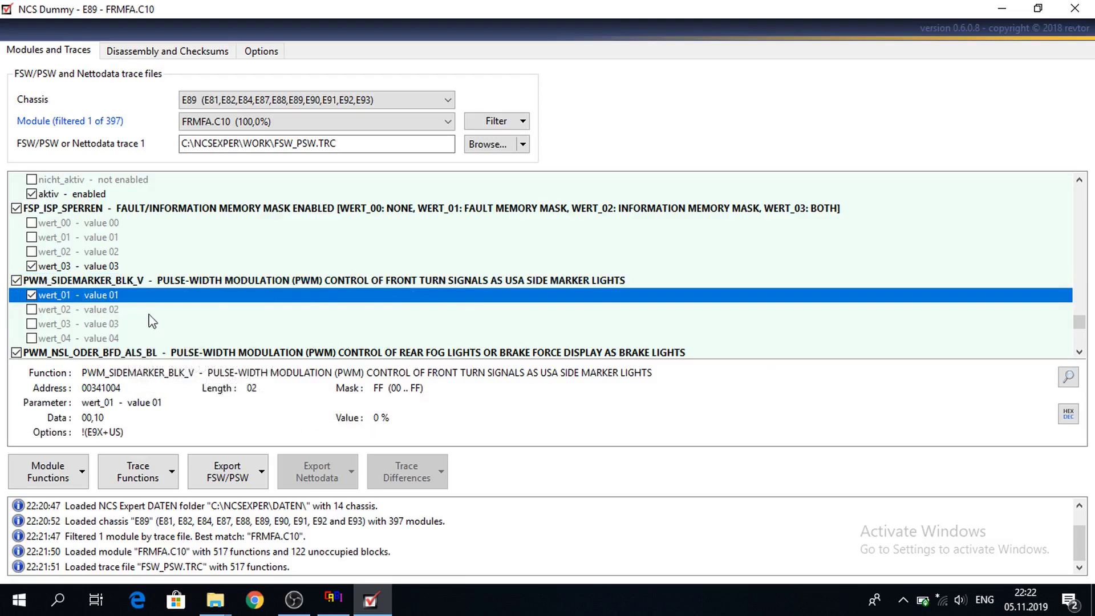
click(80, 309)
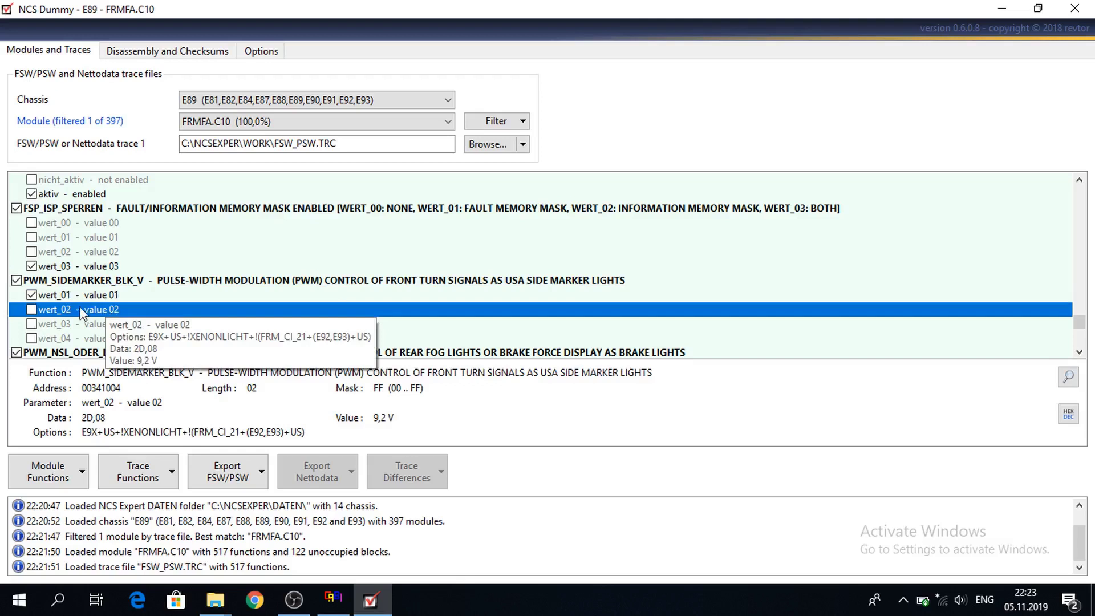
click(32, 309)
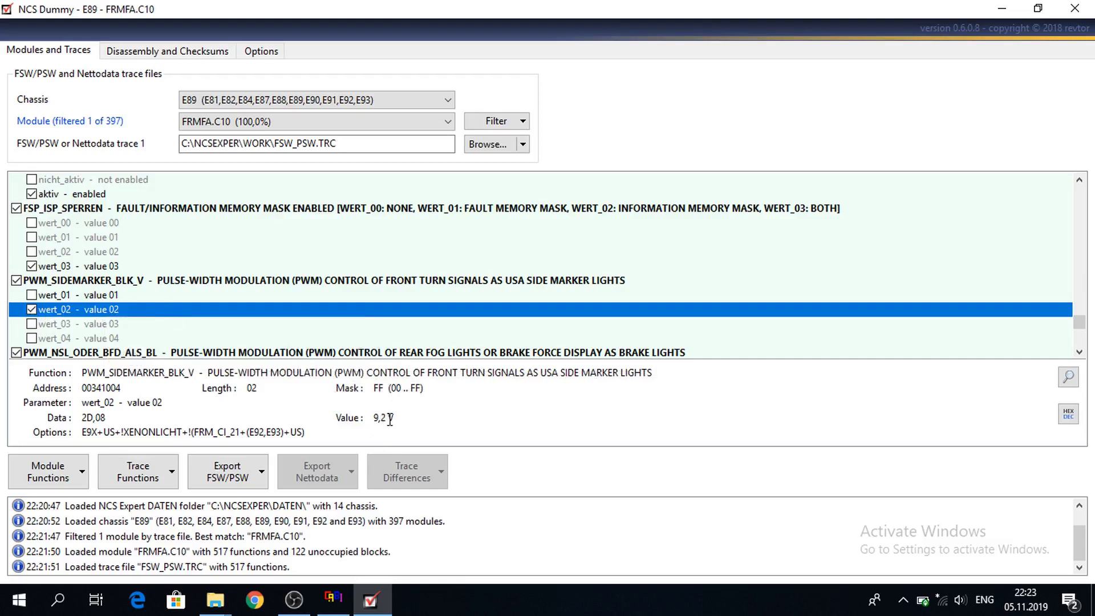
mouse_move(442, 199)
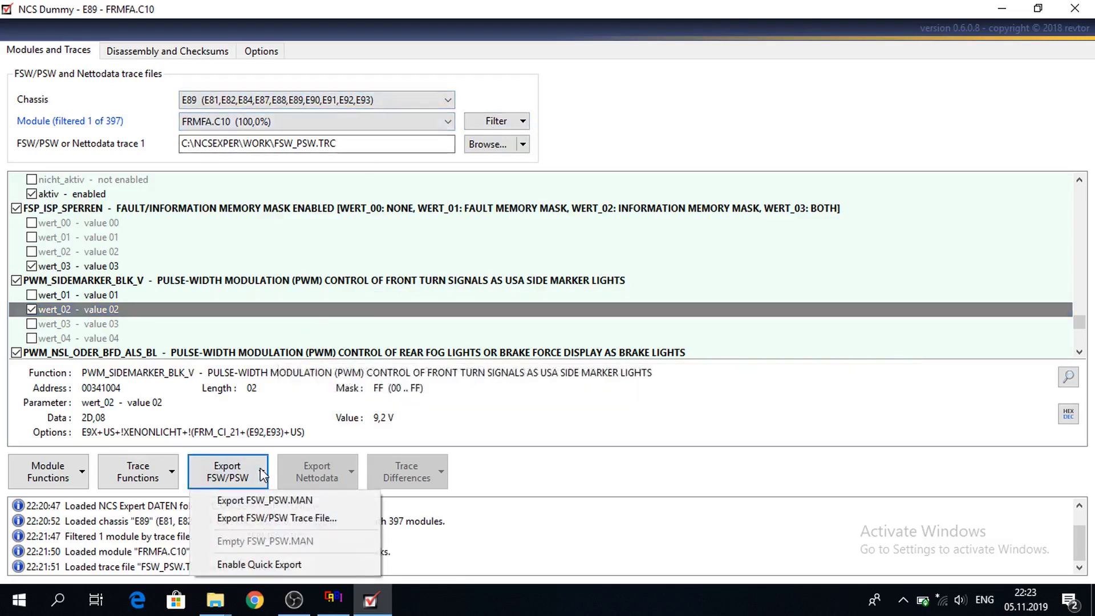
mouse_move(265, 500)
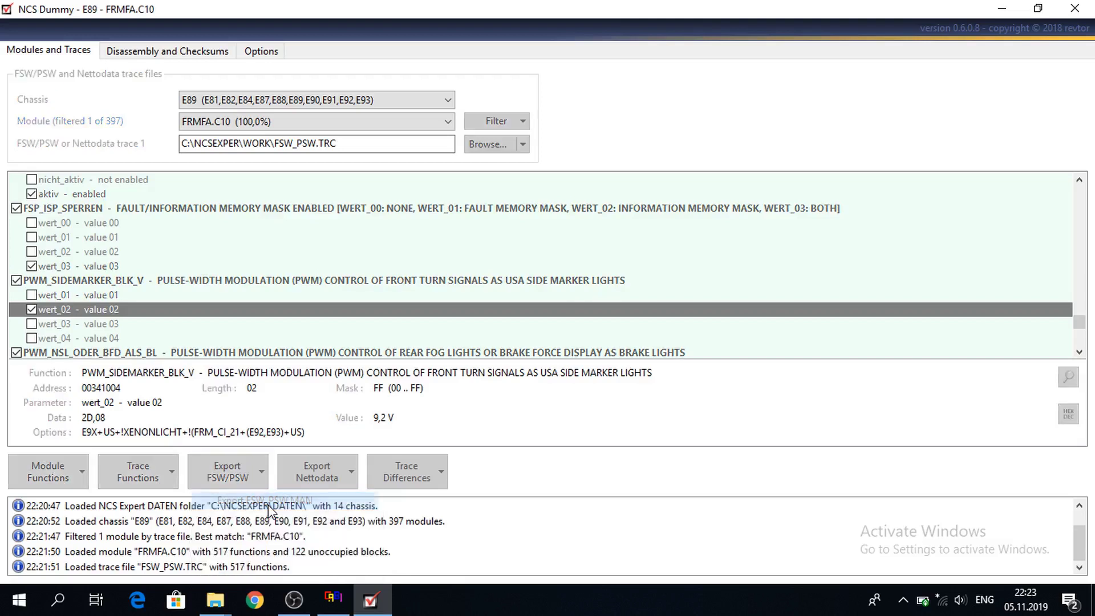
Export the modified FRM coding to FSW_PSW.MAN
click(225, 471)
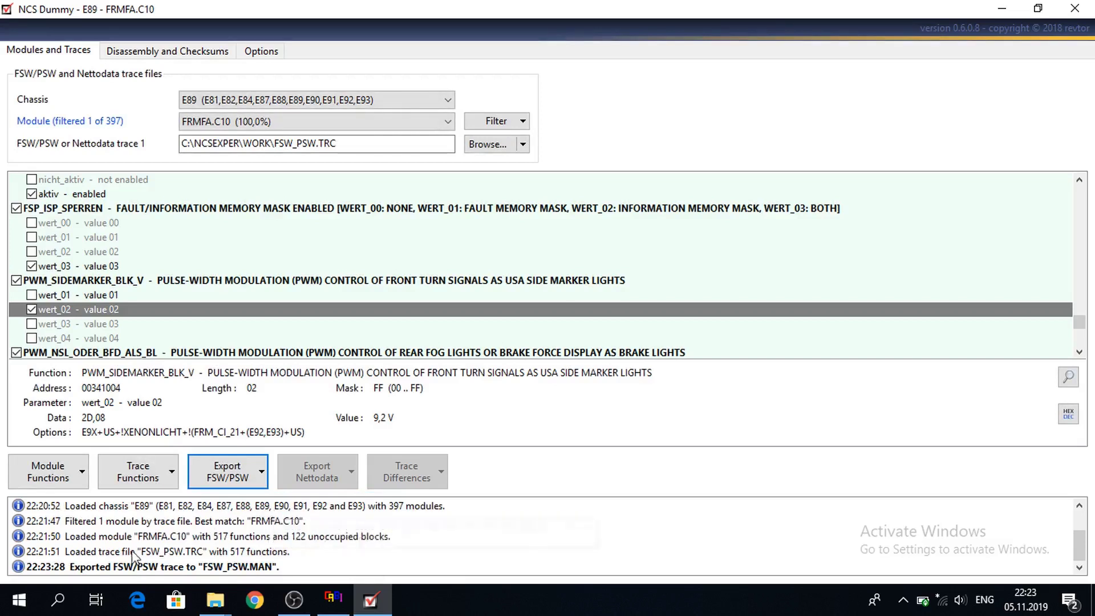
mouse_move(132, 566)
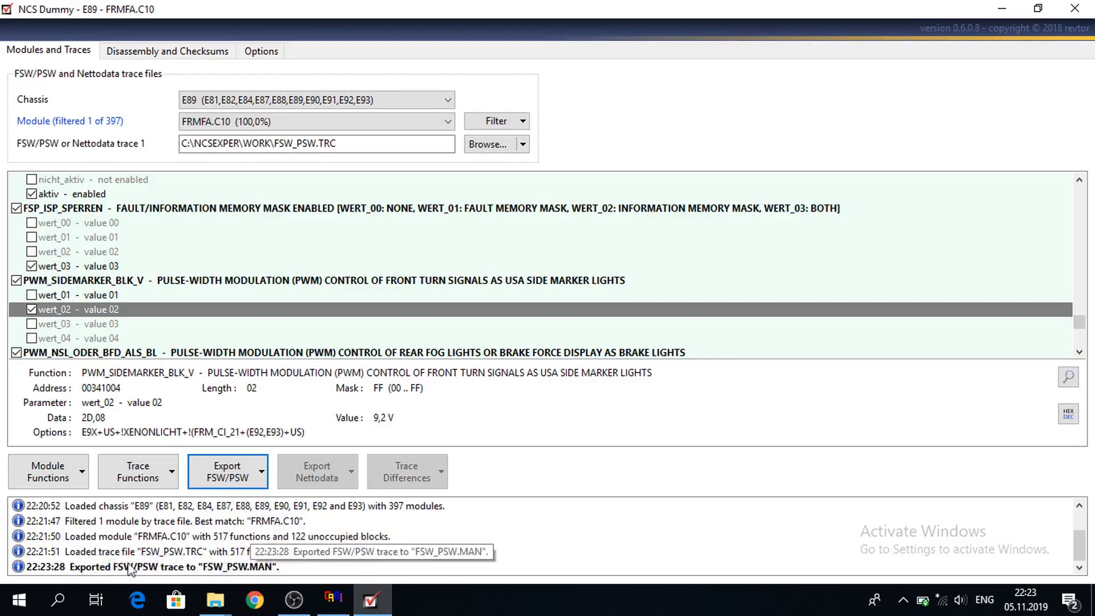
mouse_move(270, 558)
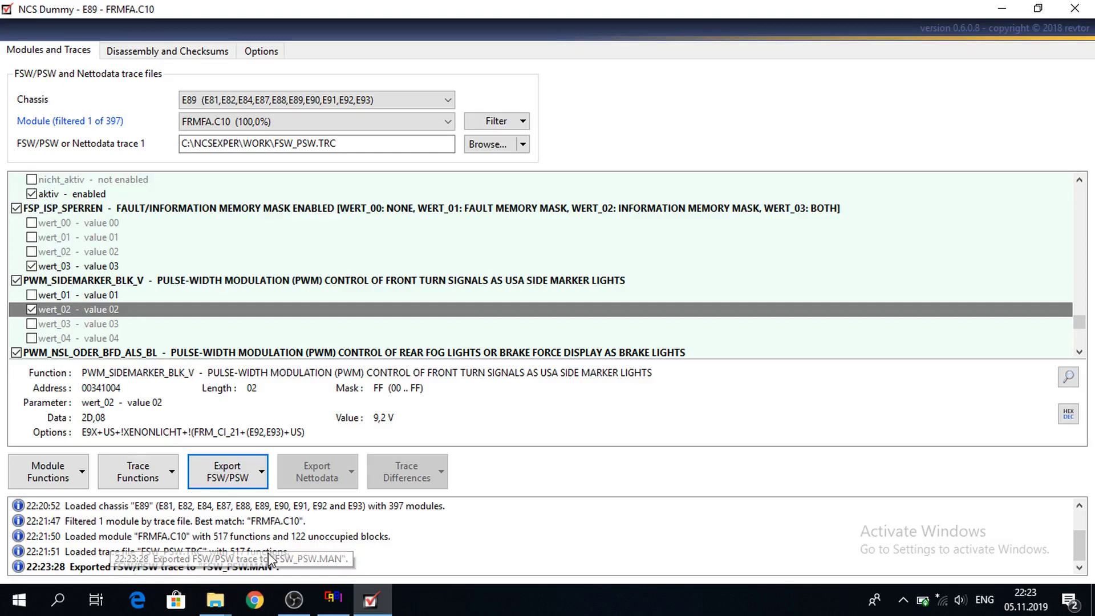
mouse_move(217, 599)
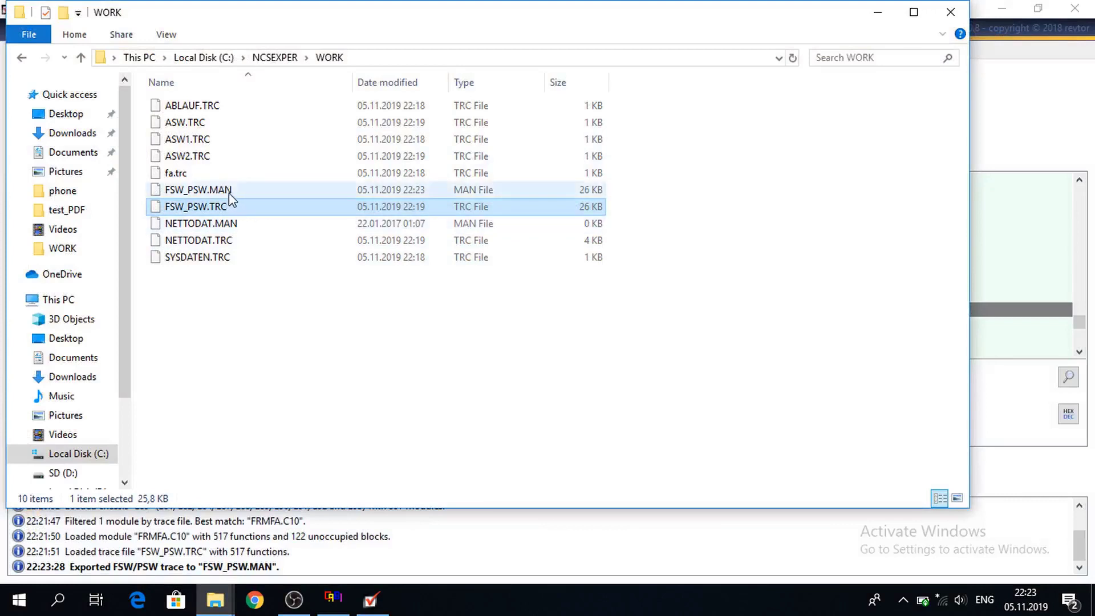
Check the new FSW_PSW.MAN in C:\NCSEXPER\WORK, then return to NCS-Expertentool
click(198, 190)
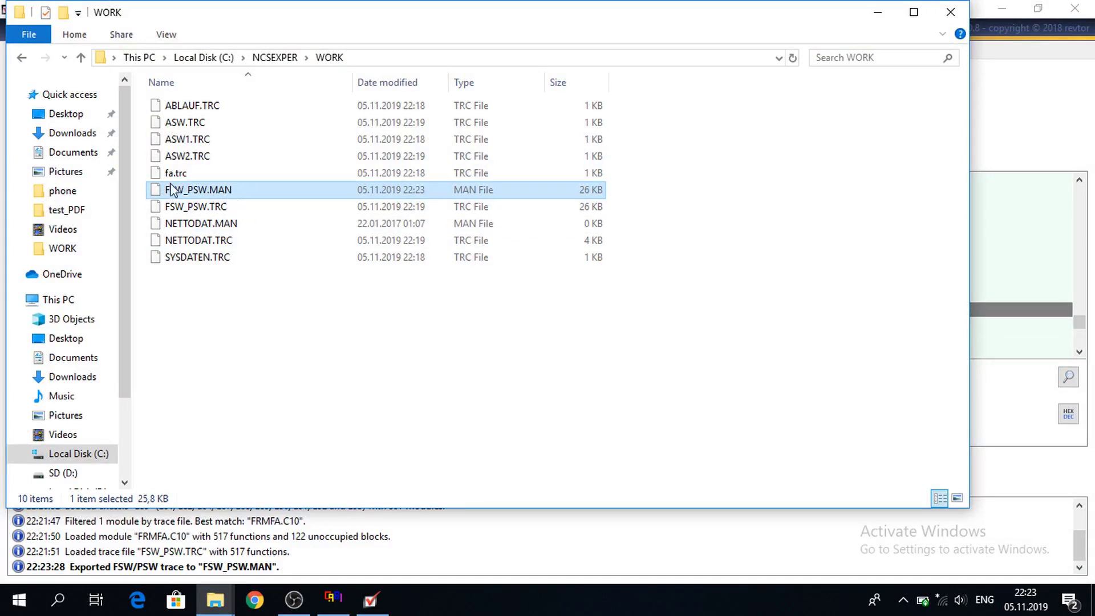
mouse_move(203, 190)
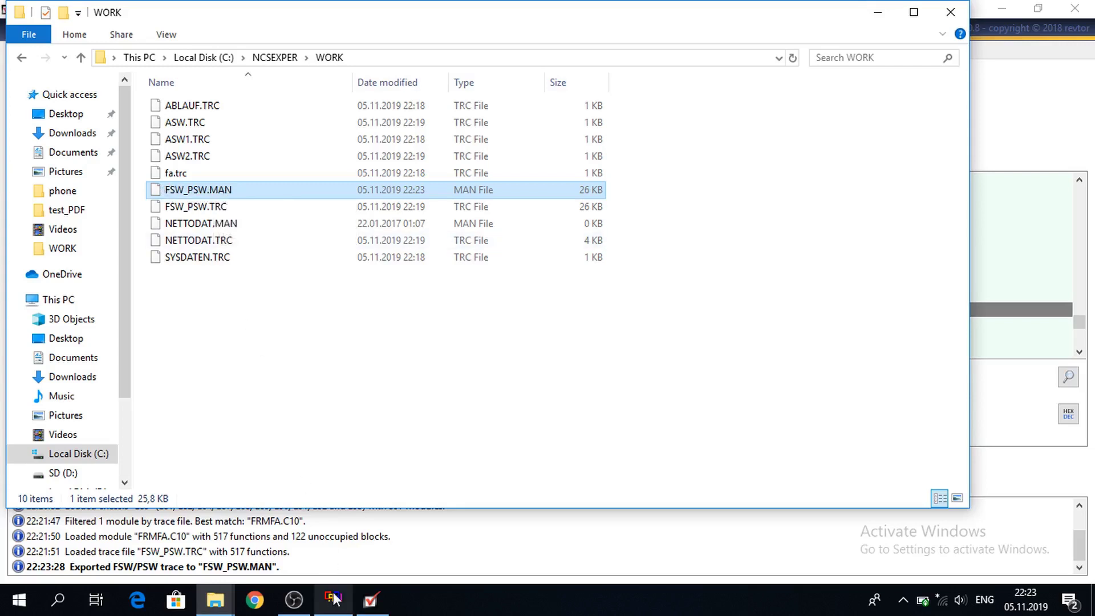
click(333, 599)
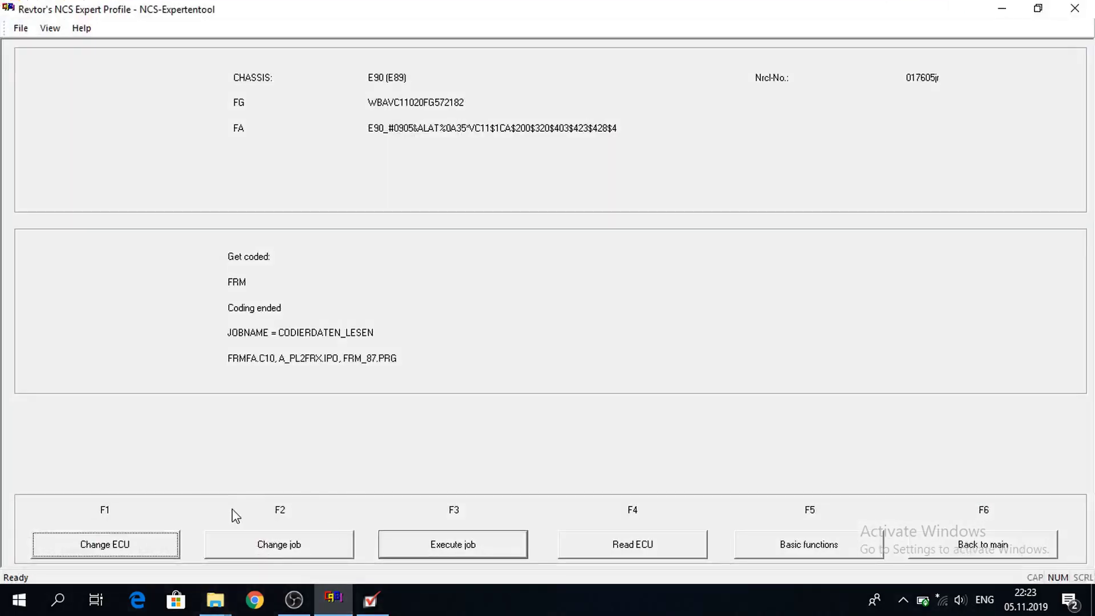
Change the FRM job from CODIERDATEN_LESEN to SG_CODIEREN
click(278, 544)
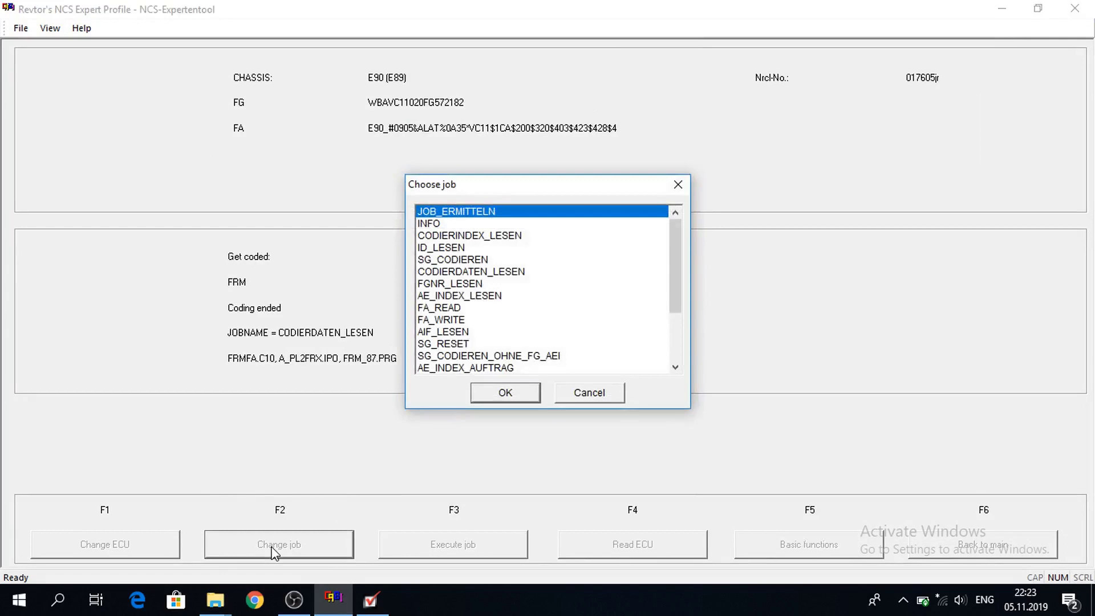
mouse_move(461, 267)
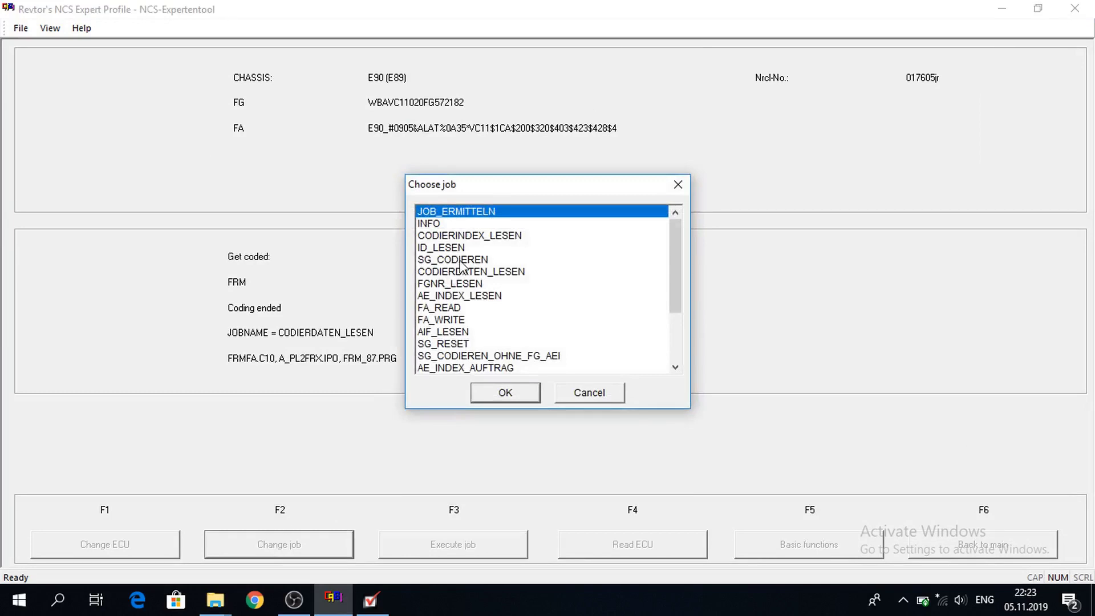
click(451, 259)
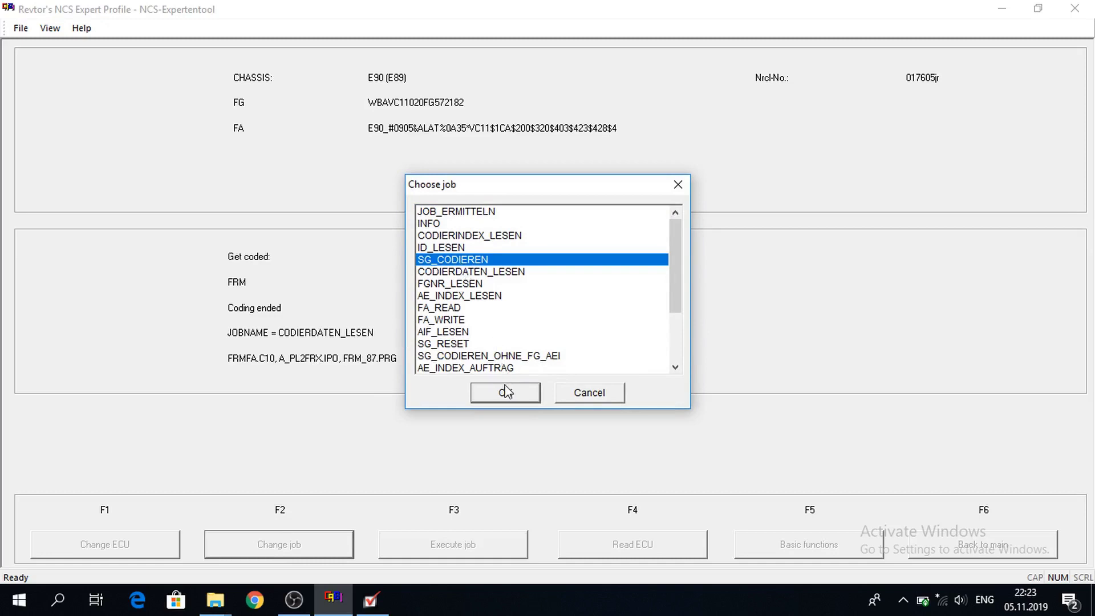
click(504, 391)
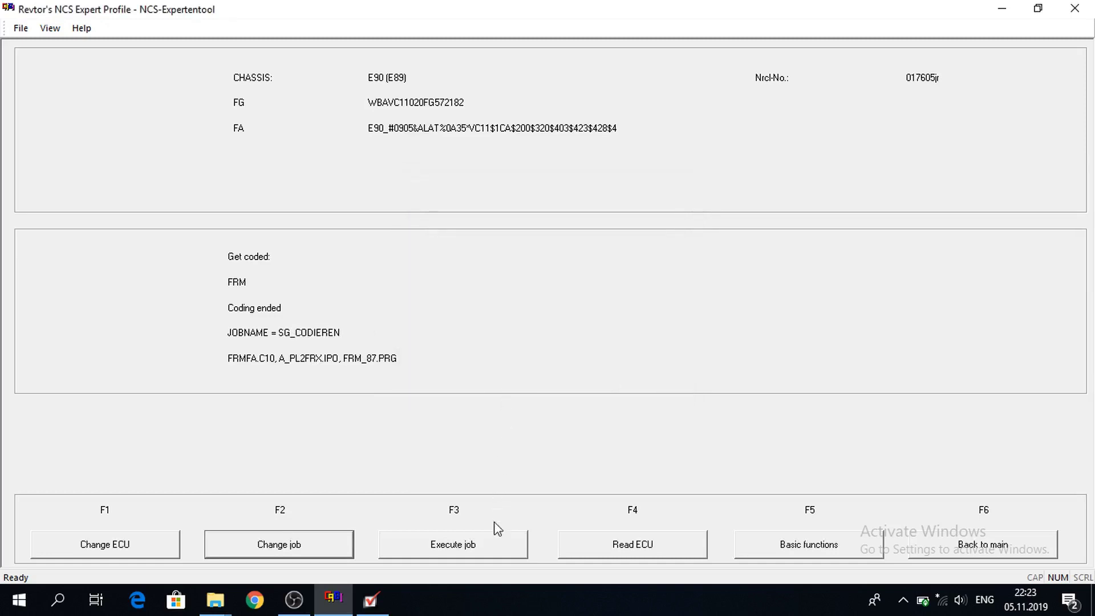
Execute the SG_CODIEREN job on the FRM module until coding reports ended
click(452, 544)
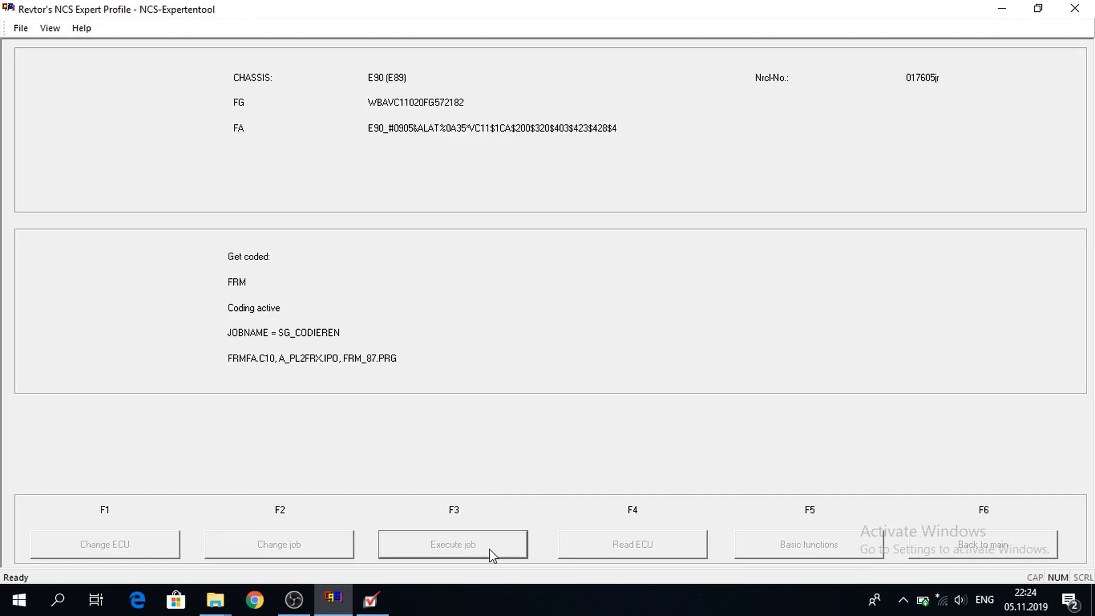
mouse_move(417, 439)
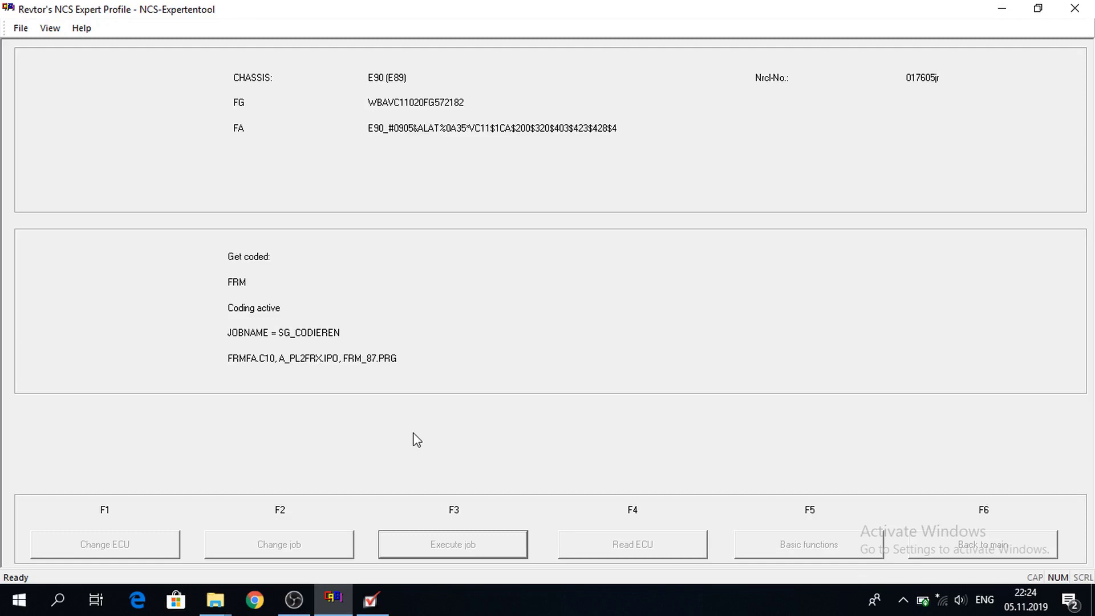
mouse_move(269, 322)
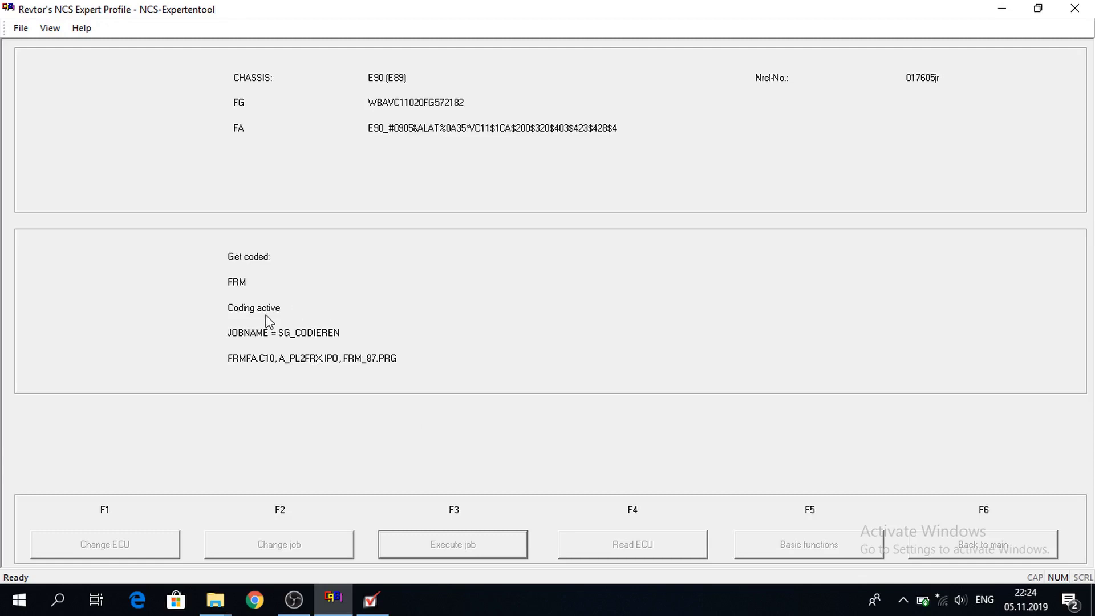
mouse_move(241, 316)
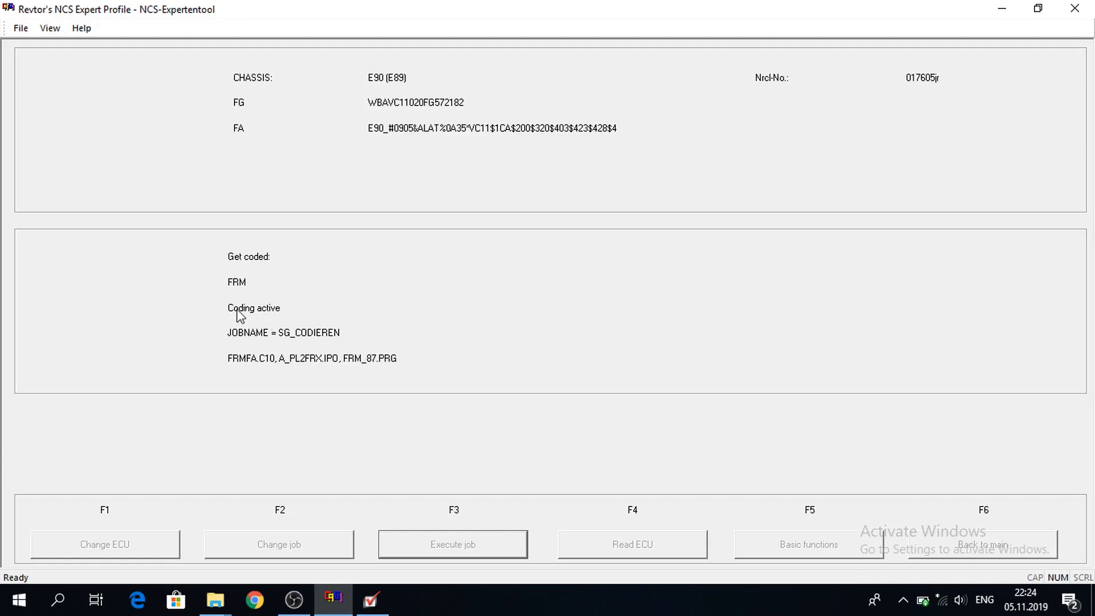
click(451, 544)
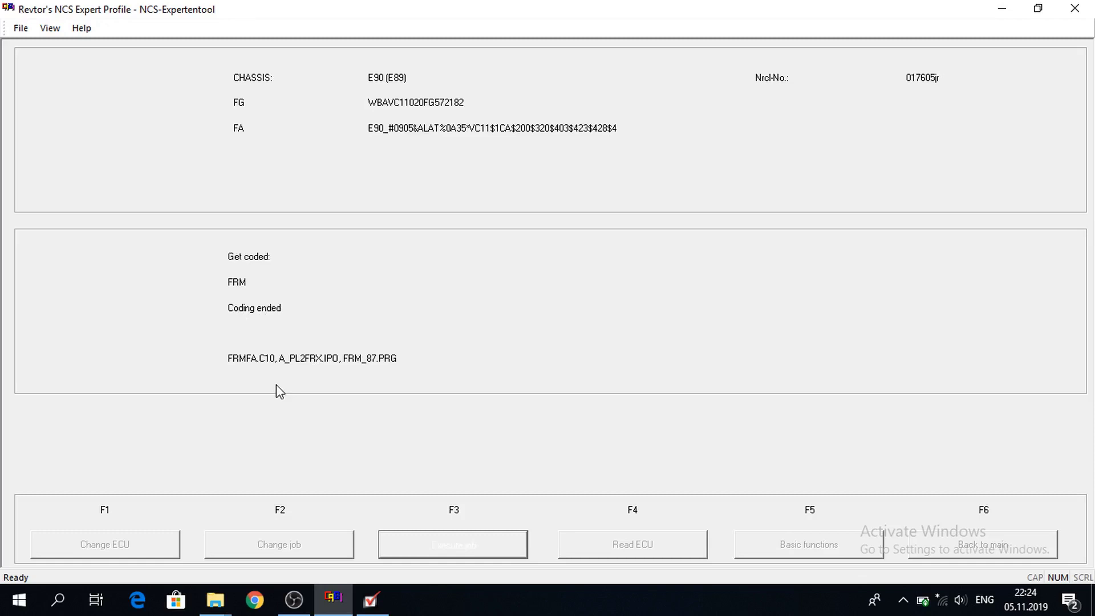